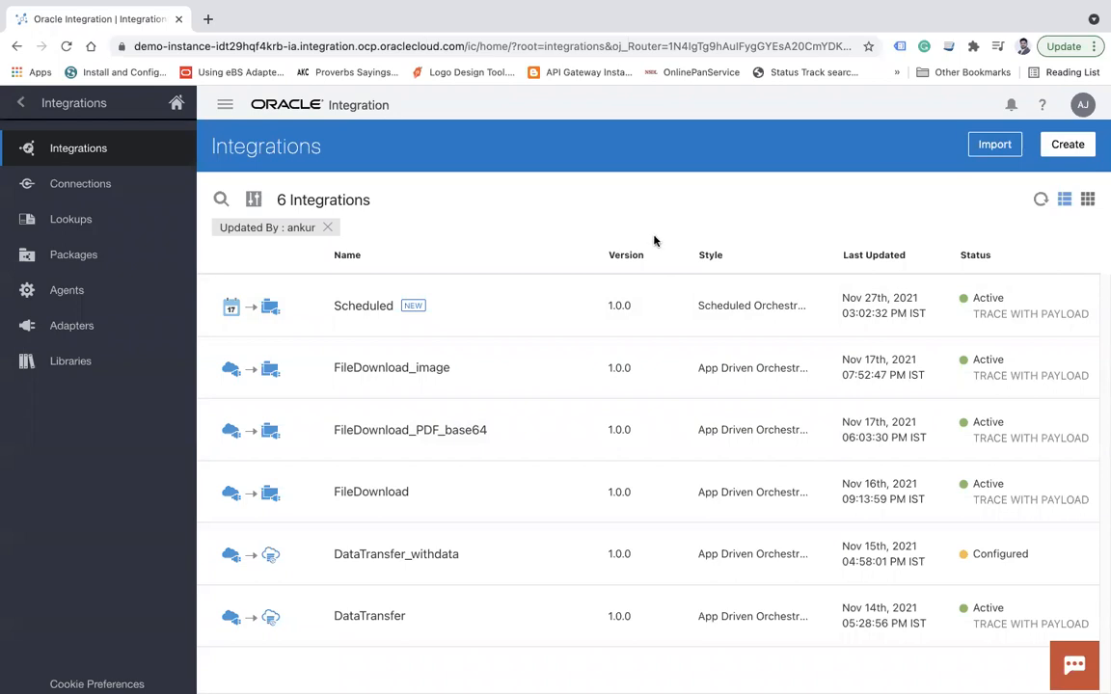
# - Create a Scheduled Orchestration integration named RetryLogic
pyautogui.click(1066, 144)
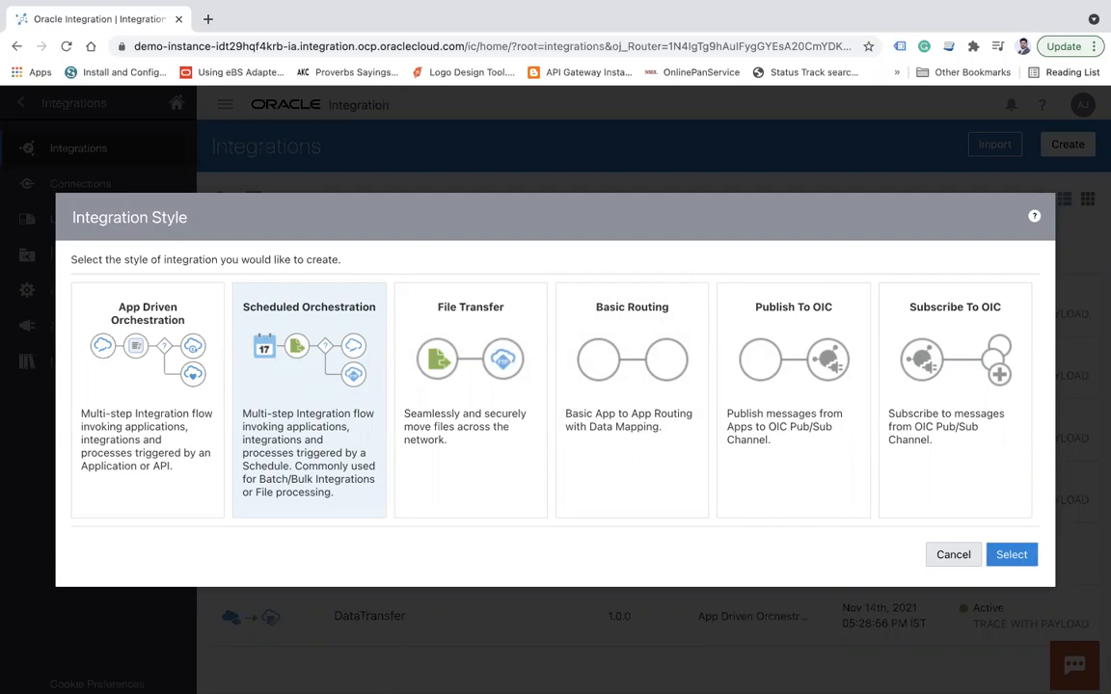
pyautogui.click(1011, 555)
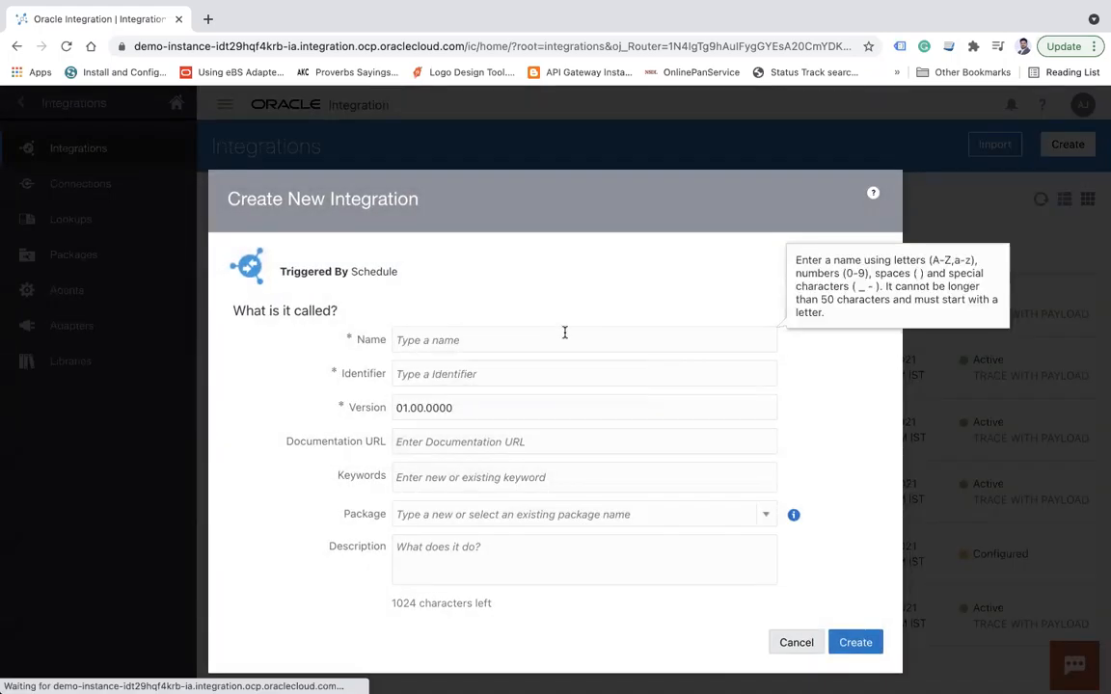
pyautogui.write('Retry')
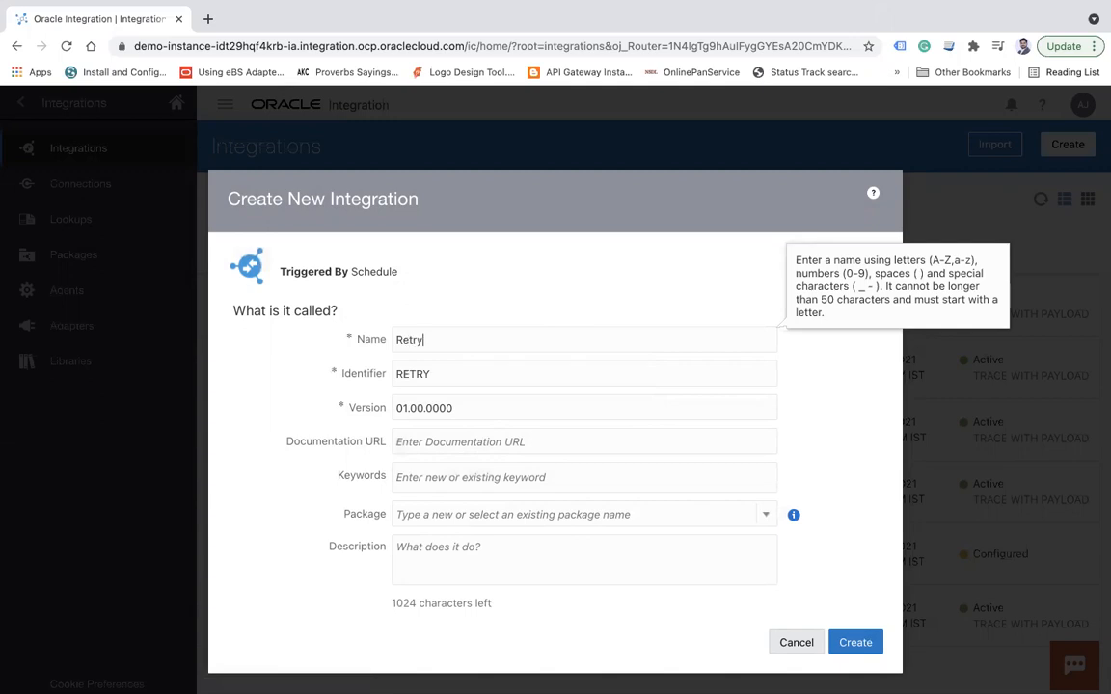
pyautogui.write('Logic')
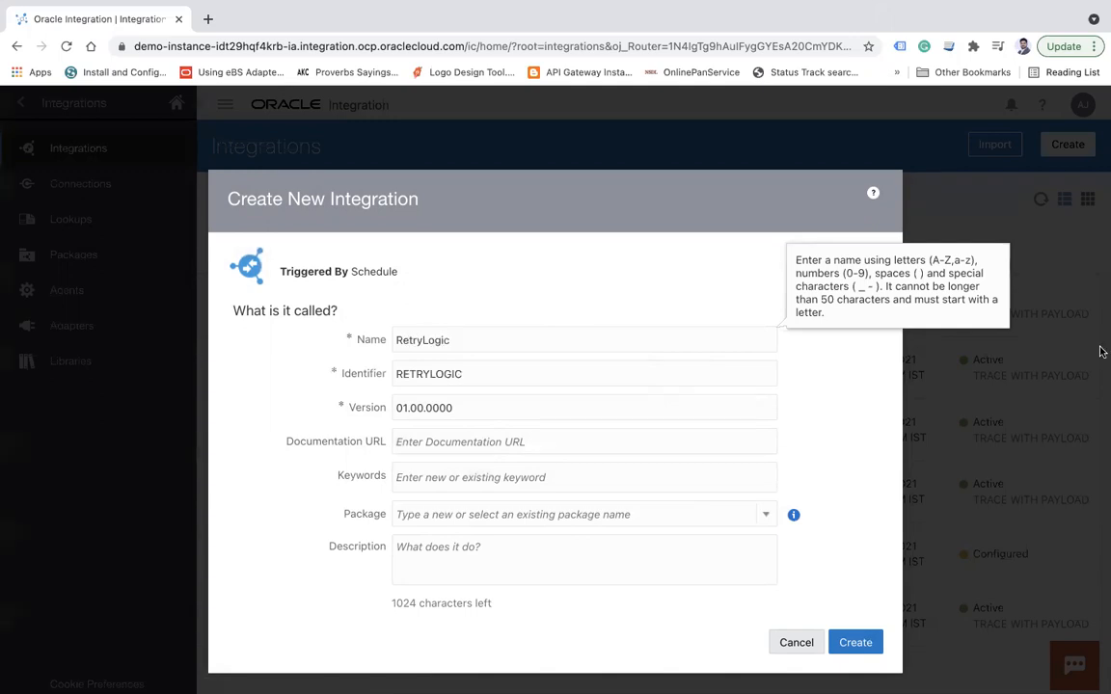
pyautogui.click(855, 642)
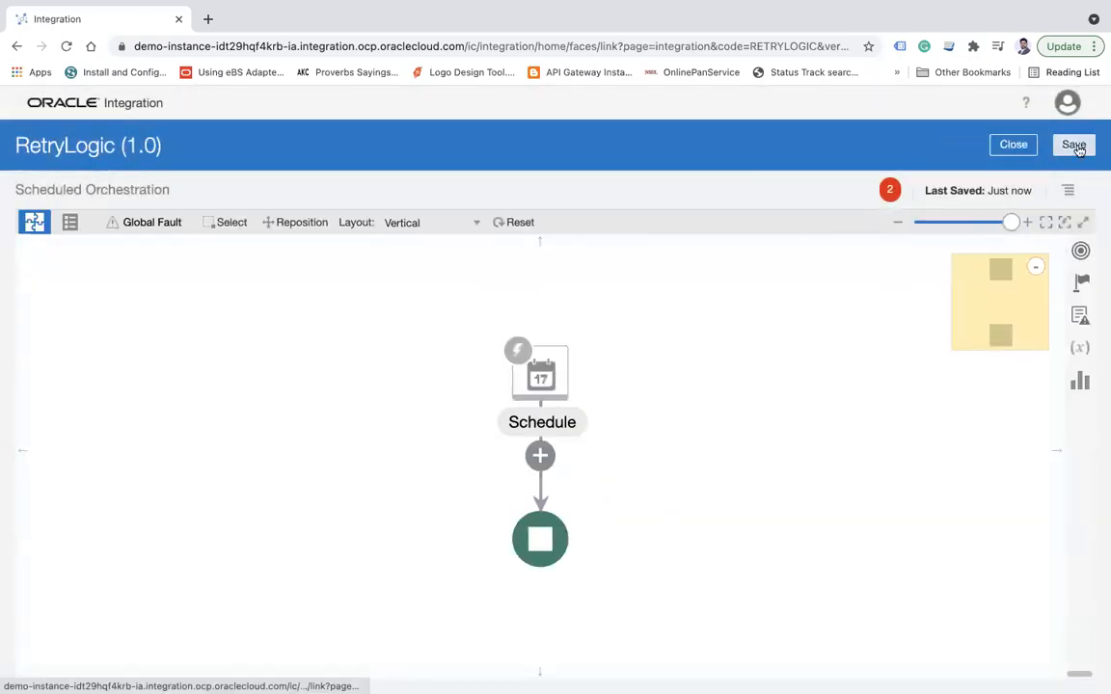
# - Save, switch to horizontal layout, and add an Assign action named Variables after Schedule
pyautogui.click(1073, 144)
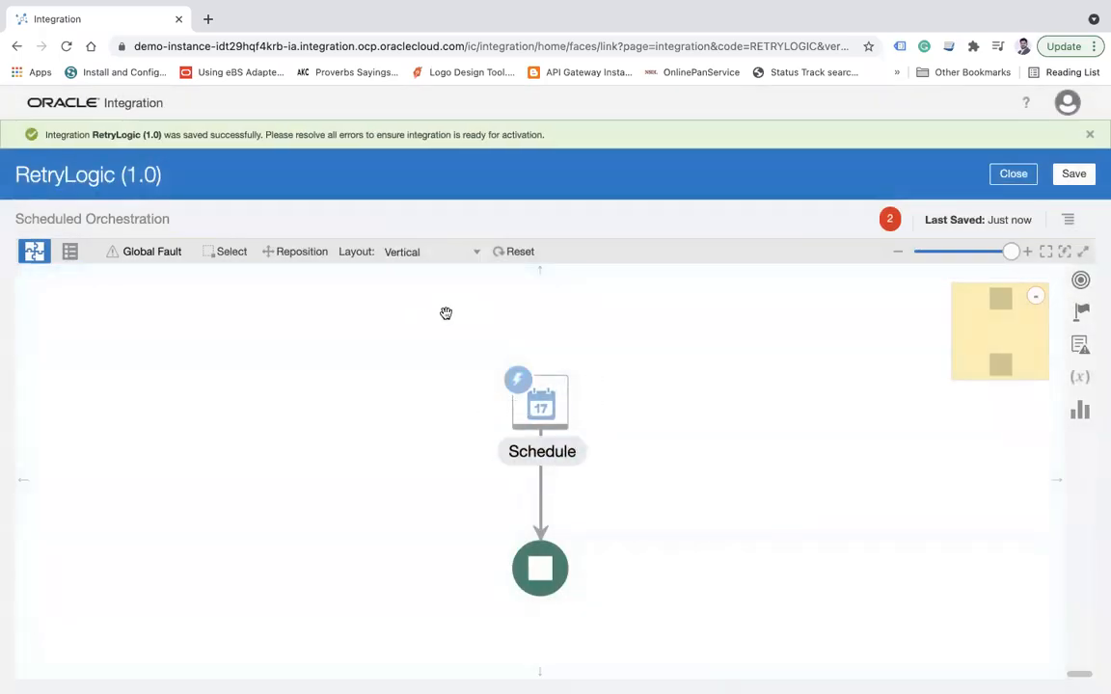
pyautogui.click(429, 252)
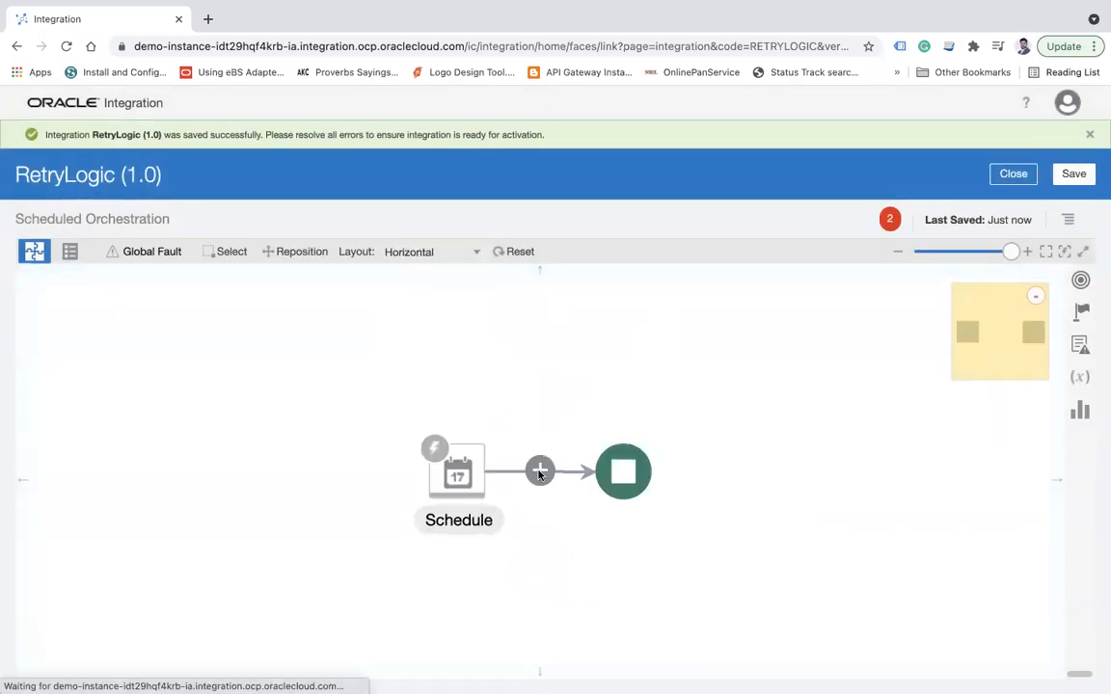
pyautogui.click(540, 469)
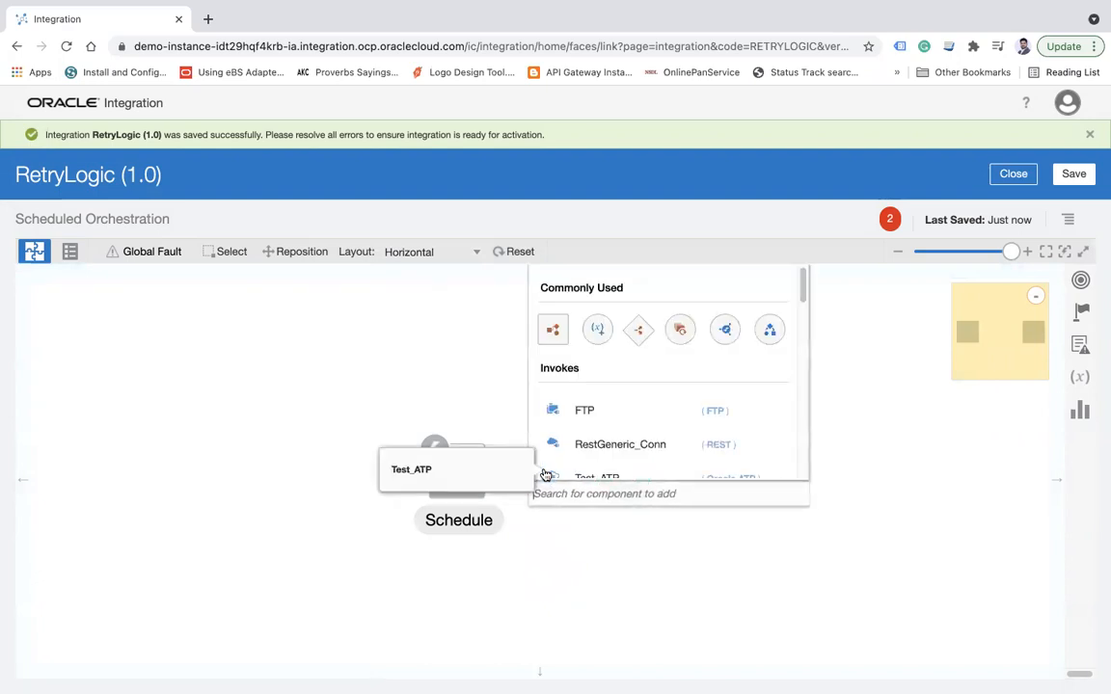
pyautogui.write('ass')
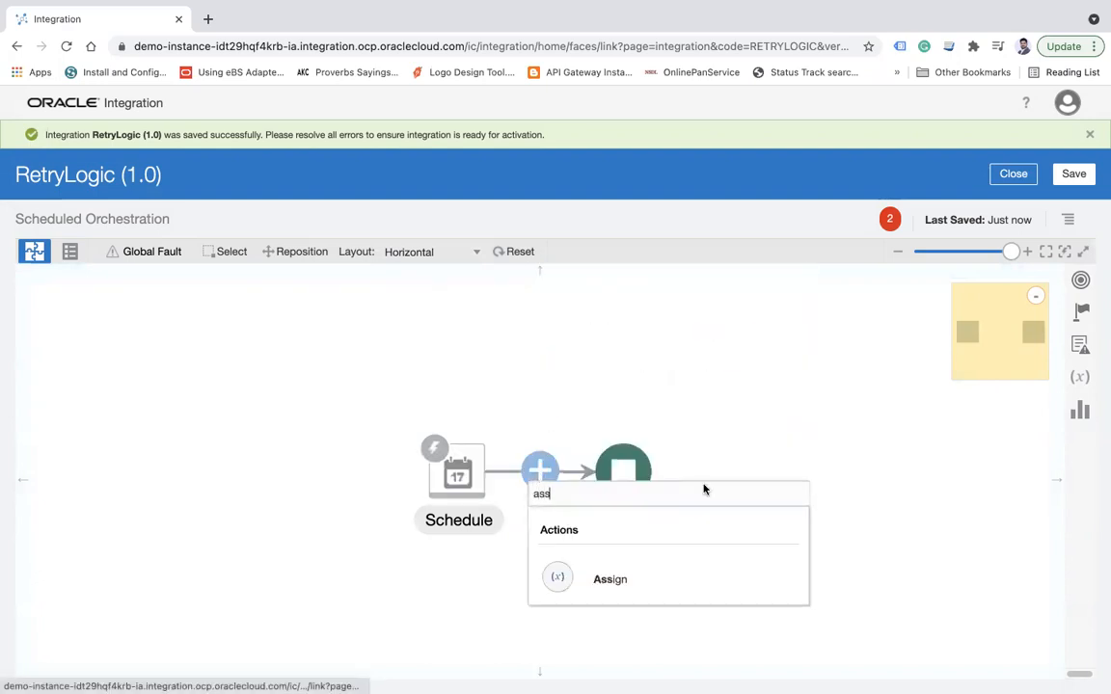
pyautogui.click(609, 579)
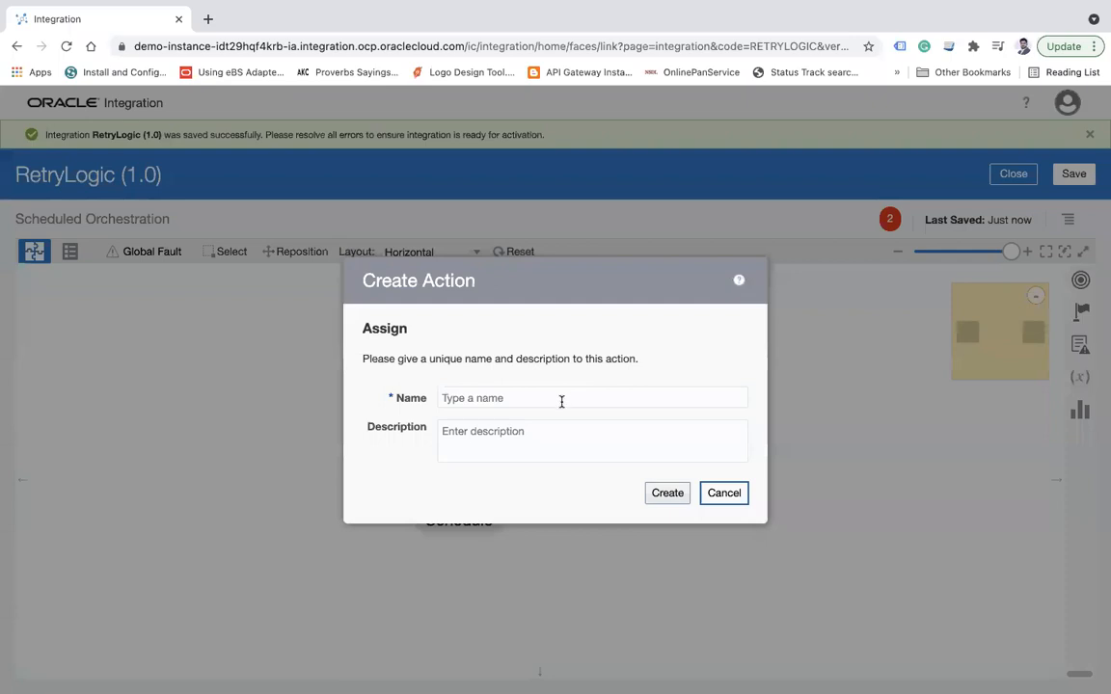
pyautogui.write('Variable')
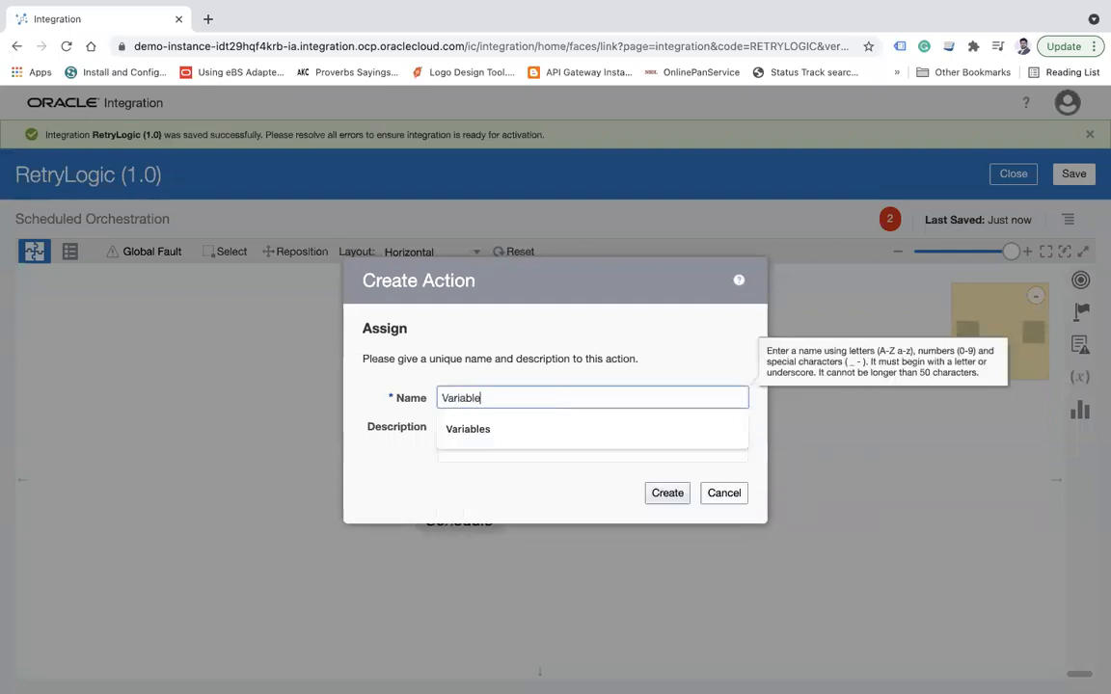
pyautogui.click(666, 492)
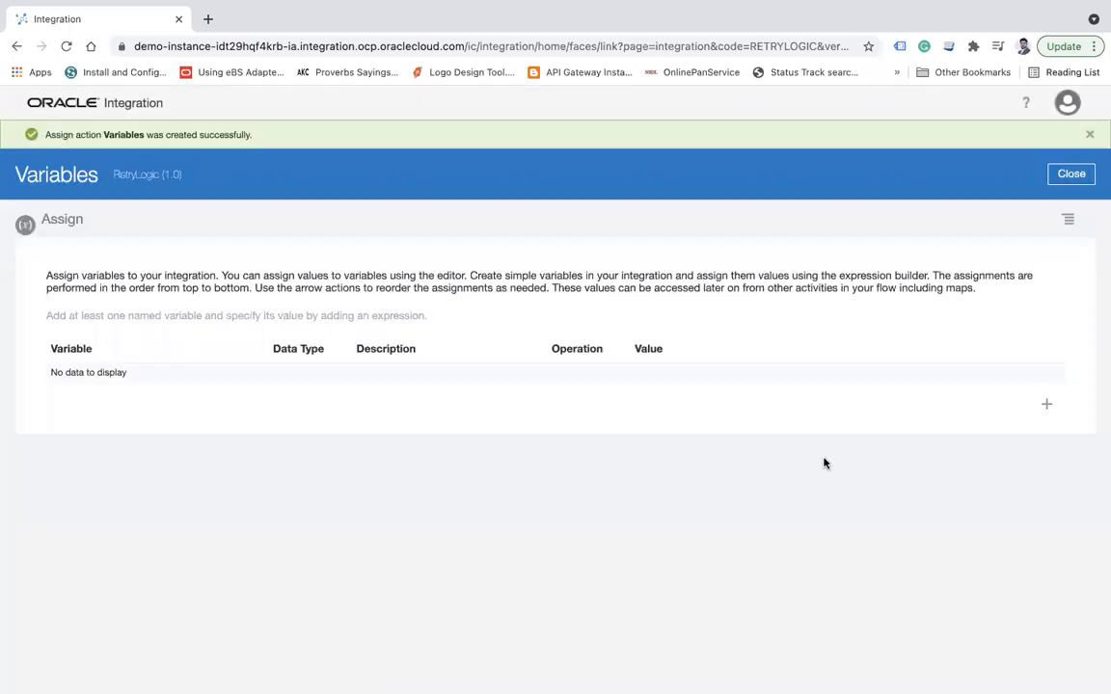
pyautogui.moveTo(1083, 334)
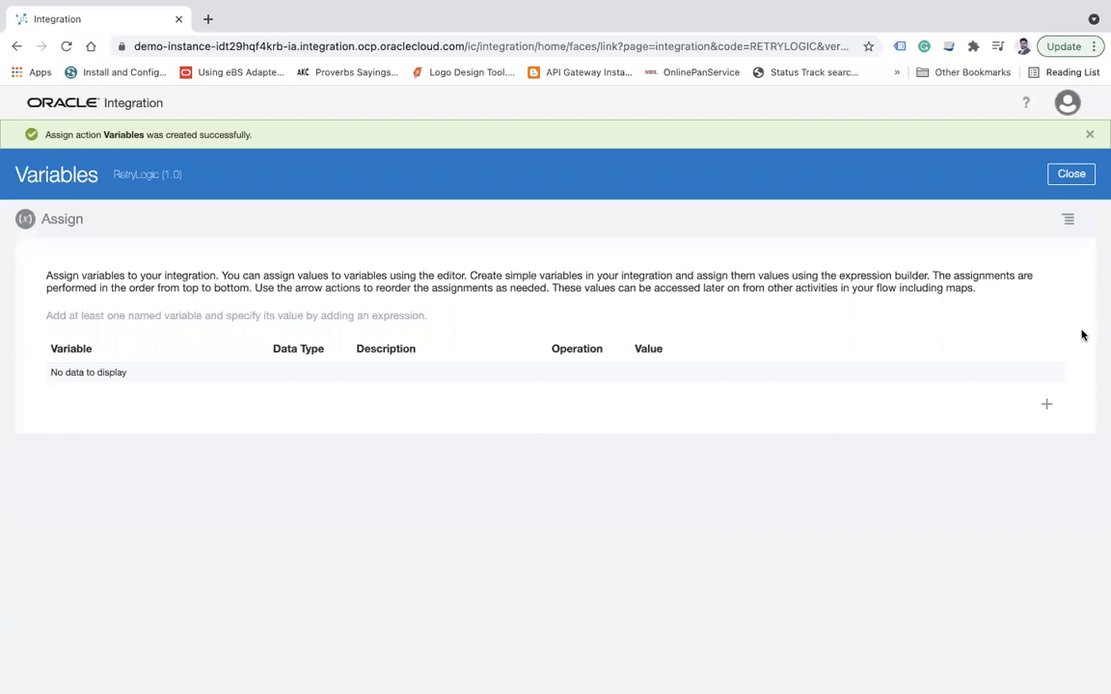
# - Assign RunIteration the value 'true' and Counter the value number(1)
pyautogui.click(1044, 404)
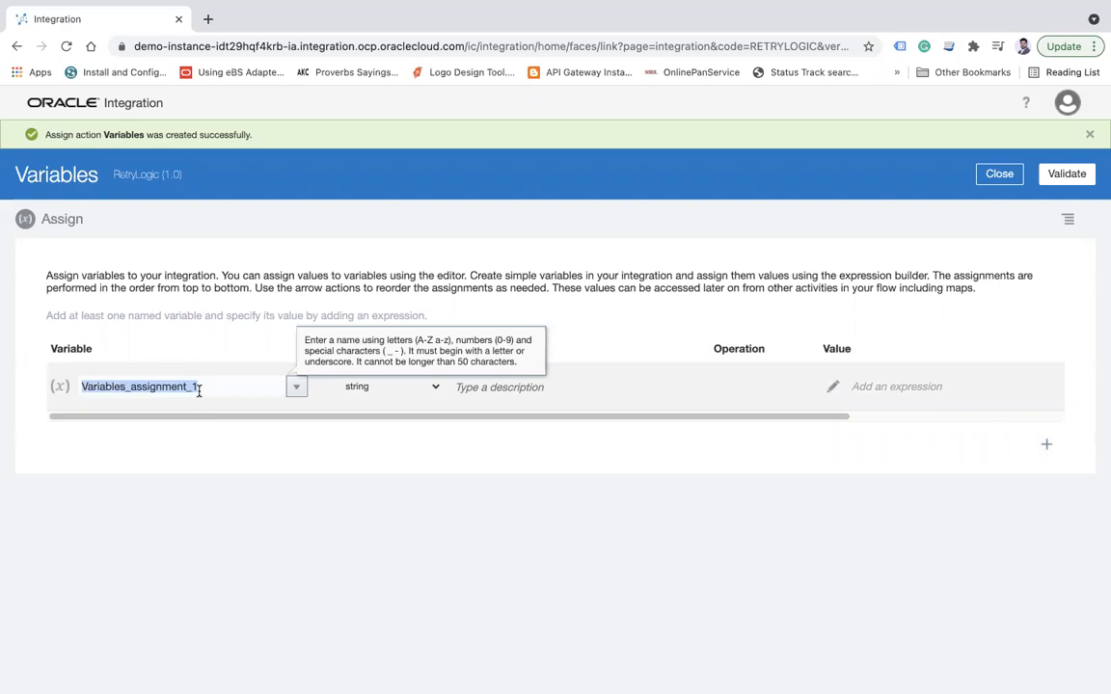
pyautogui.write('Run')
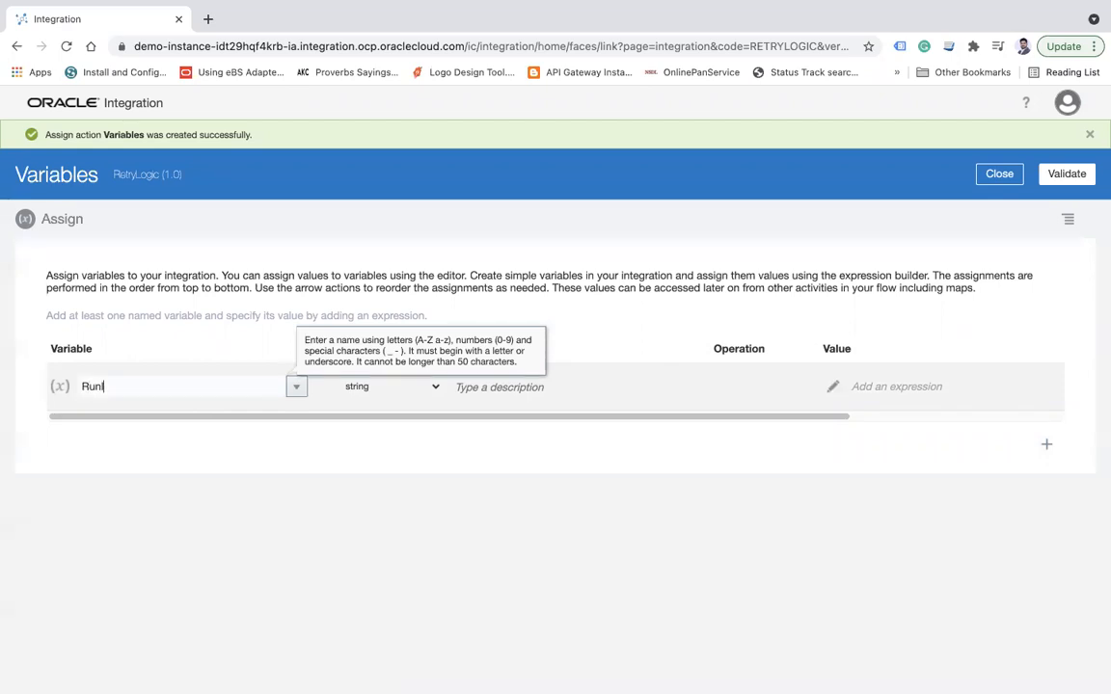
pyautogui.write('tera')
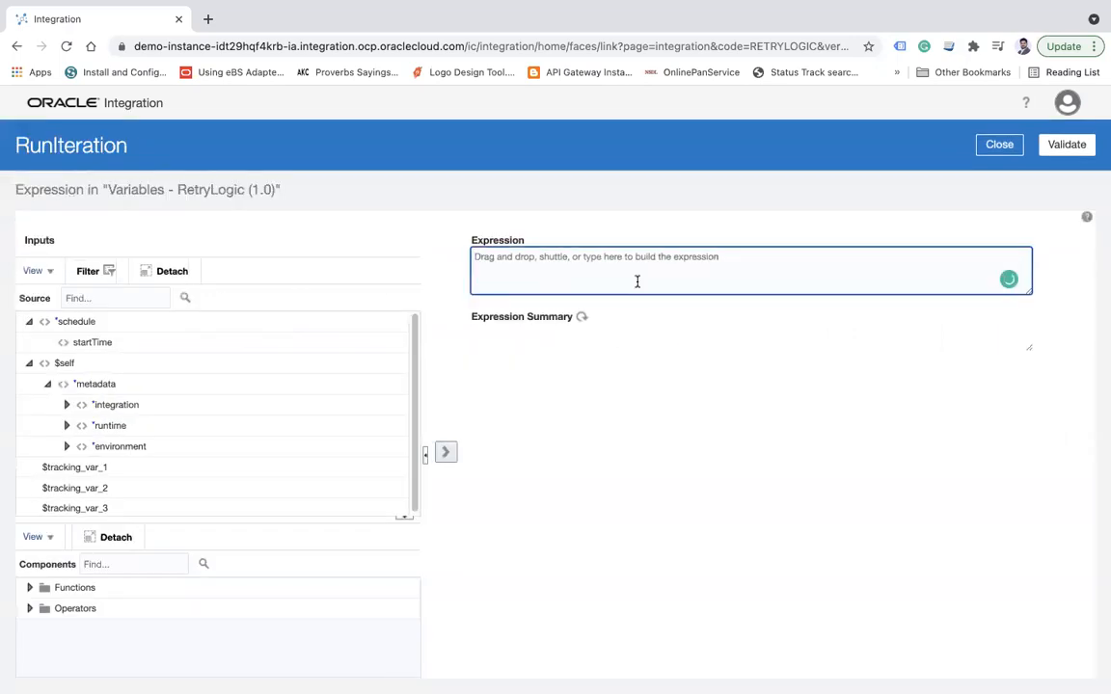
pyautogui.write("'true'")
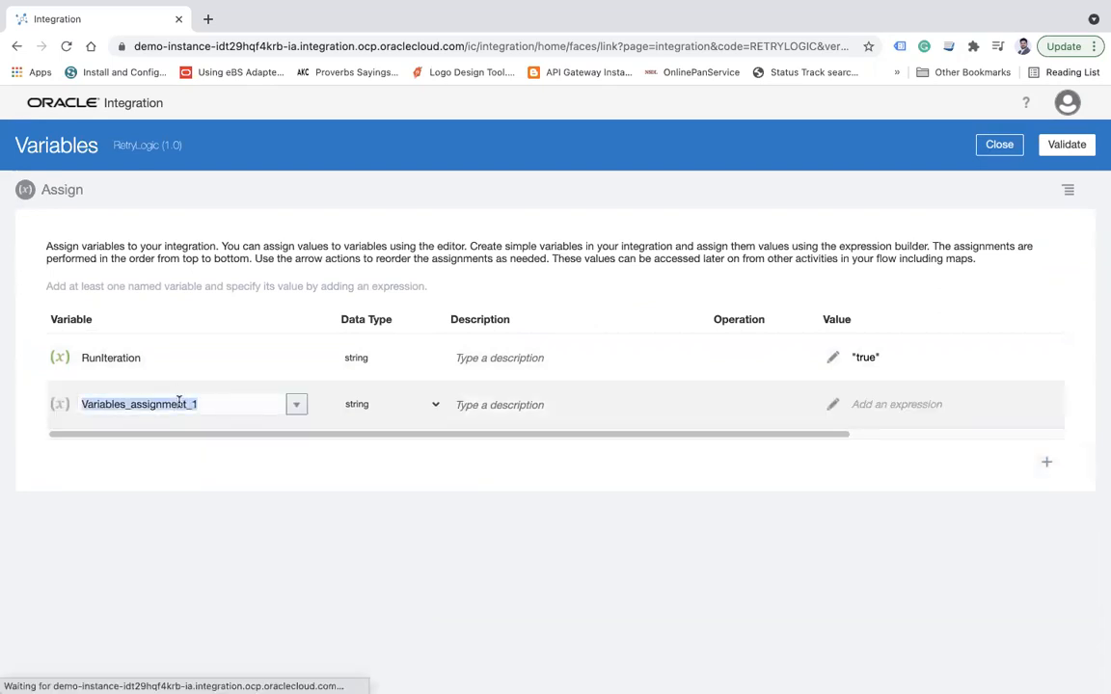
pyautogui.write('Cou')
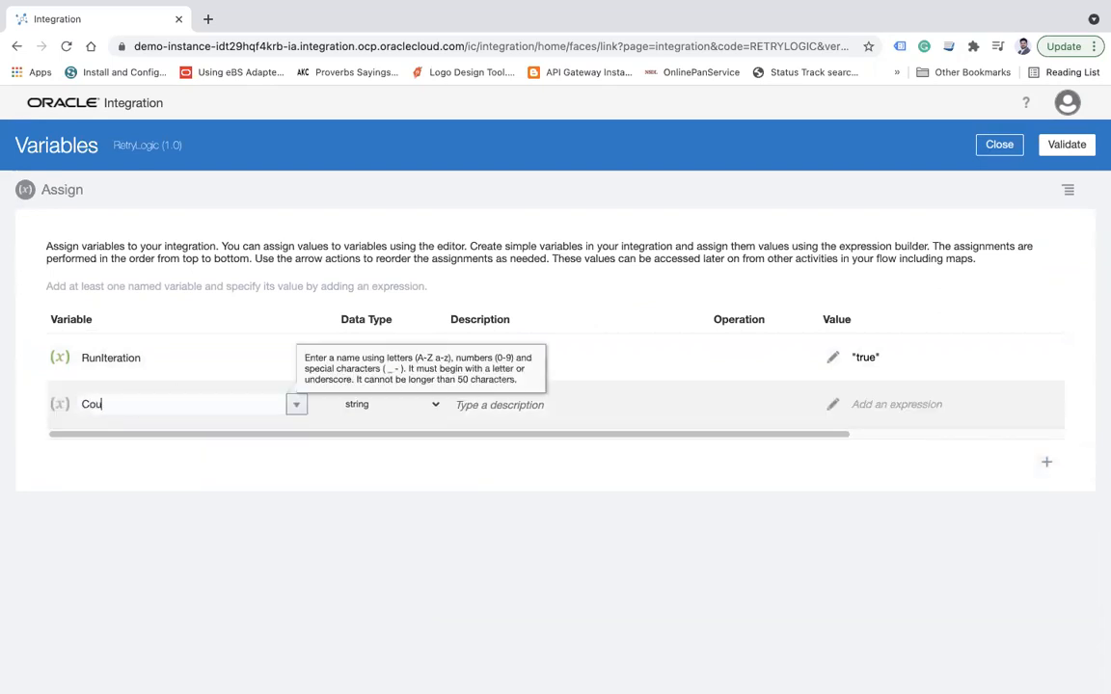
pyautogui.write('nter')
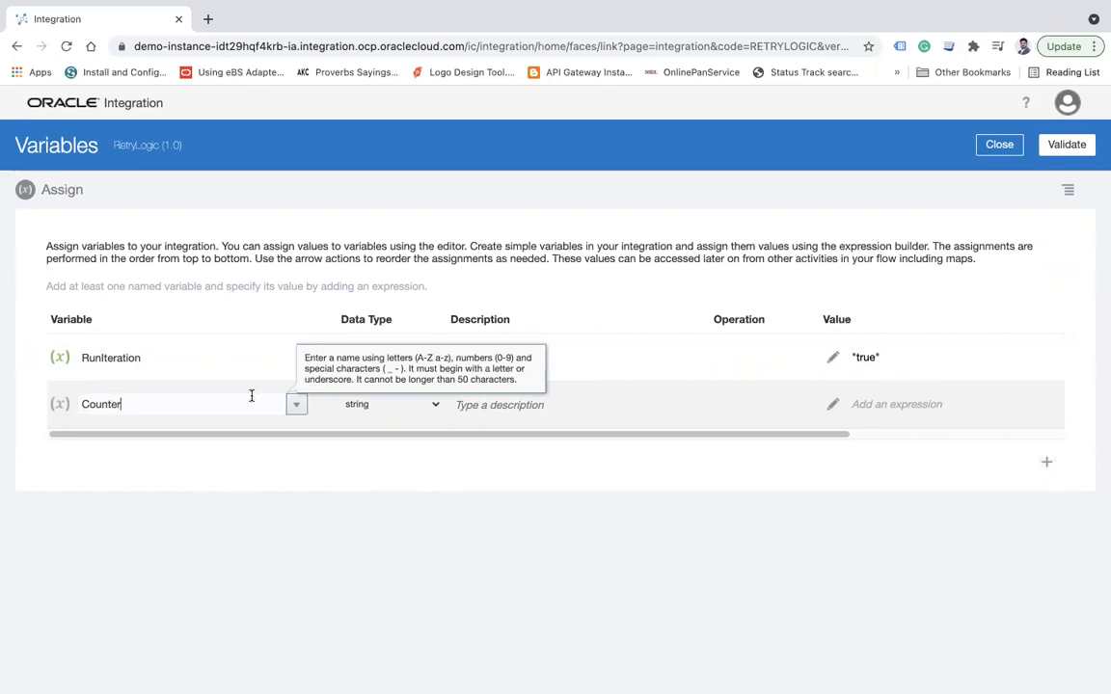
pyautogui.click(832, 403)
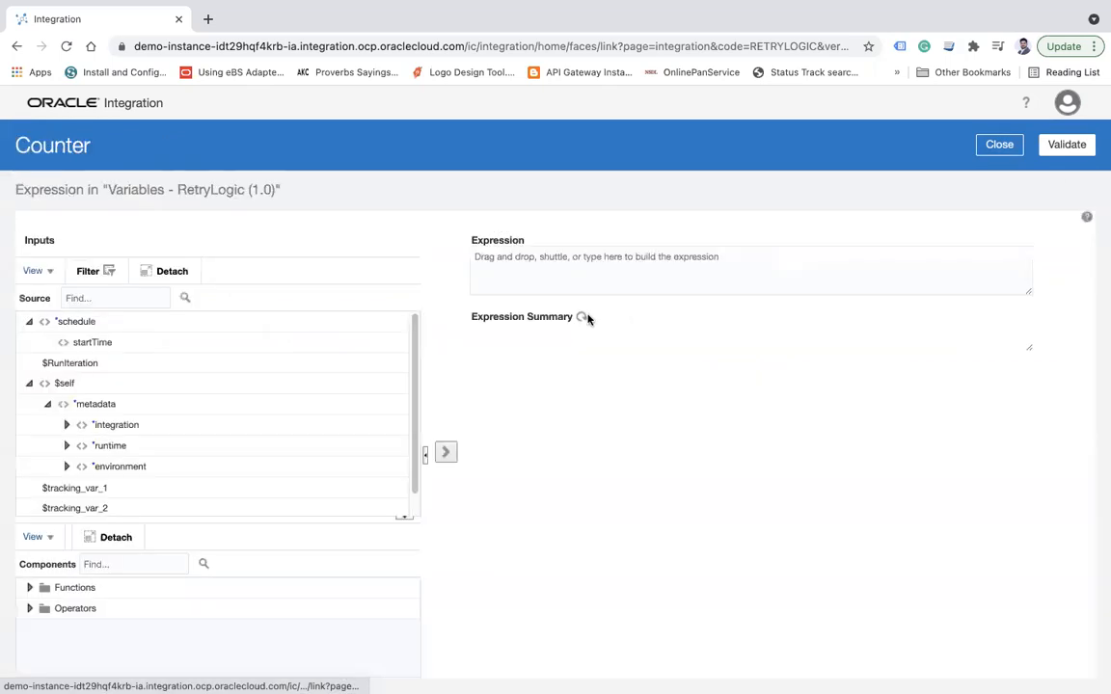
pyautogui.write('number')
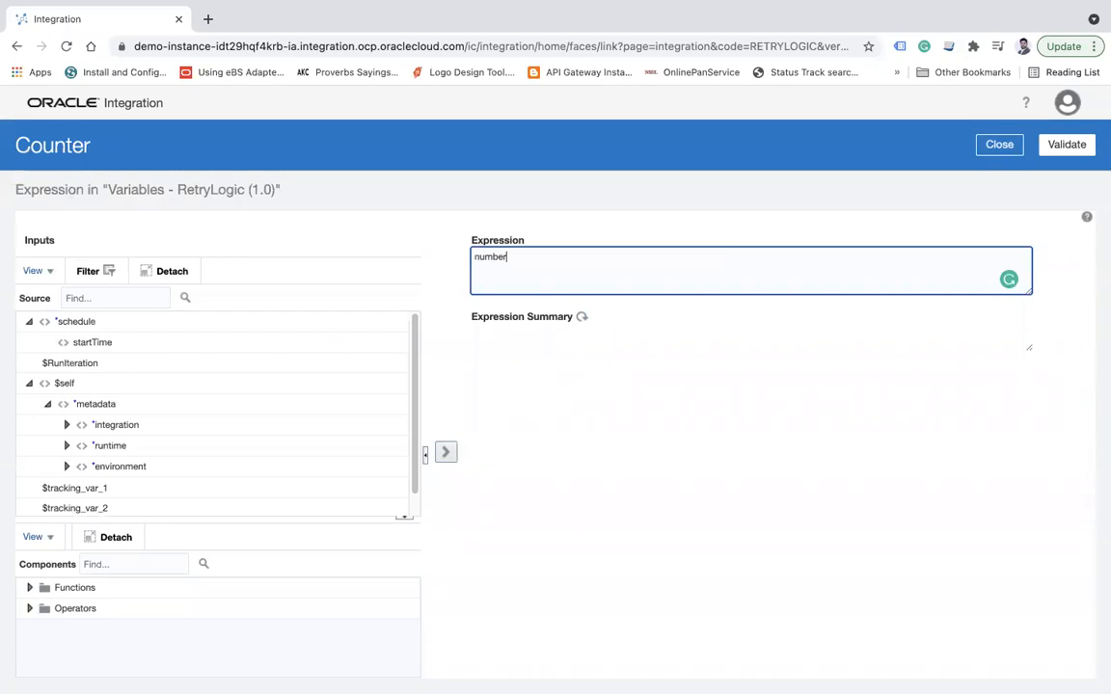
pyautogui.write('(1)')
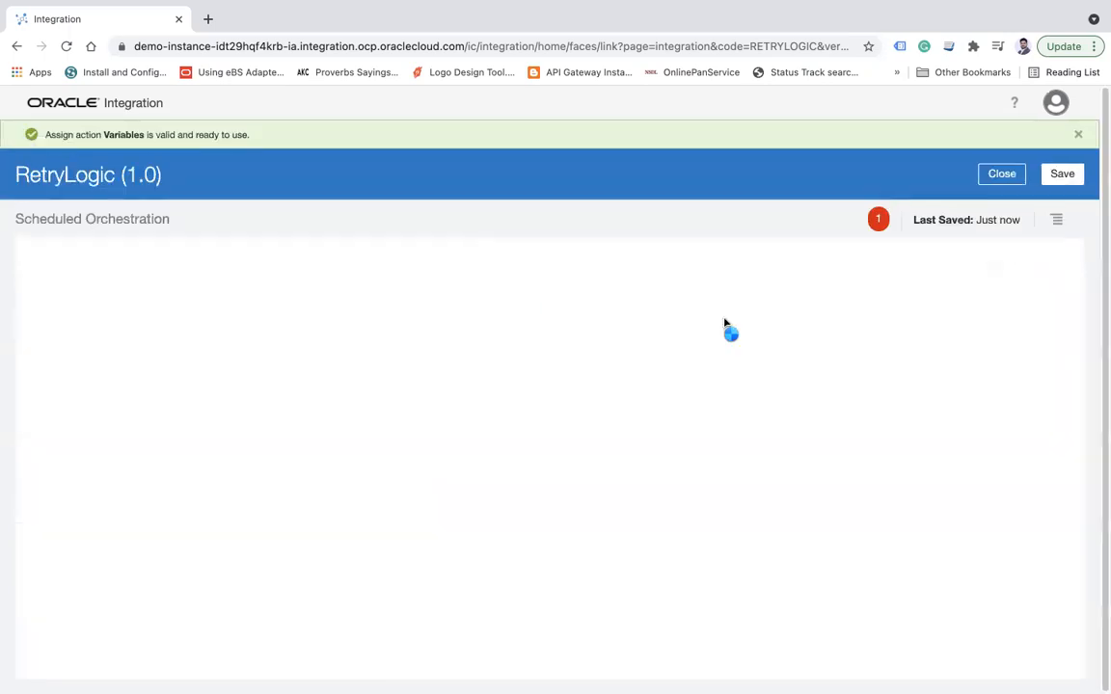
# - Save the integration and add a While action named NumberOfHit after Variables
pyautogui.click(1073, 173)
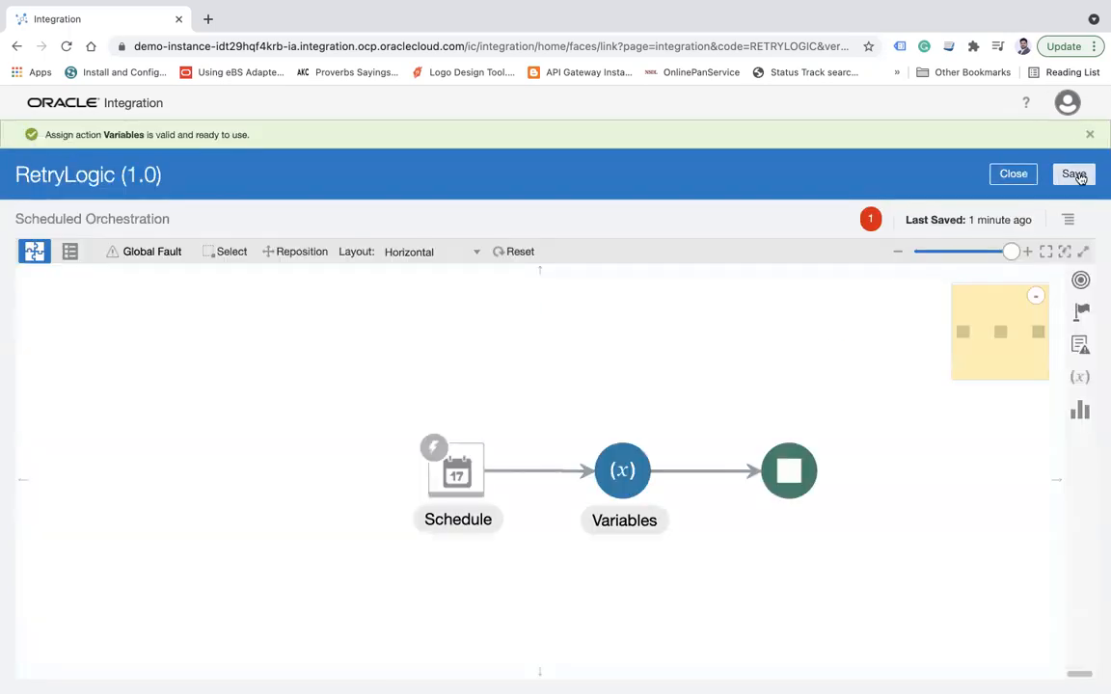
pyautogui.click(1073, 173)
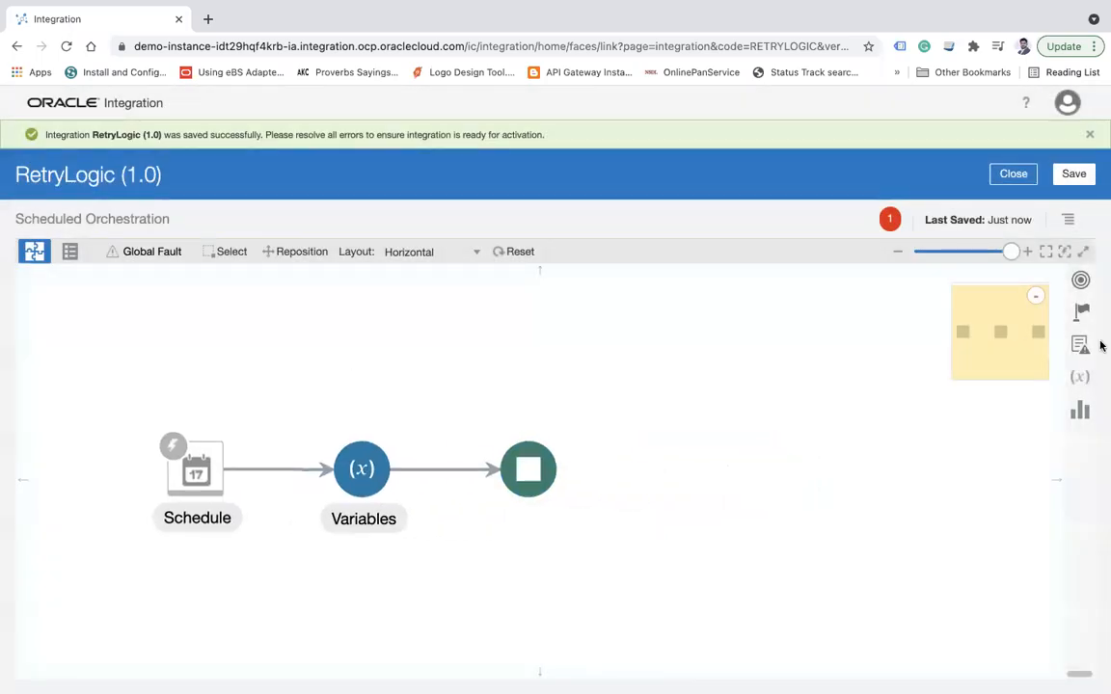
pyautogui.moveTo(445, 472)
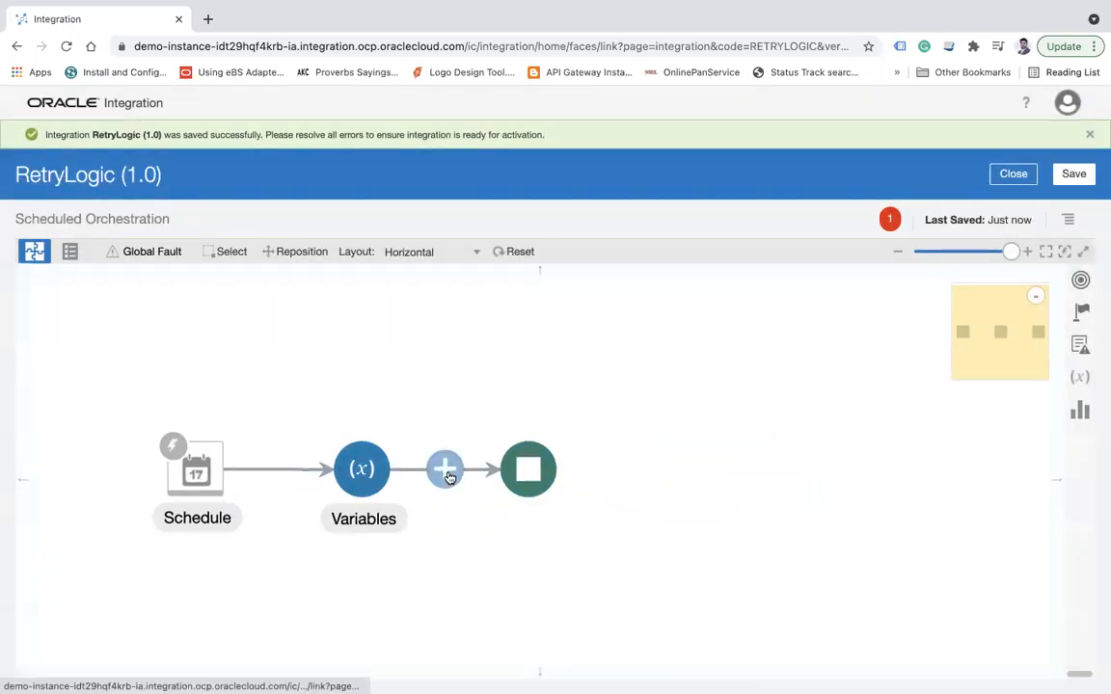
pyautogui.click(445, 469)
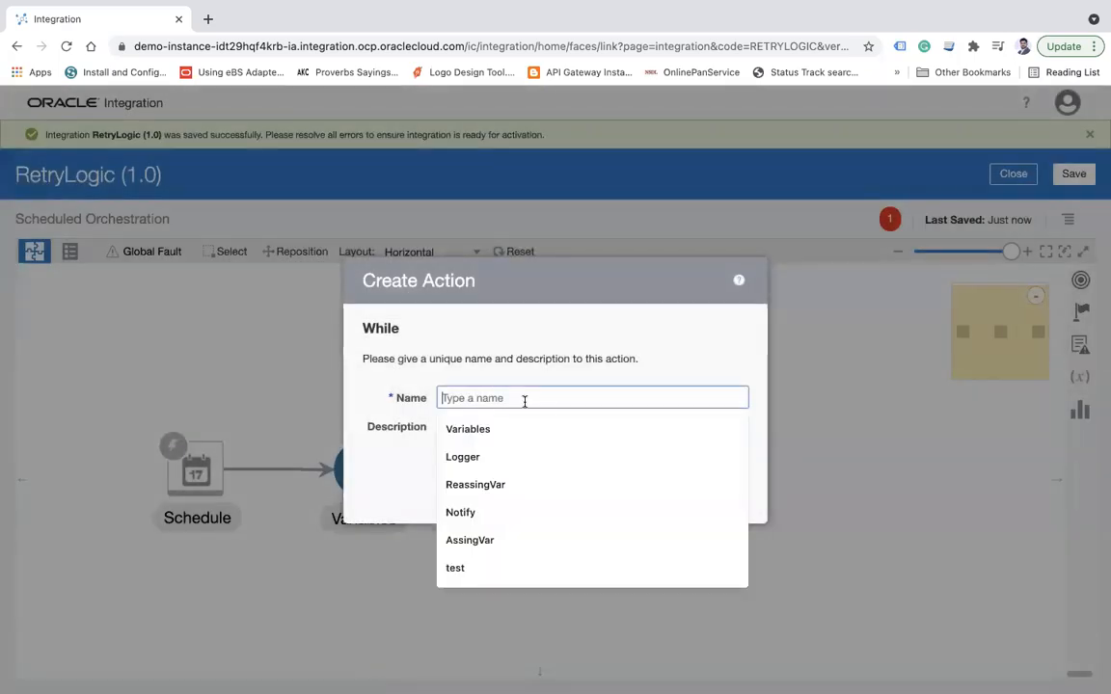
pyautogui.write('run')
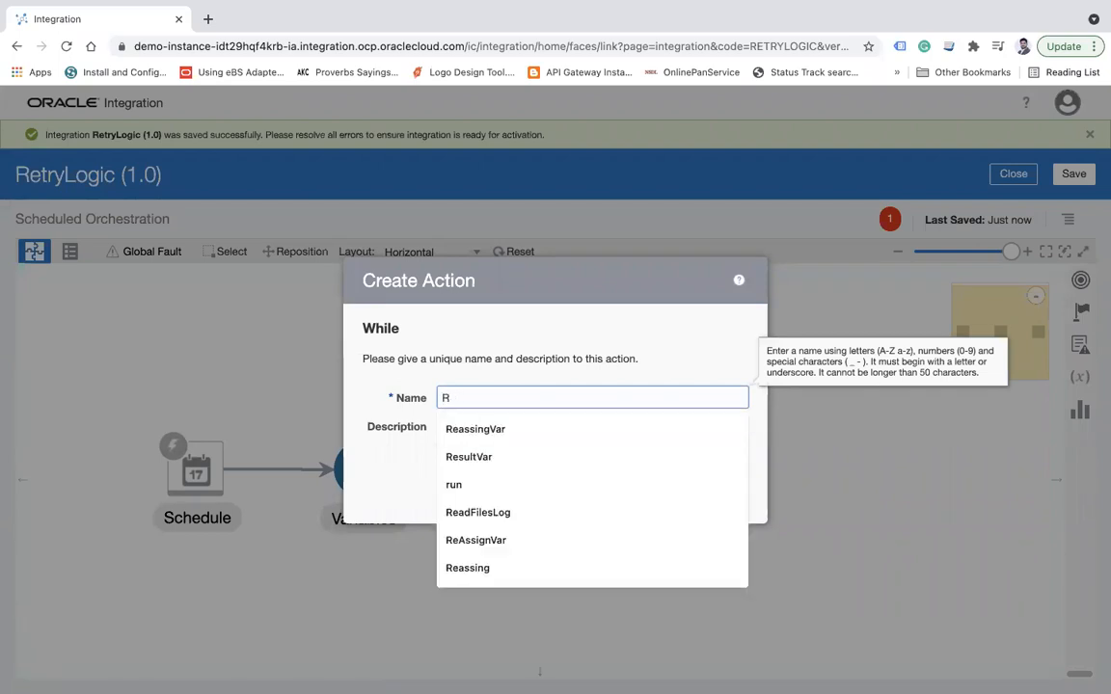
pyautogui.write('CallAPI')
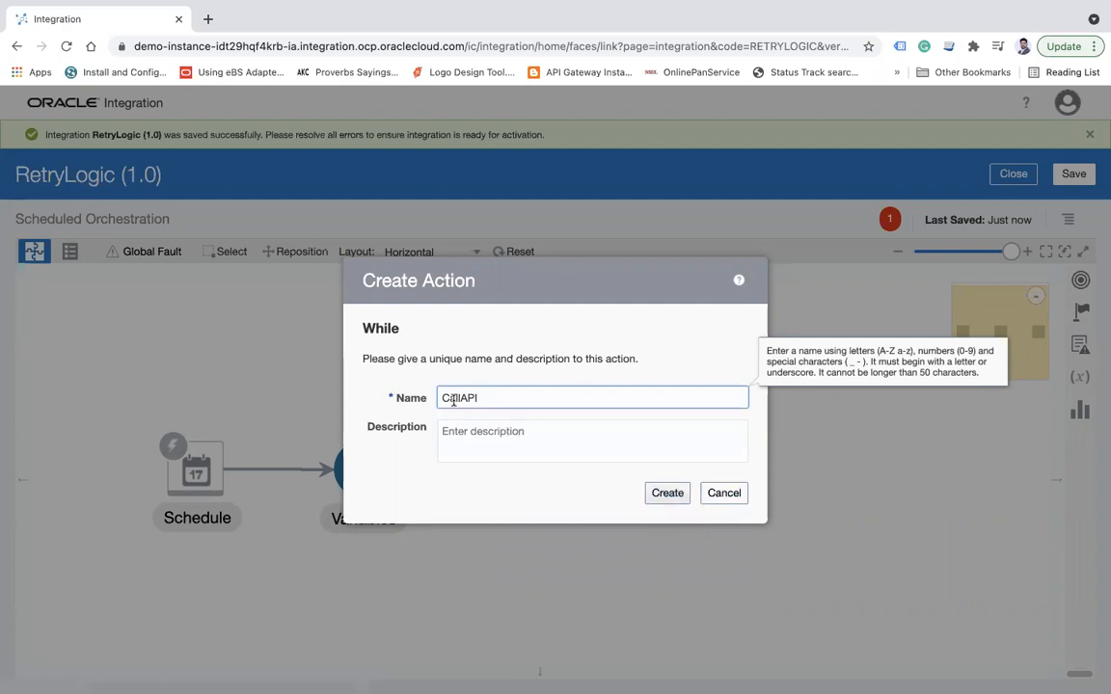
pyautogui.write('NumberOfHi')
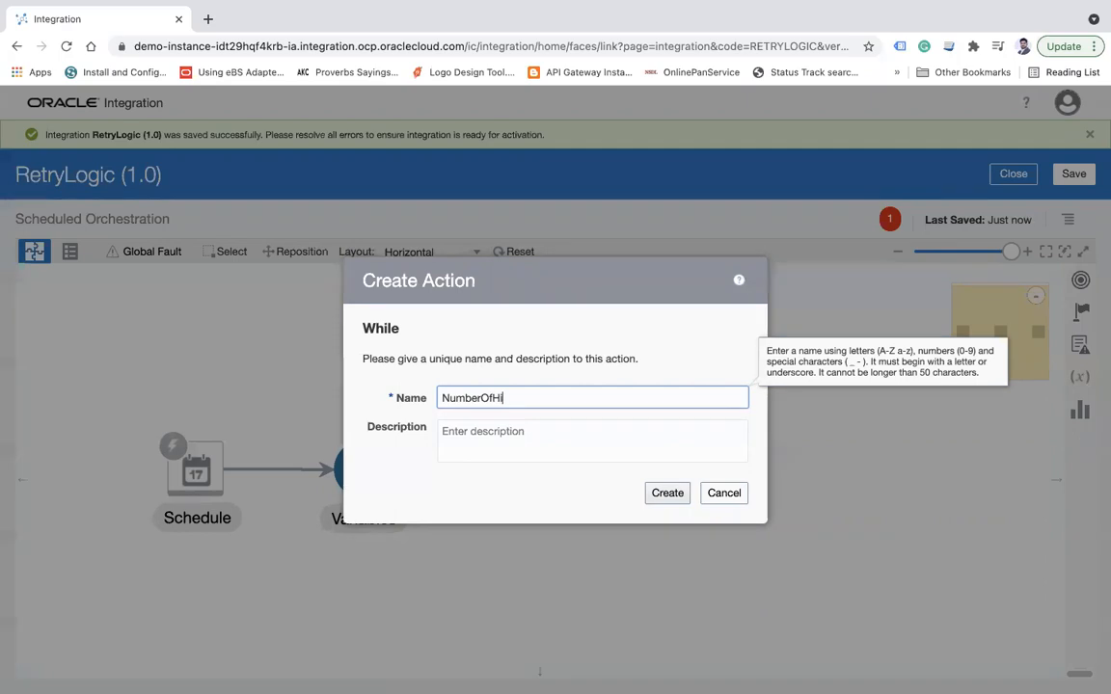
pyautogui.click(666, 492)
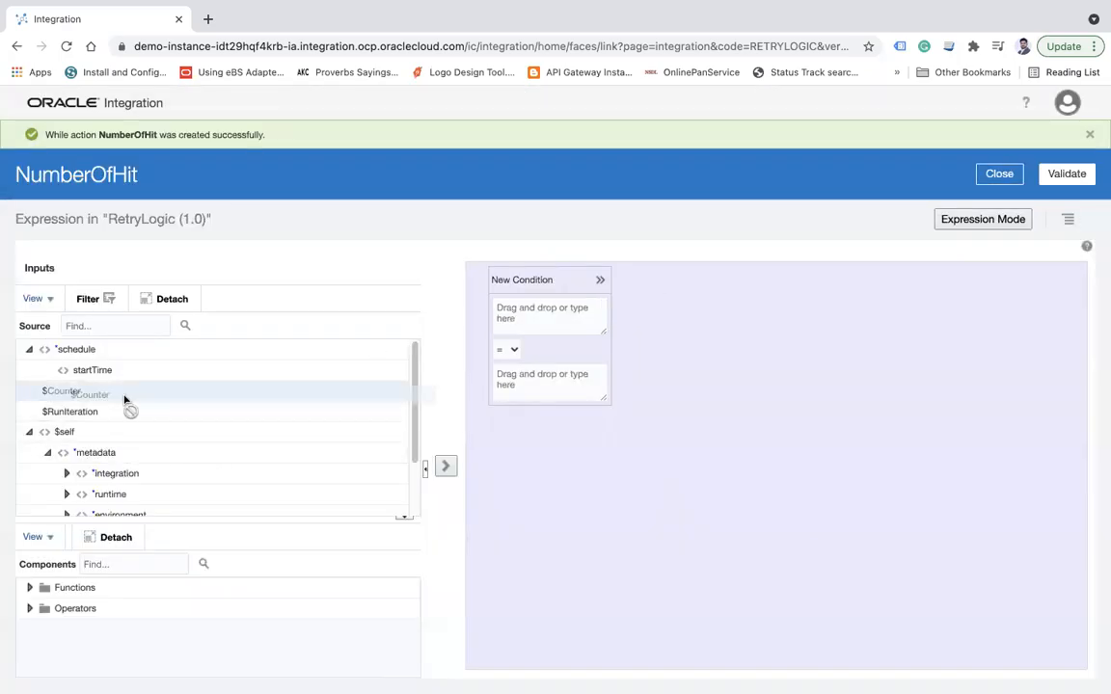
# - Set the loop condition to $RunIteration = 'true' and validate it
pyautogui.moveTo(60, 390); pyautogui.dragTo(557, 312)
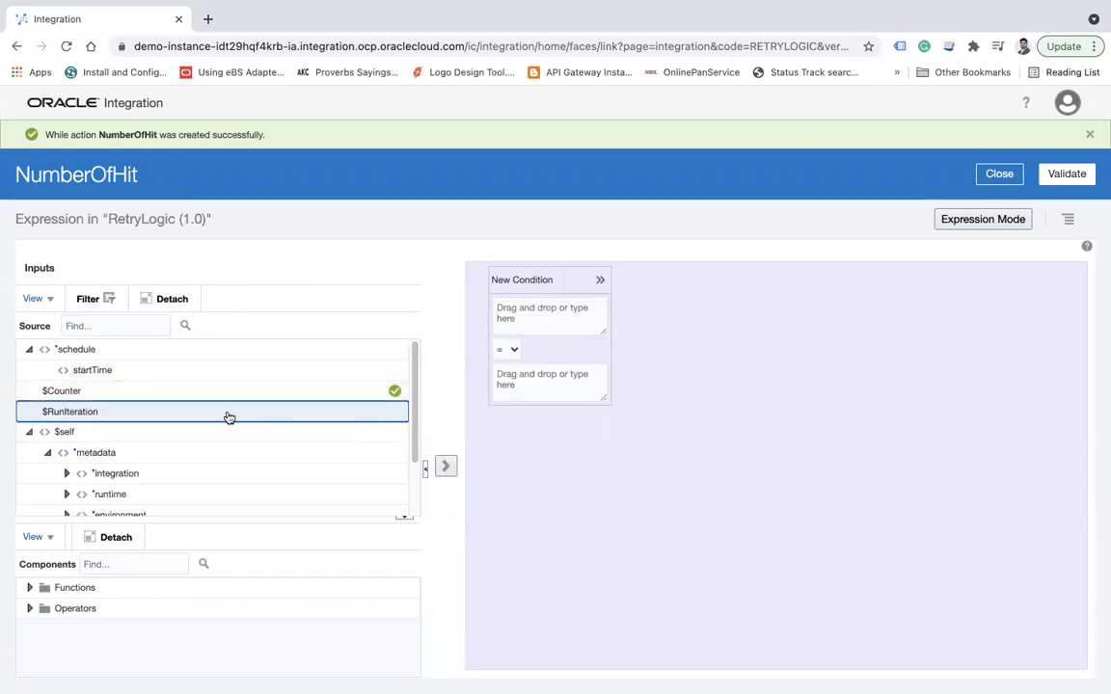
pyautogui.moveTo(229, 410); pyautogui.dragTo(549, 312)
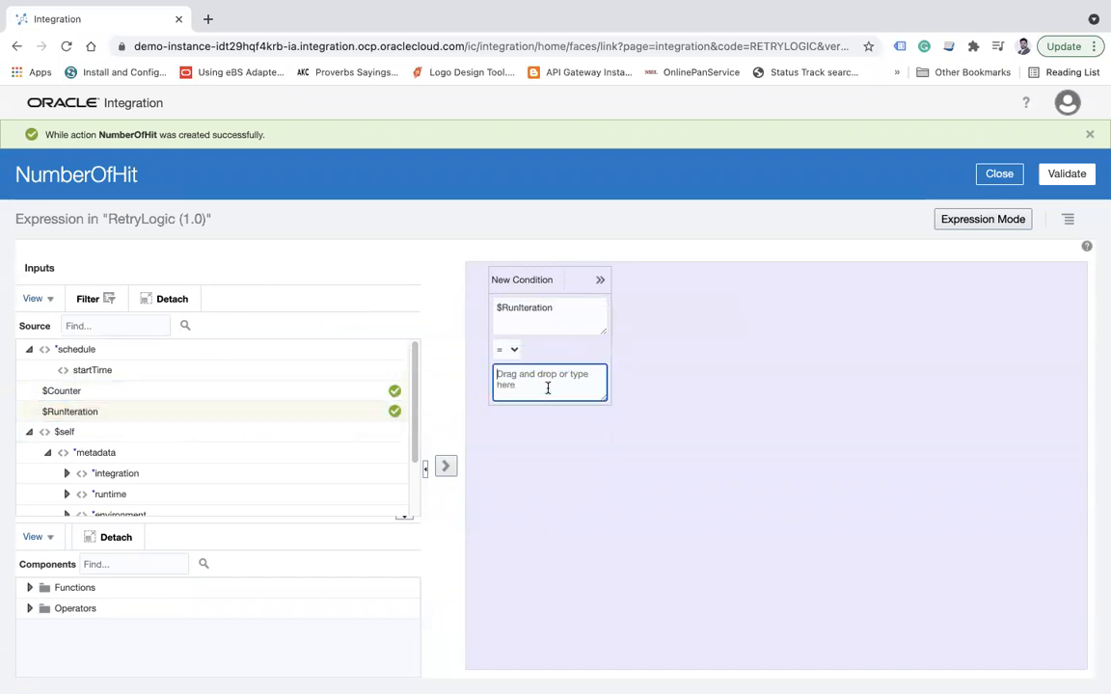
pyautogui.write("'true'")
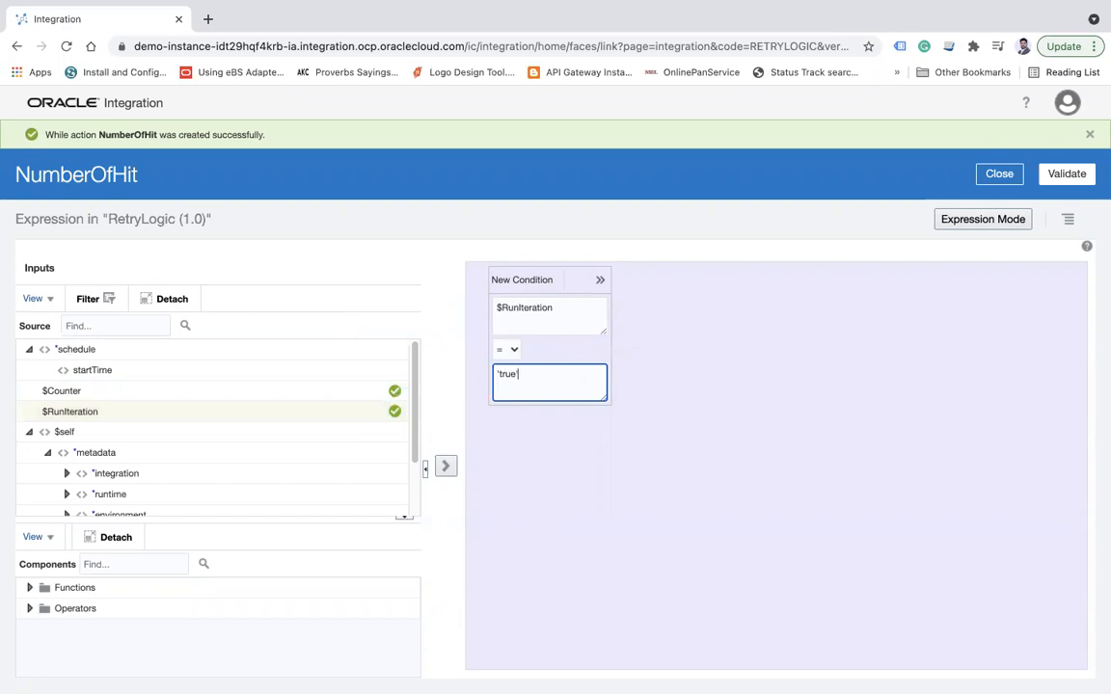
pyautogui.click(1066, 175)
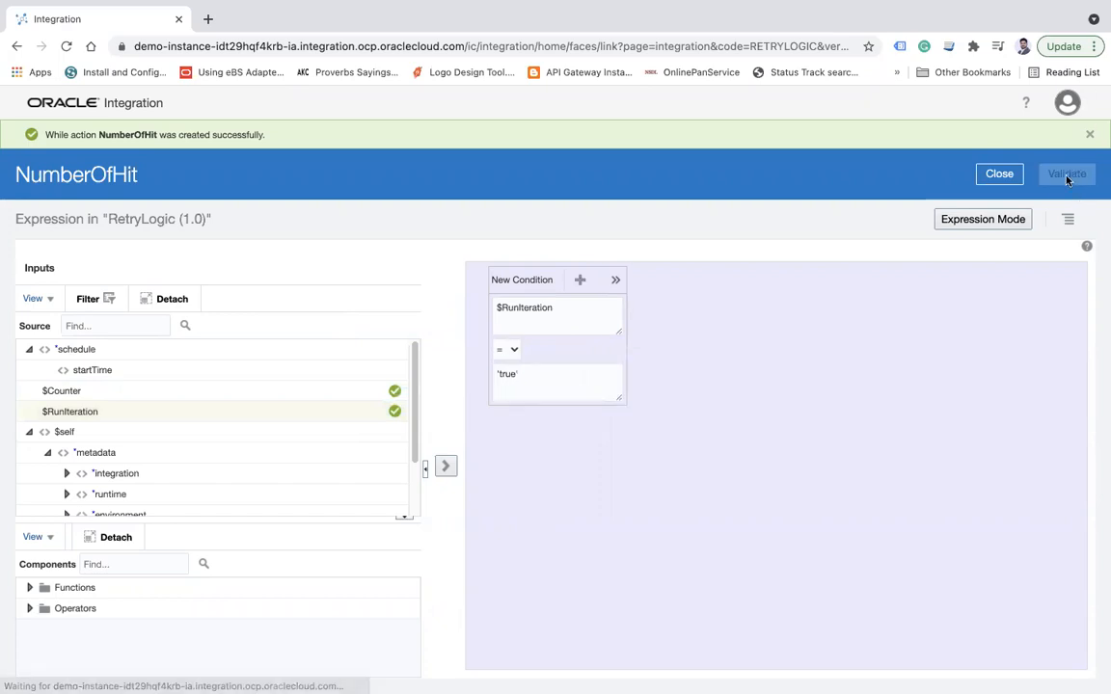
pyautogui.click(1065, 174)
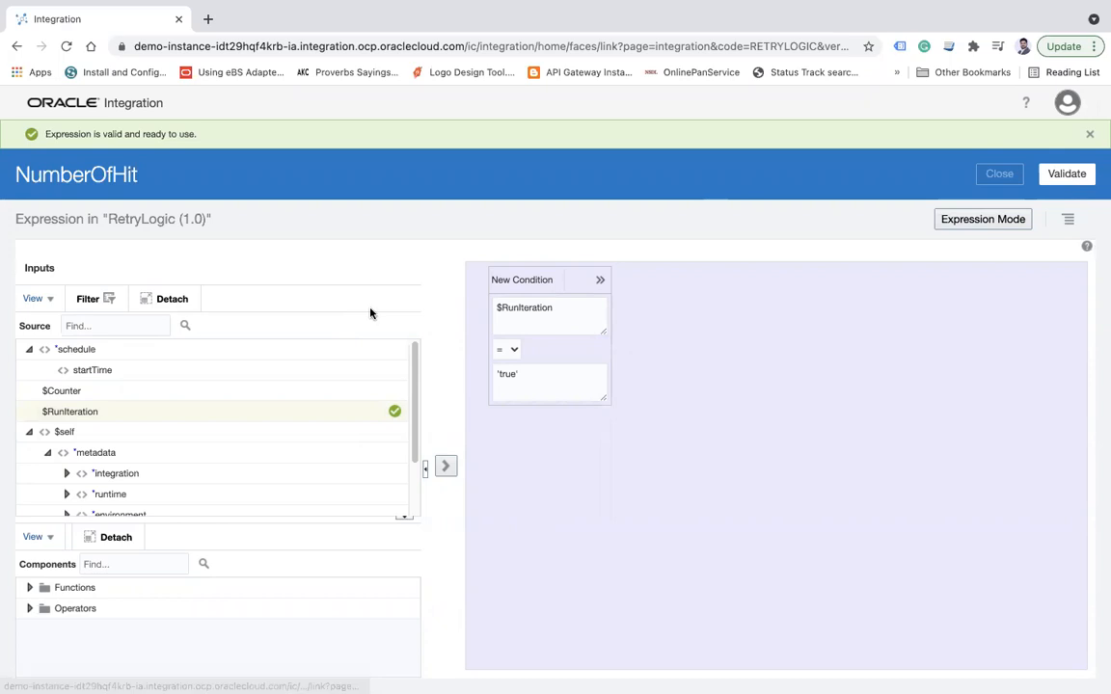
pyautogui.click(999, 174)
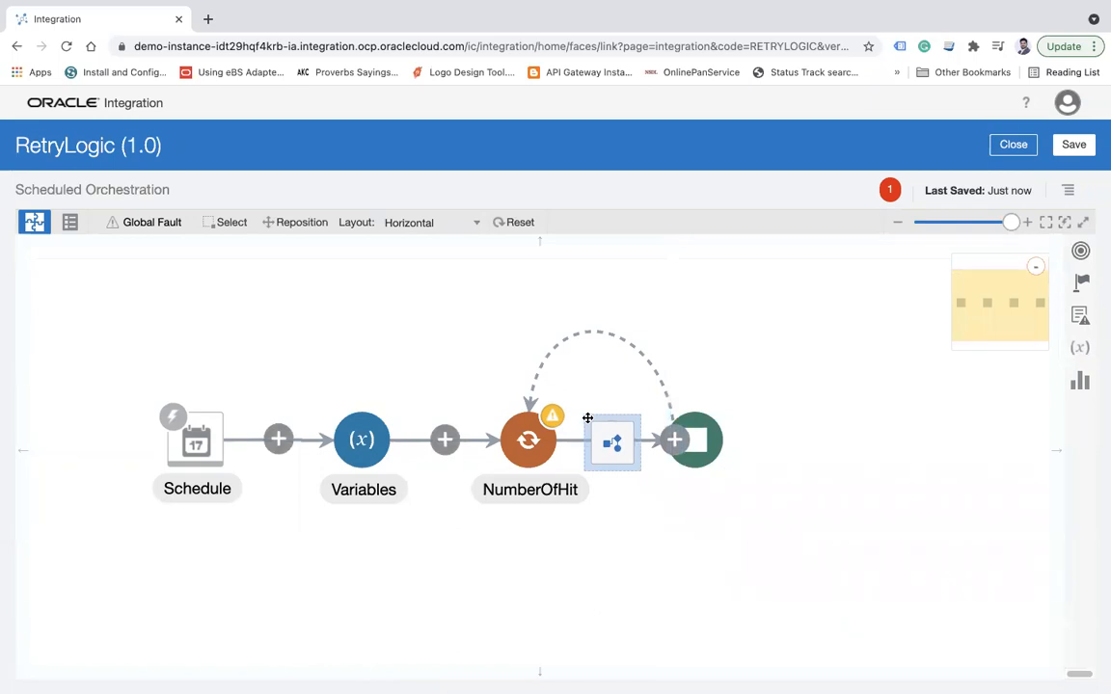
# - Add a Scope named scopehander inside the NumberOfHit loop
pyautogui.click(612, 441)
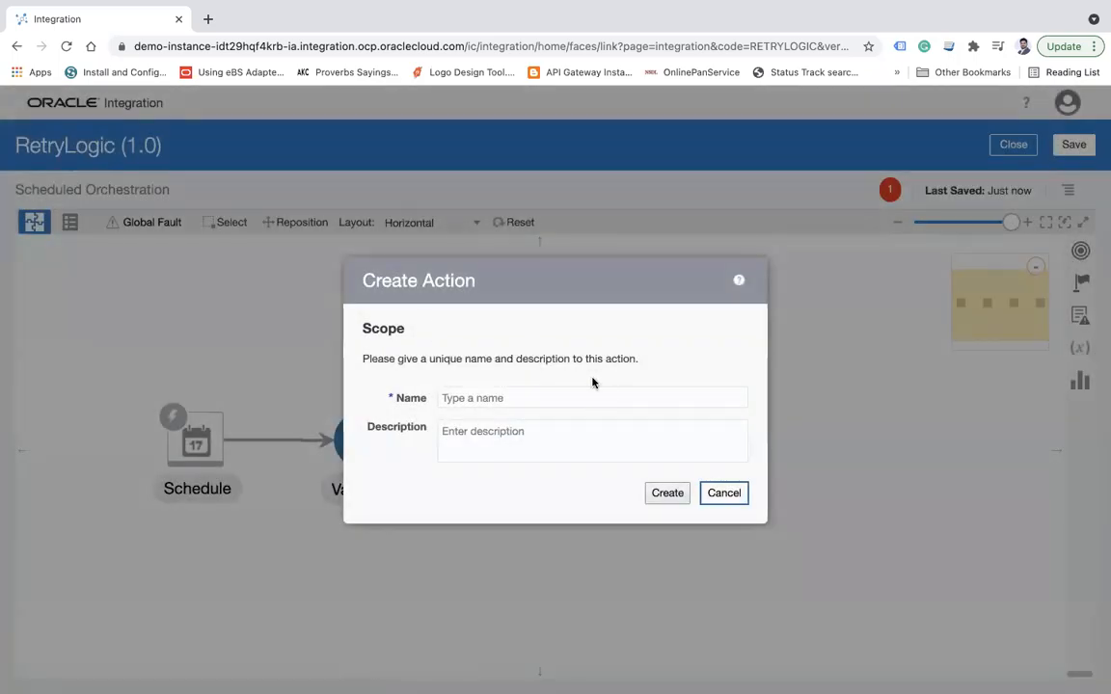
pyautogui.write('S')
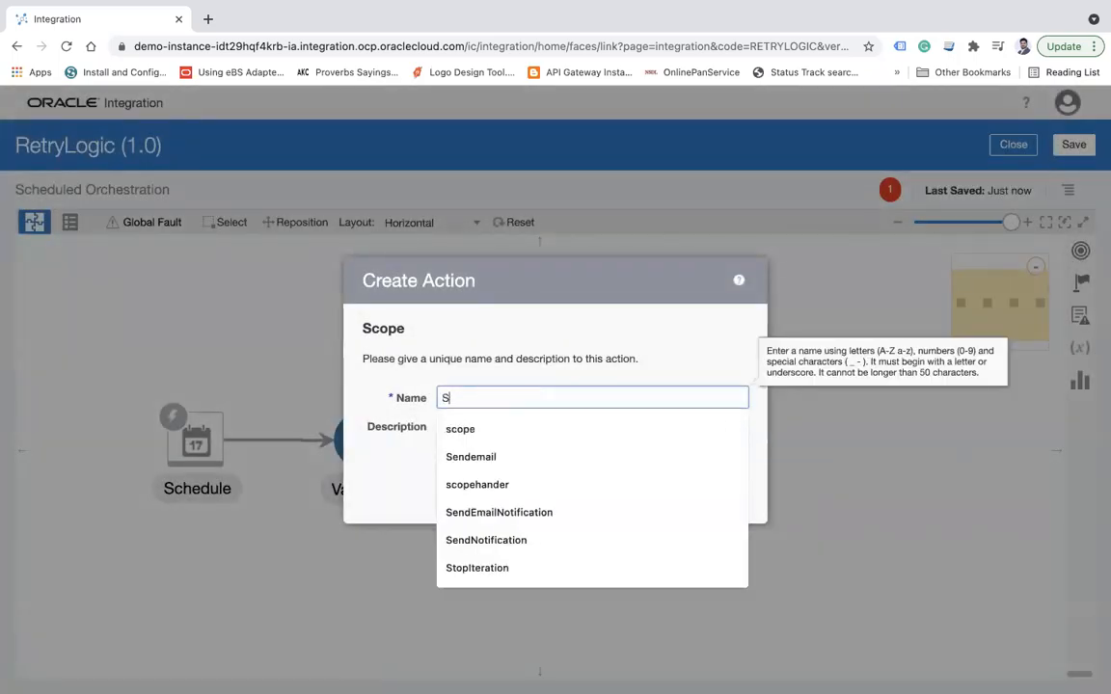
pyautogui.click(477, 484)
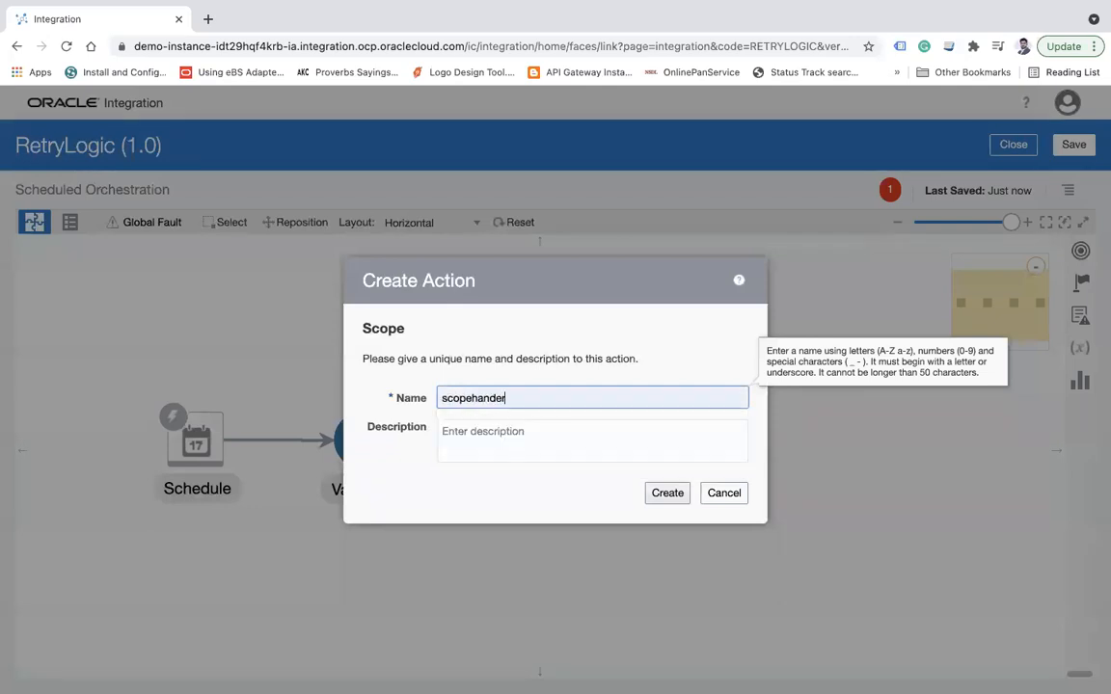
pyautogui.click(666, 492)
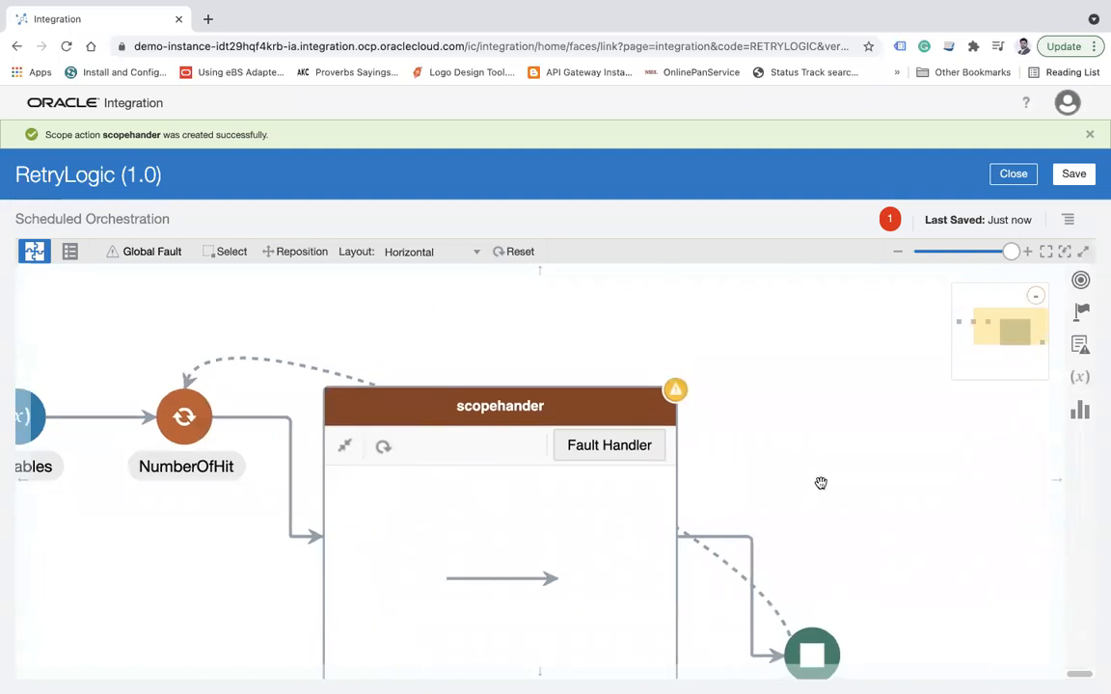
# - Insert an FTP adapter invoke inside the scopehander scope
pyautogui.click(896, 251)
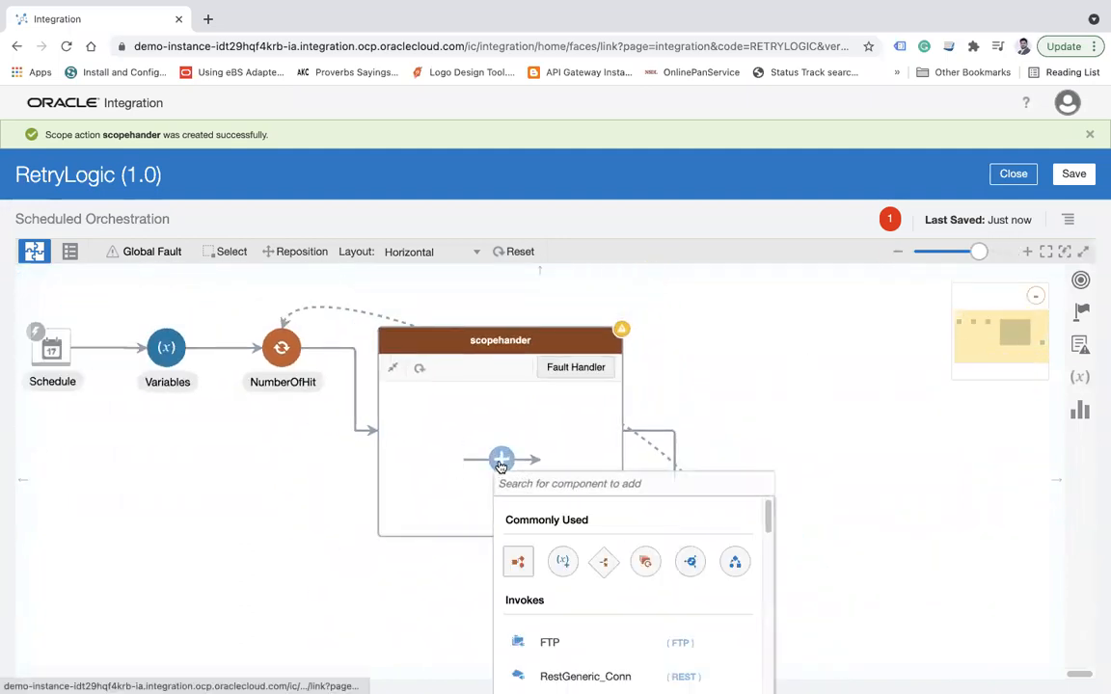
pyautogui.write('ftp')
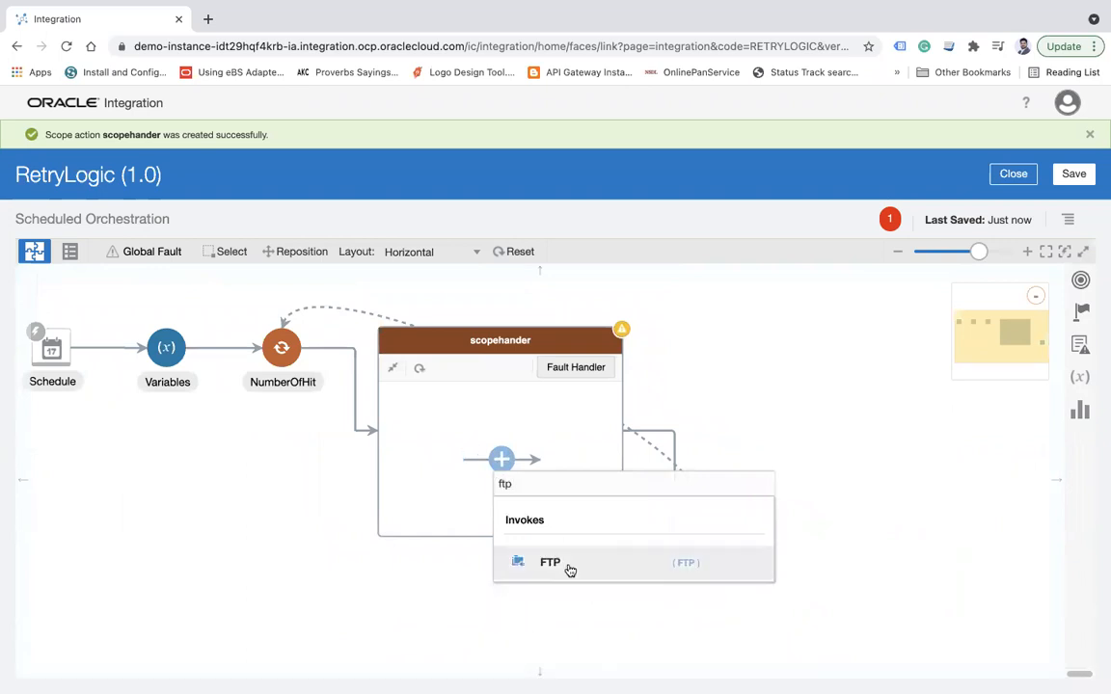
pyautogui.click(548, 562)
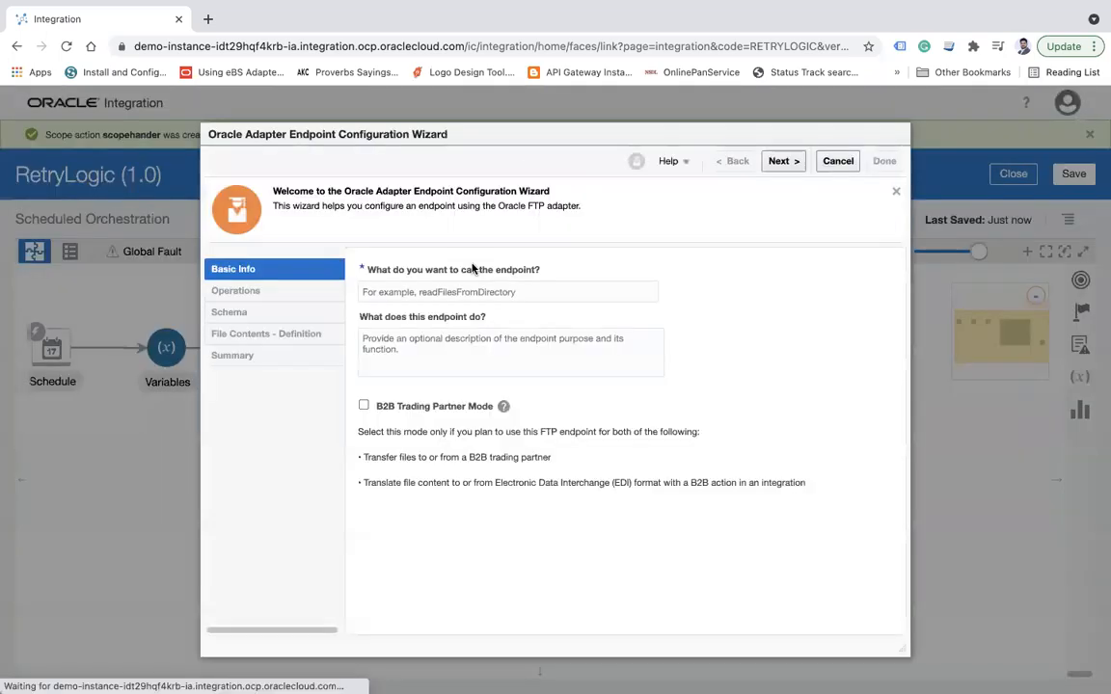
# - Name the FTP endpoint ReadFile and set it to read file.csv from /home/opc/in
pyautogui.write('ReadFile')
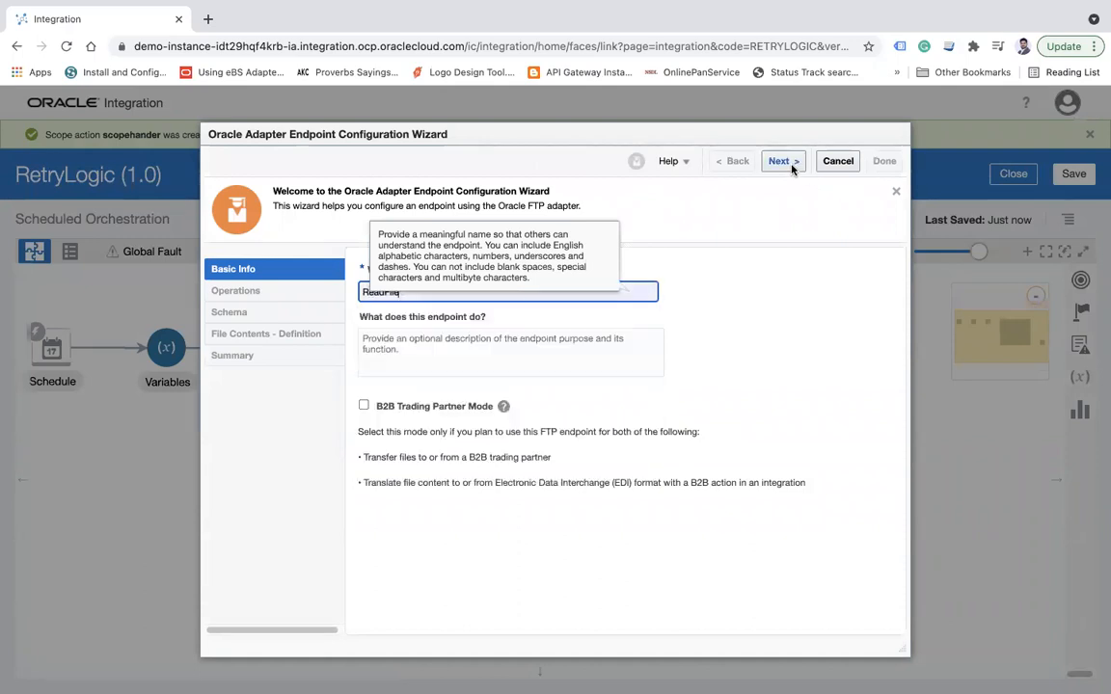
pyautogui.click(783, 161)
pyautogui.write('file')
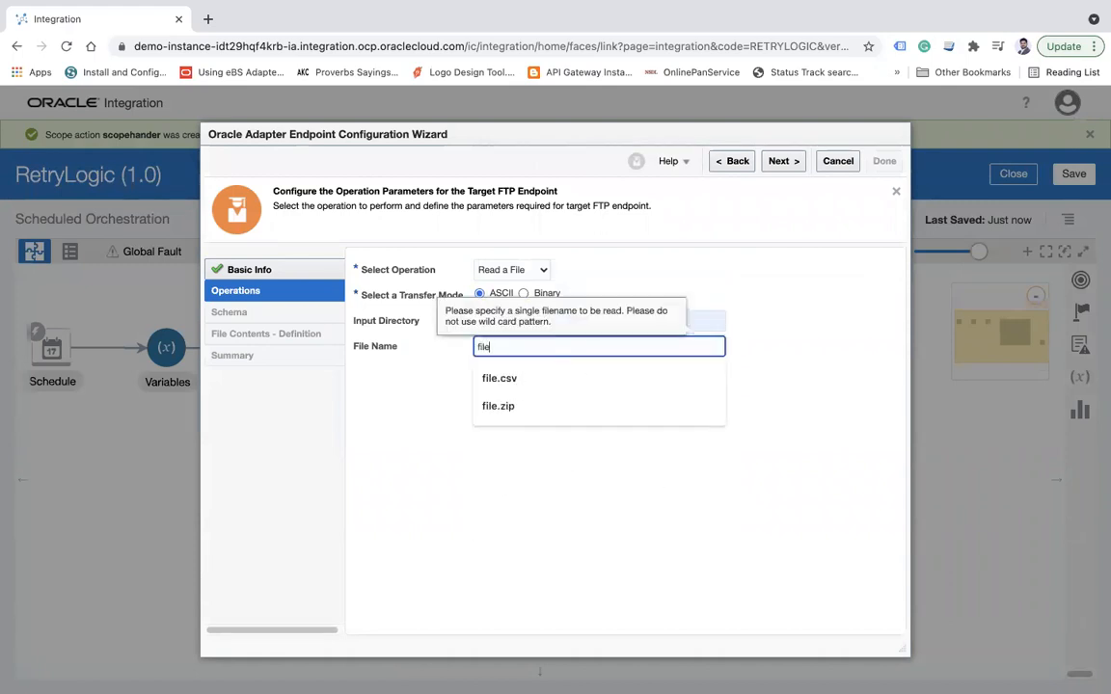
pyautogui.click(497, 378)
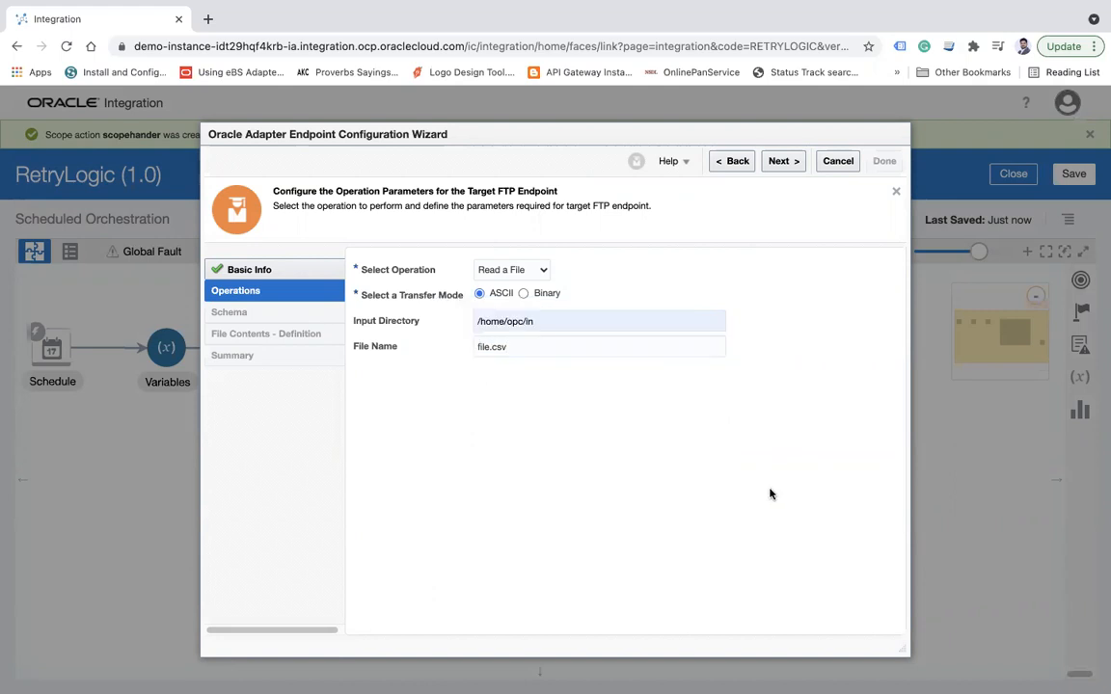
pyautogui.moveTo(523, 381)
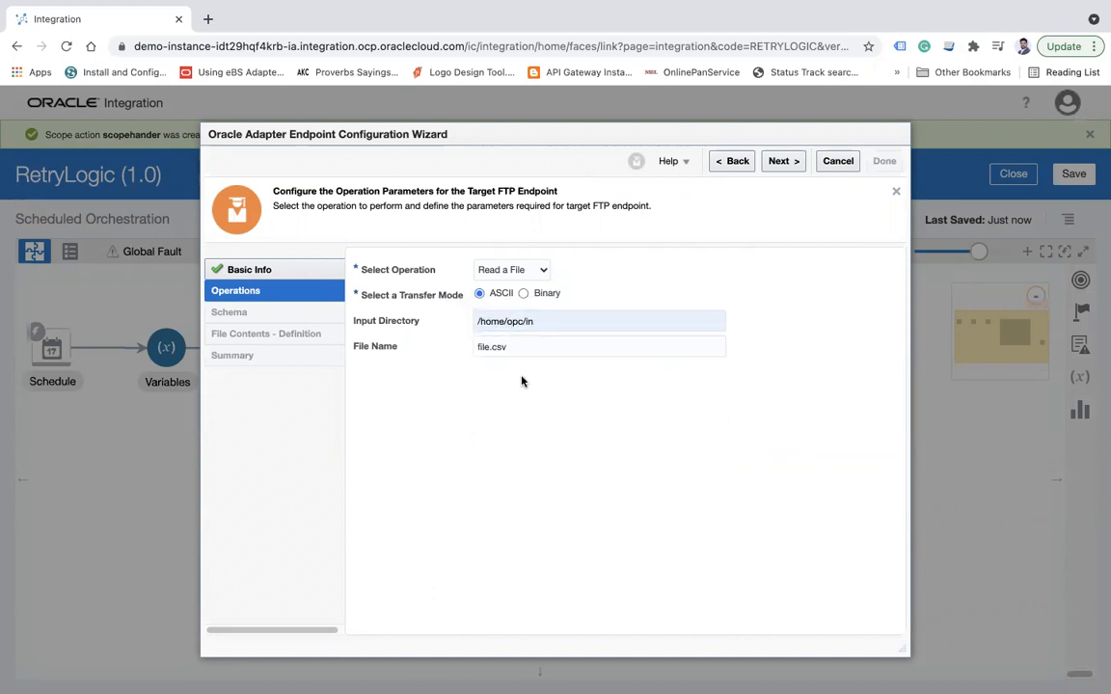
pyautogui.click(598, 346)
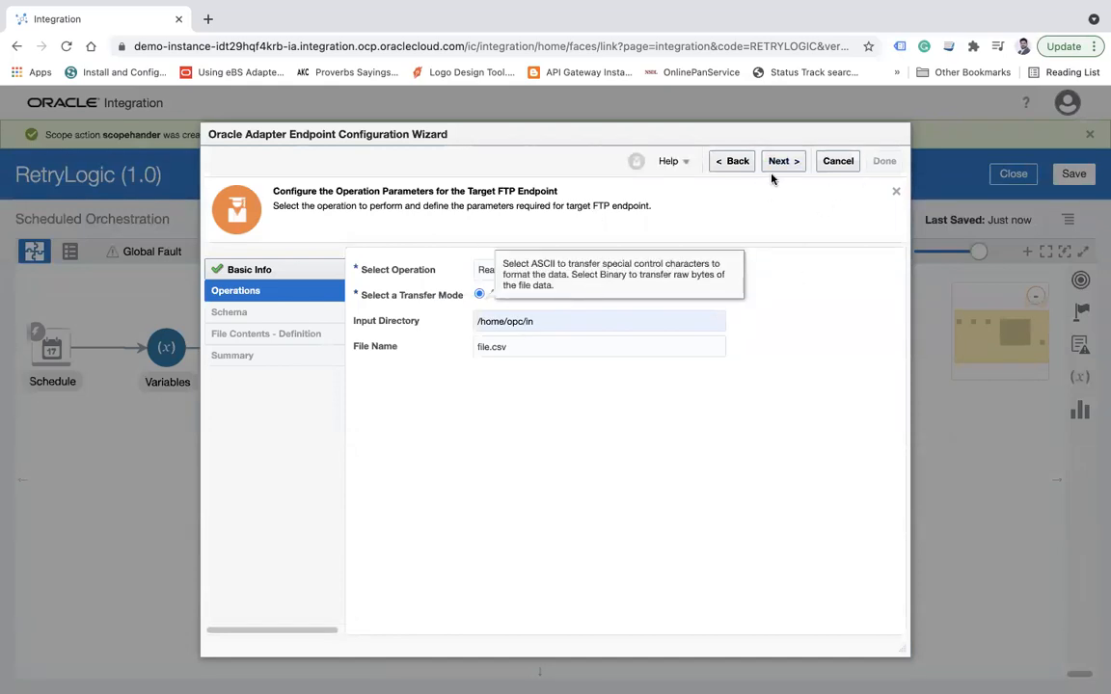
pyautogui.click(783, 161)
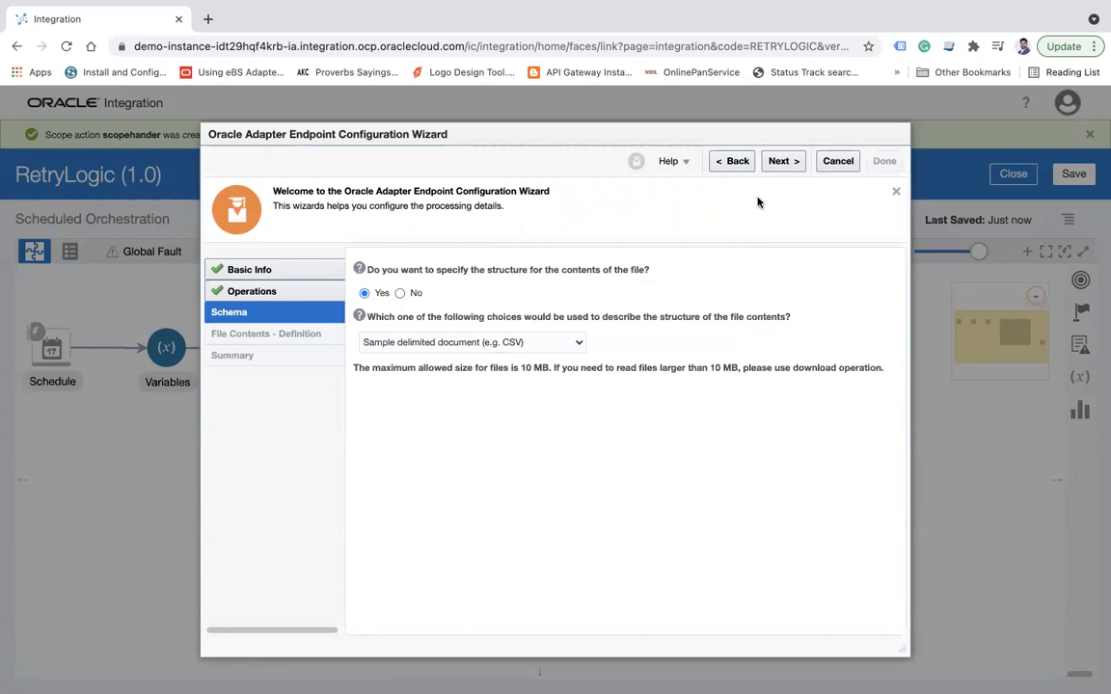
# - Define the file schema from Employee.csv with record User and recordset Users, and finish
pyautogui.click(782, 161)
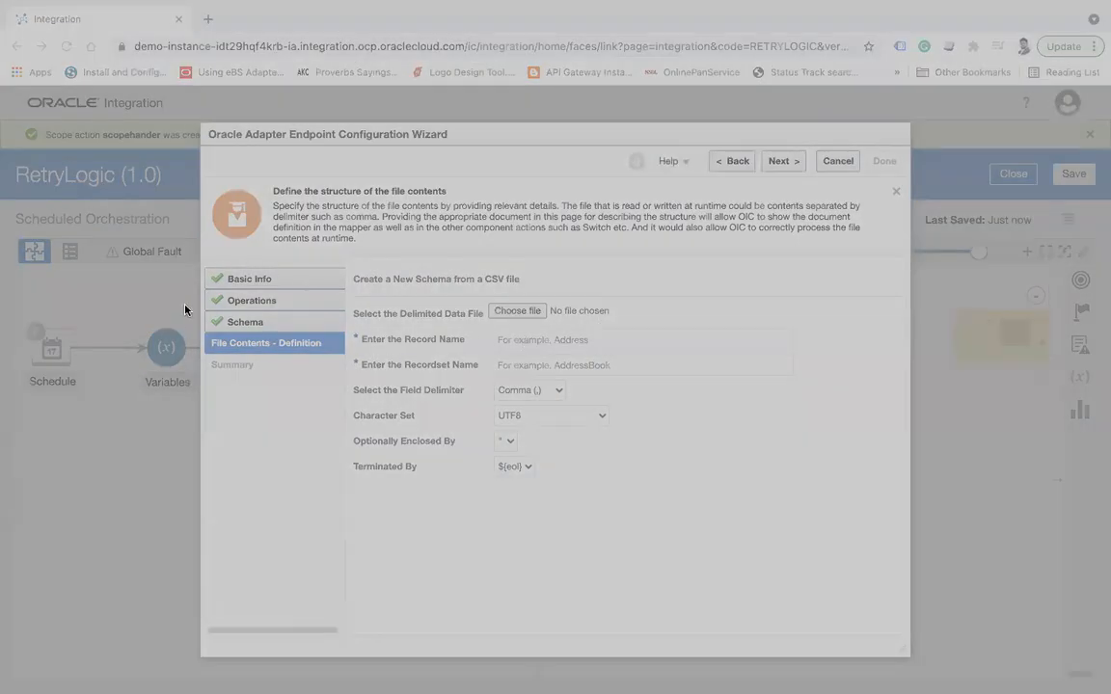
pyautogui.click(517, 311)
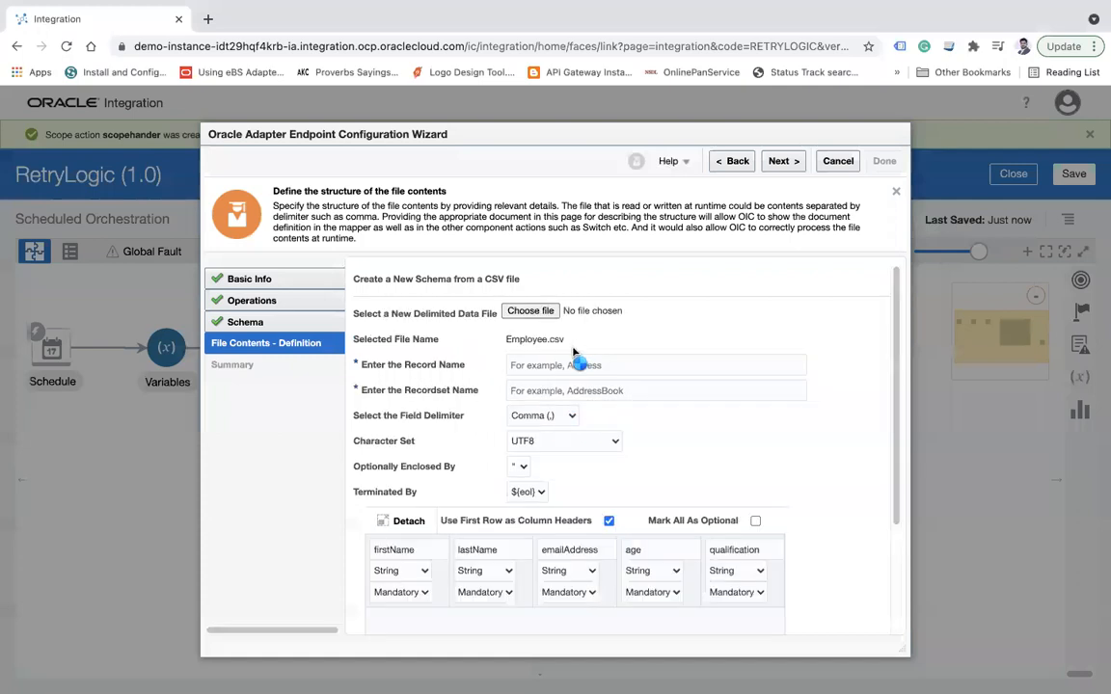
pyautogui.write('User')
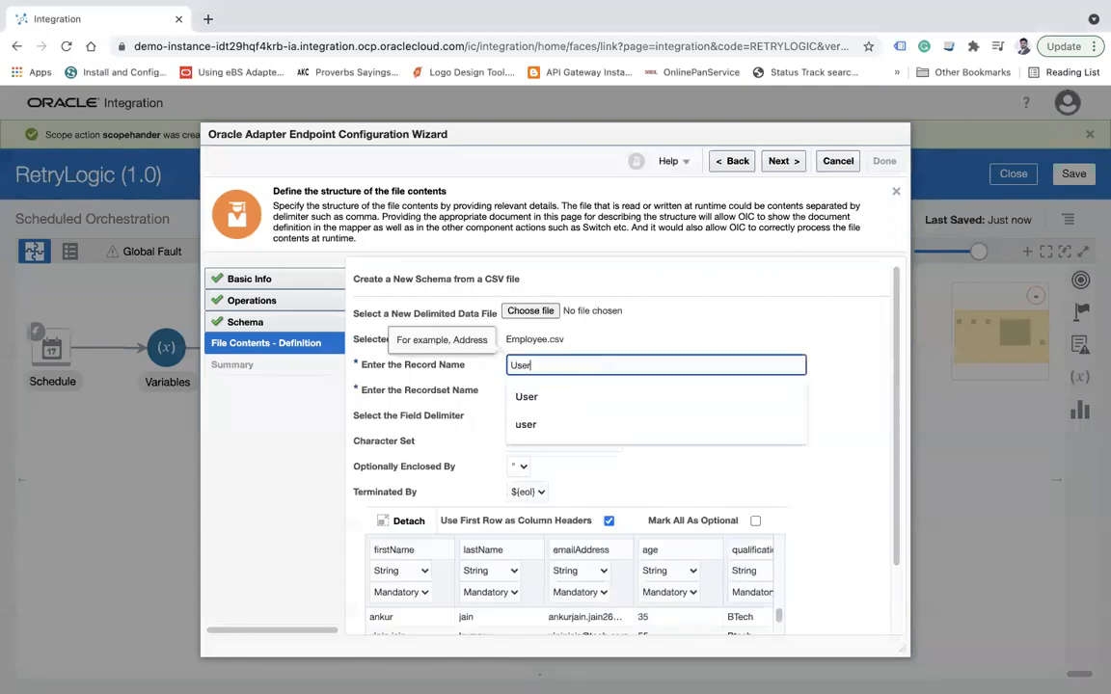
pyautogui.write('Users')
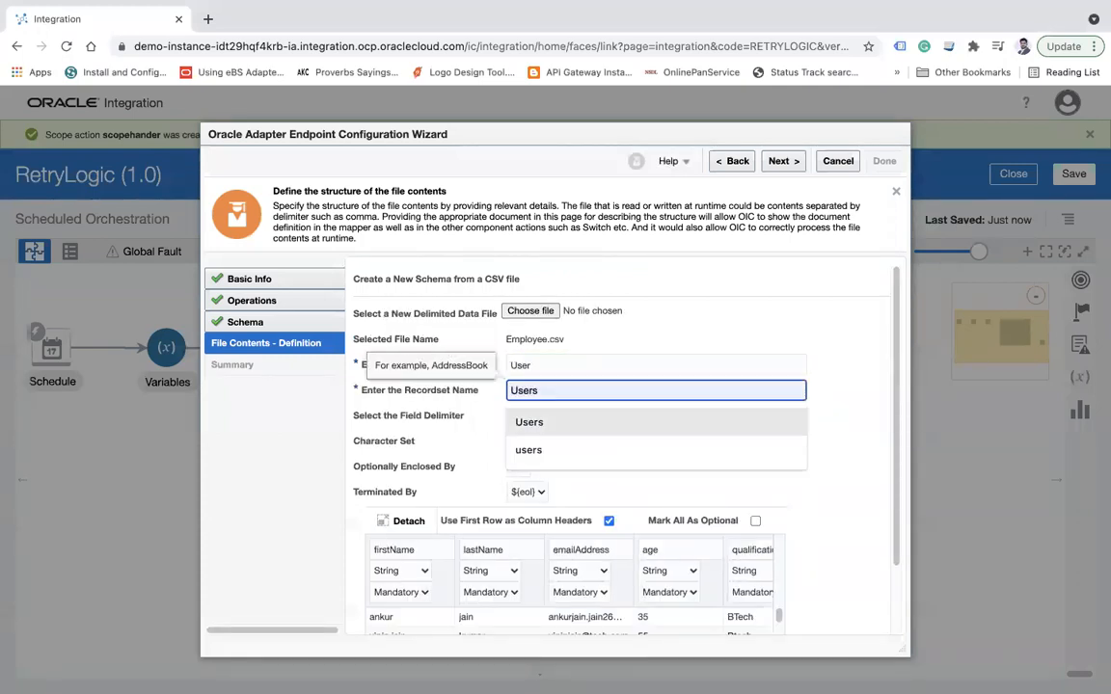
pyautogui.click(530, 421)
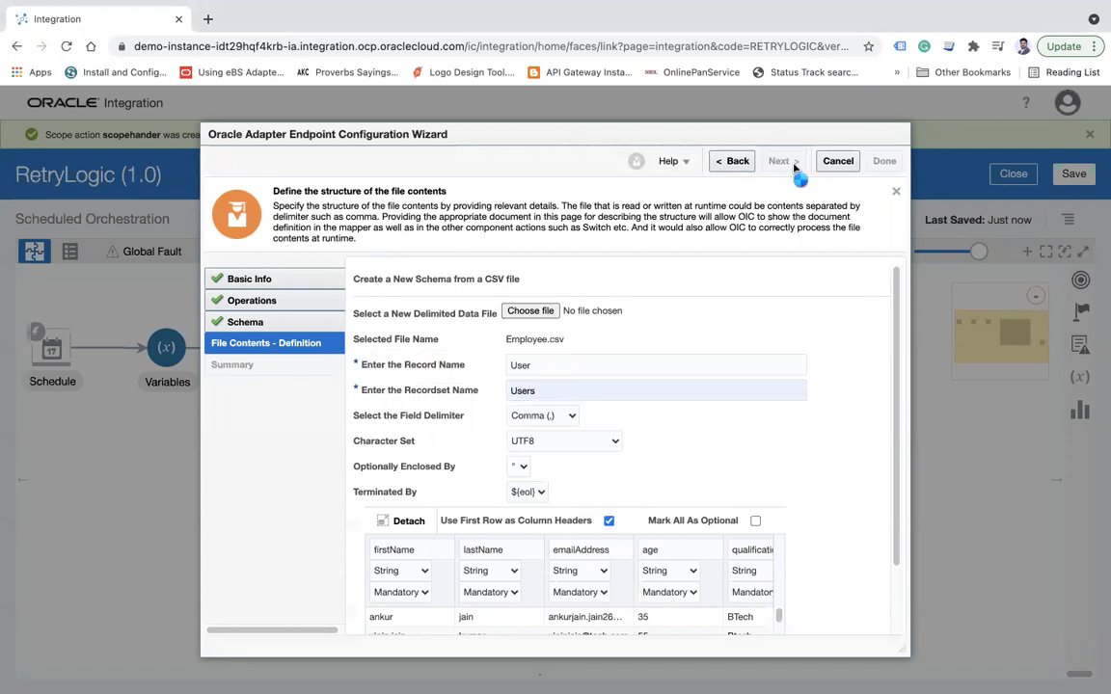
pyautogui.click(779, 161)
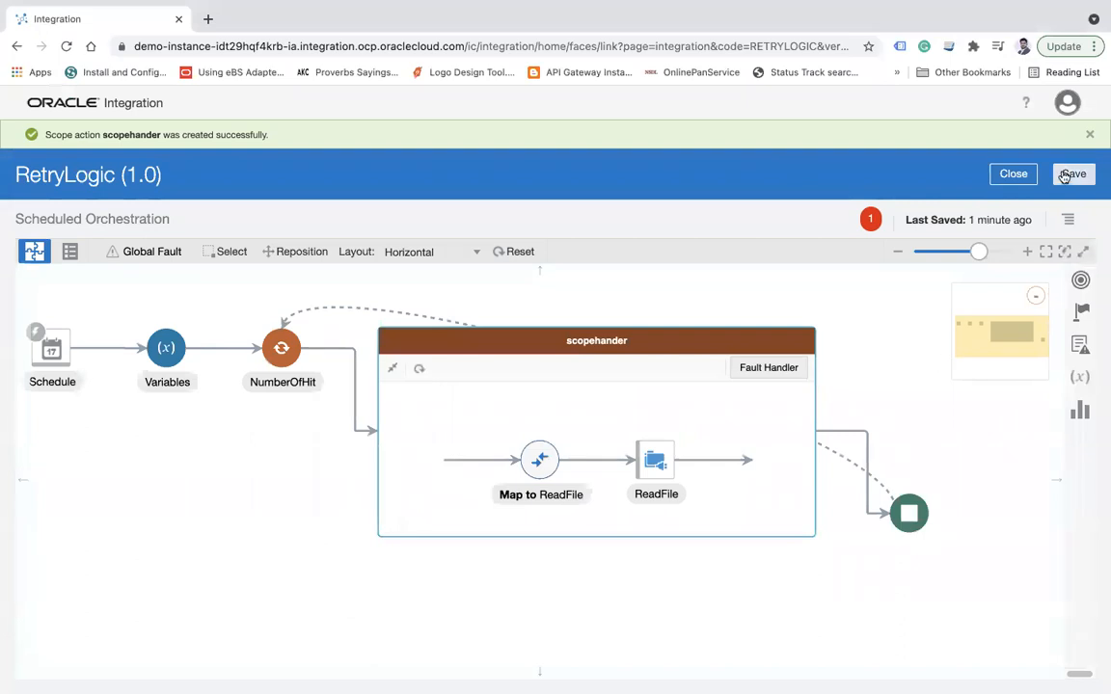
# - Save RetryLogic and list the fault handler types for scopehander
pyautogui.click(1074, 173)
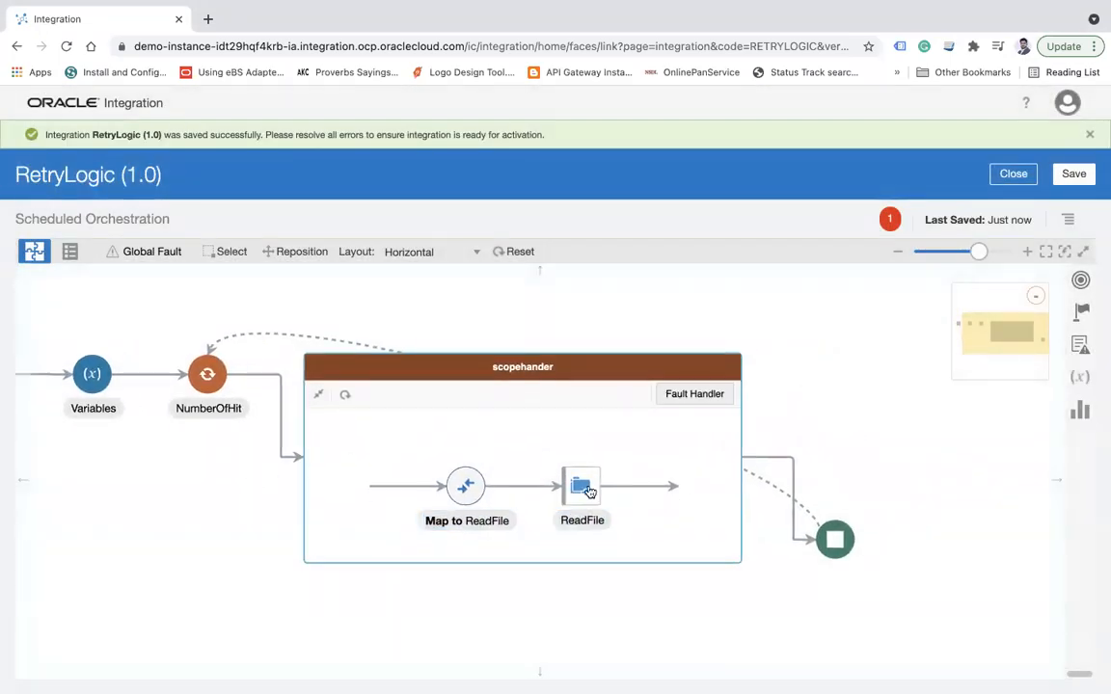
pyautogui.moveTo(695, 412)
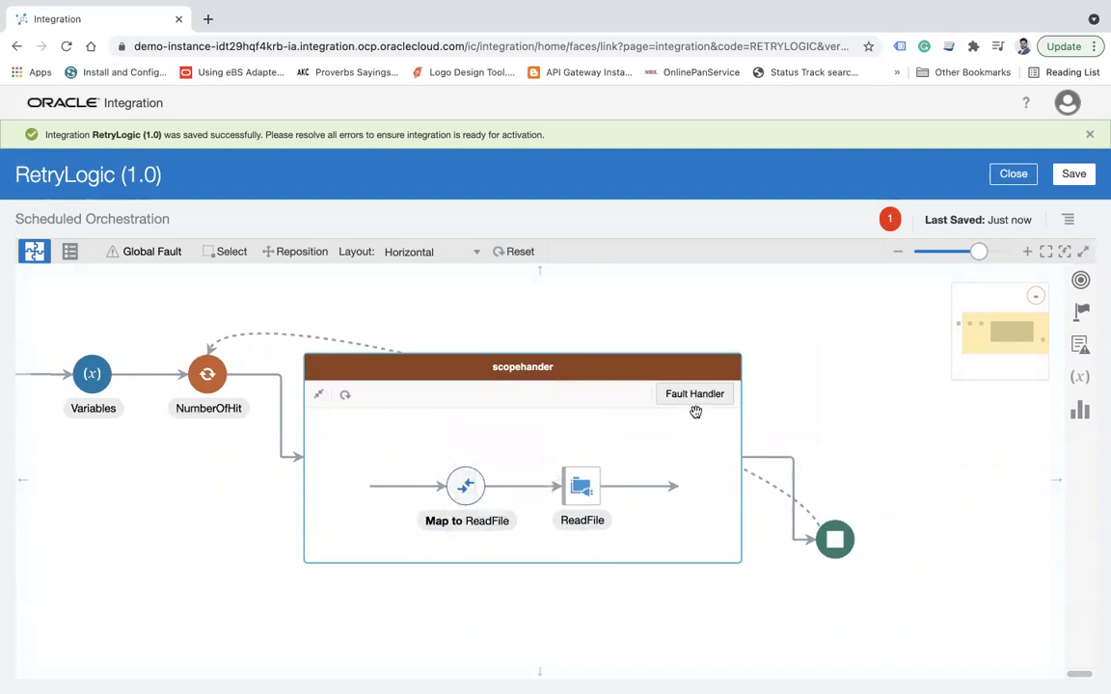
pyautogui.click(694, 393)
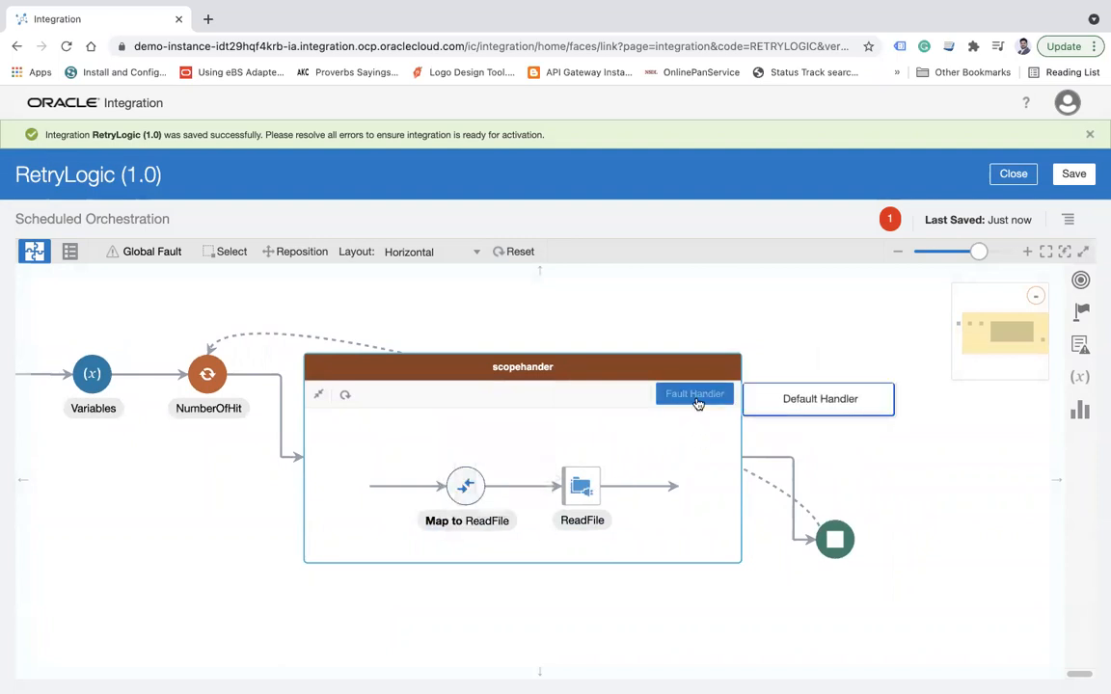
pyautogui.moveTo(545, 524)
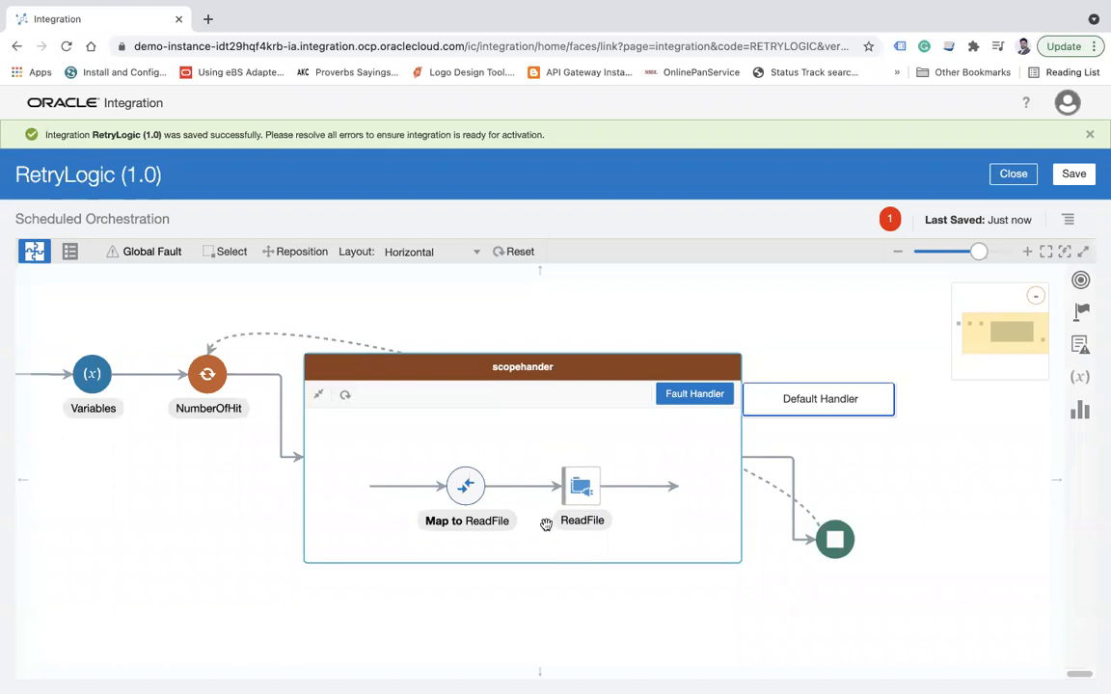
pyautogui.moveTo(570, 497)
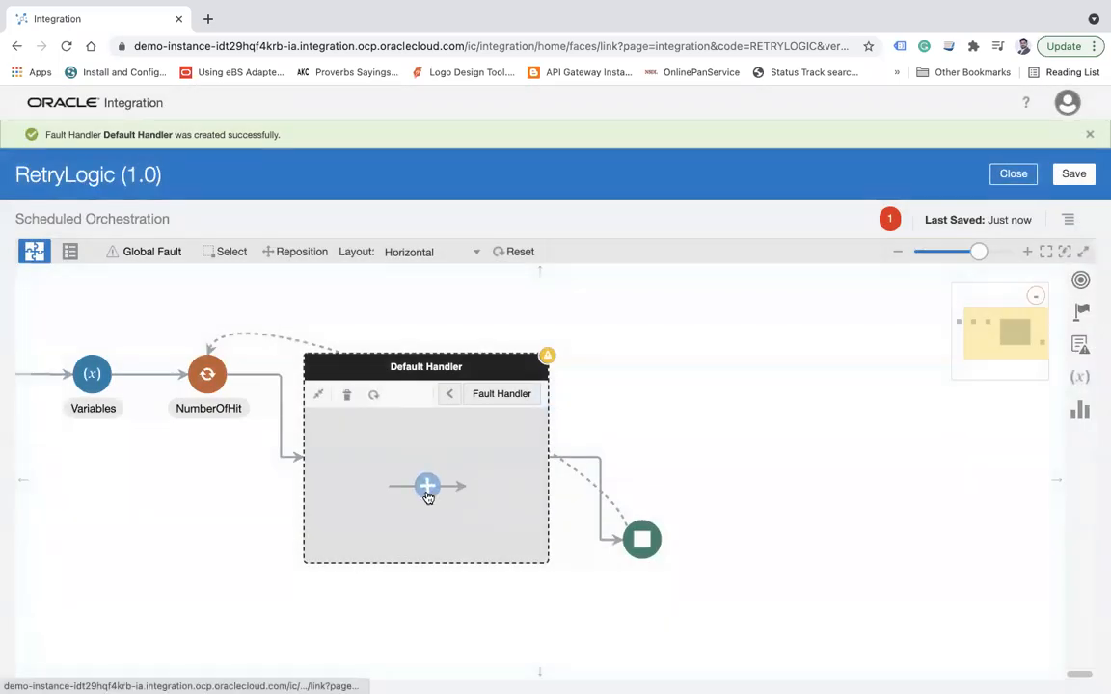
# - Insert a Switch in the Default Handler with first-branch condition $Counter < 3
pyautogui.click(426, 485)
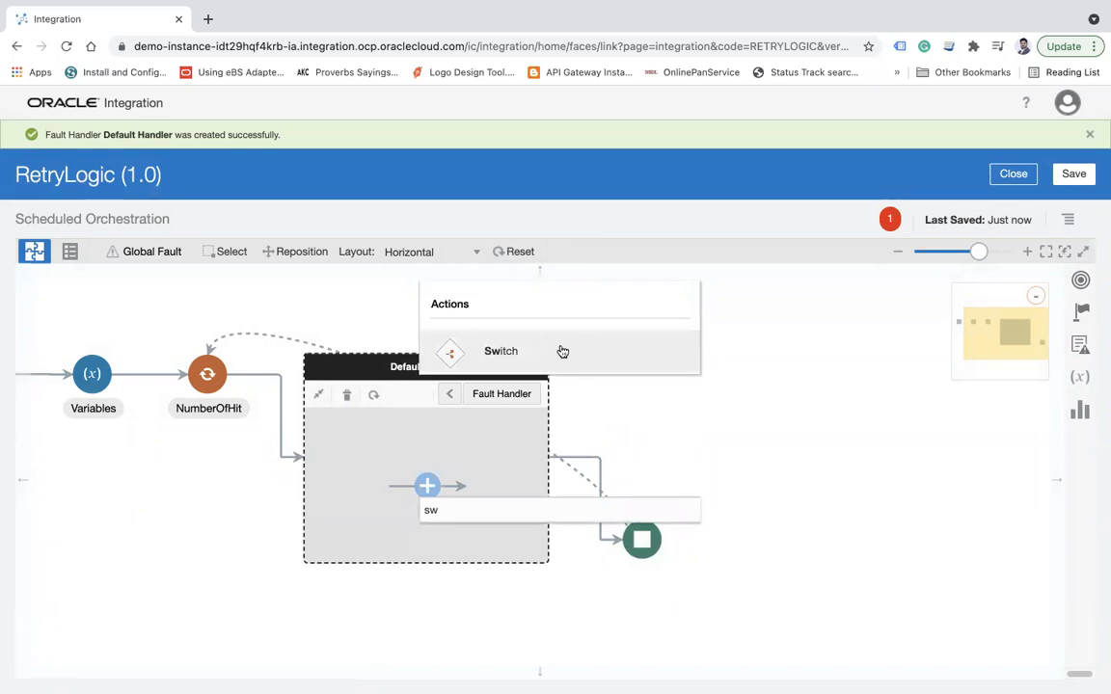
pyautogui.click(500, 351)
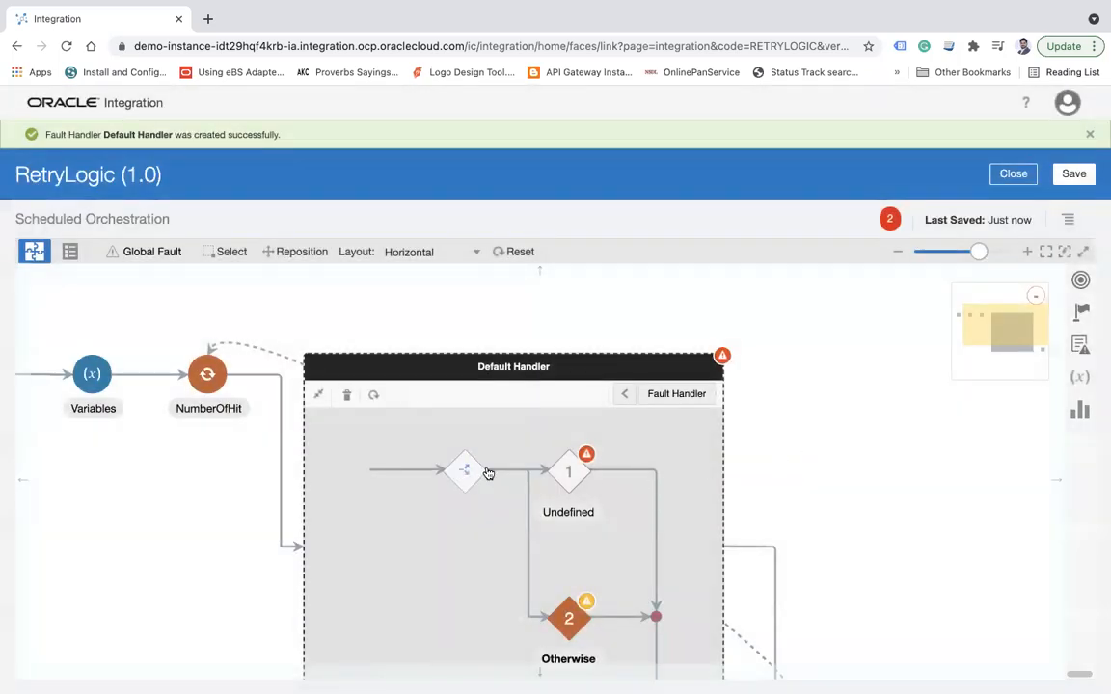
pyautogui.click(566, 469)
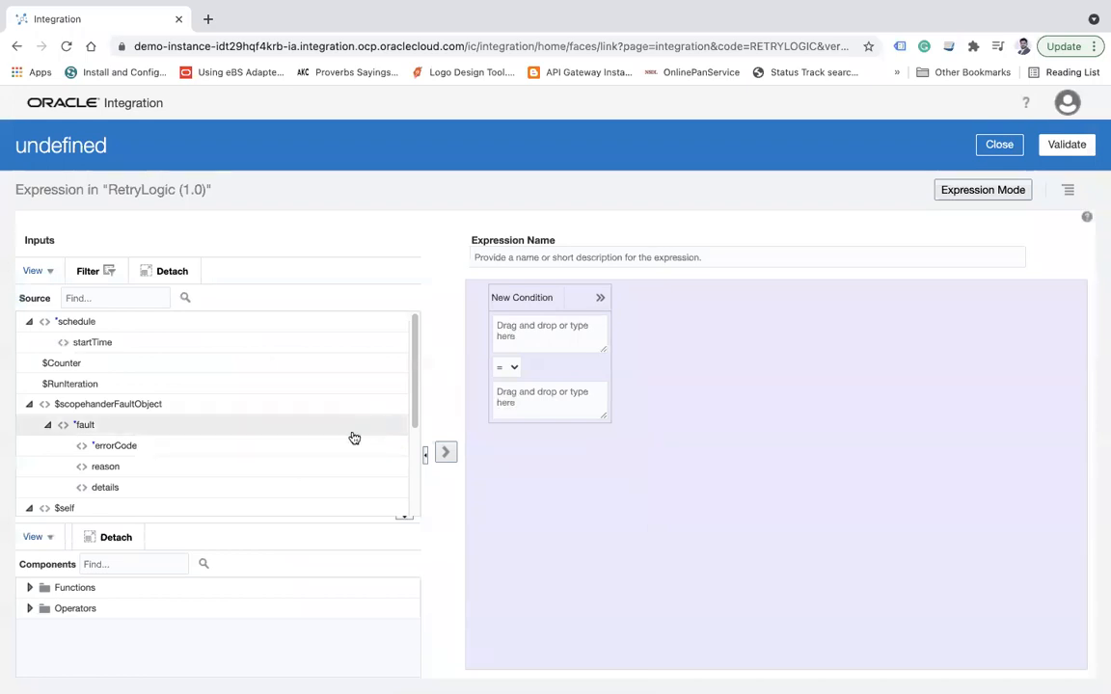
pyautogui.moveTo(225, 373)
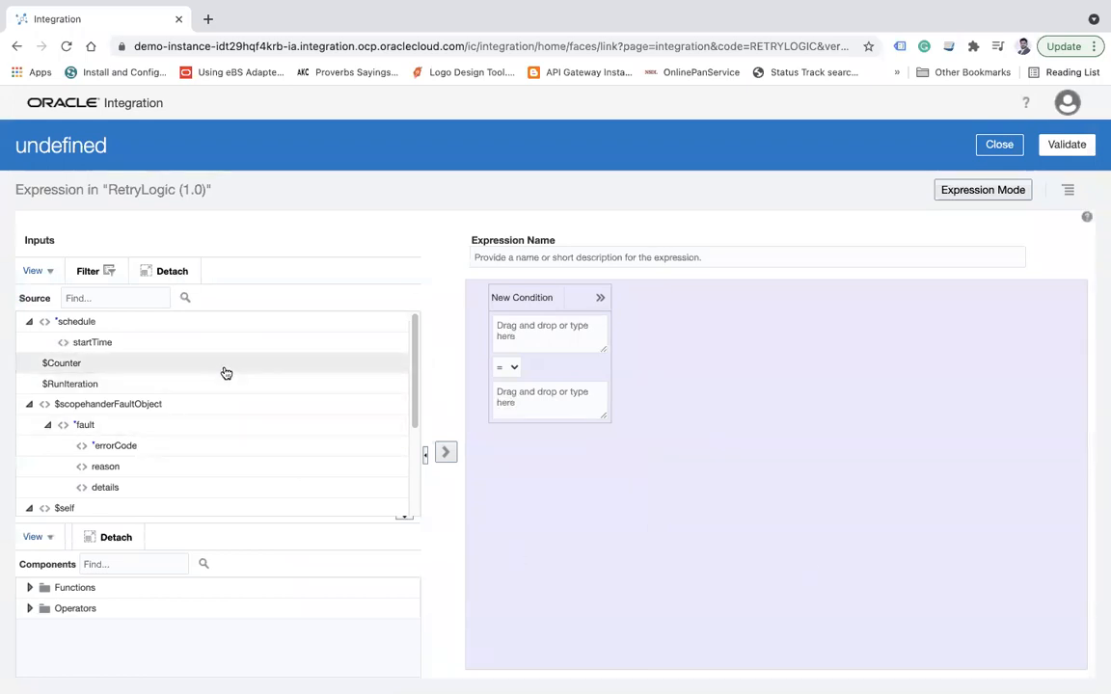
pyautogui.moveTo(62, 363); pyautogui.dragTo(550, 330)
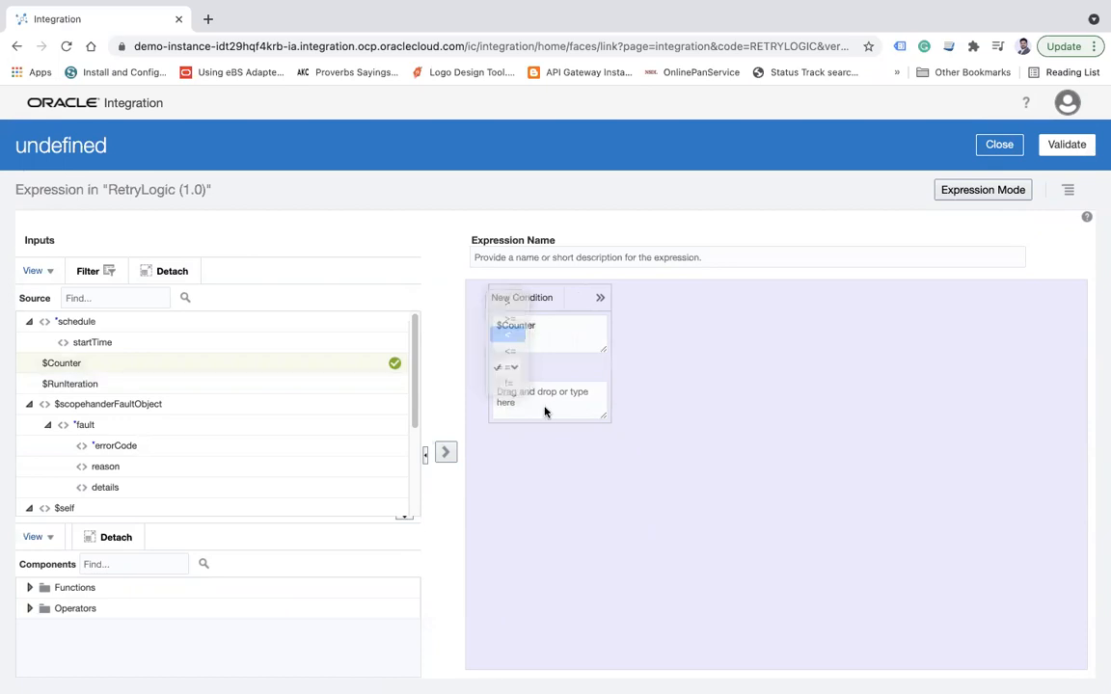
pyautogui.write('3')
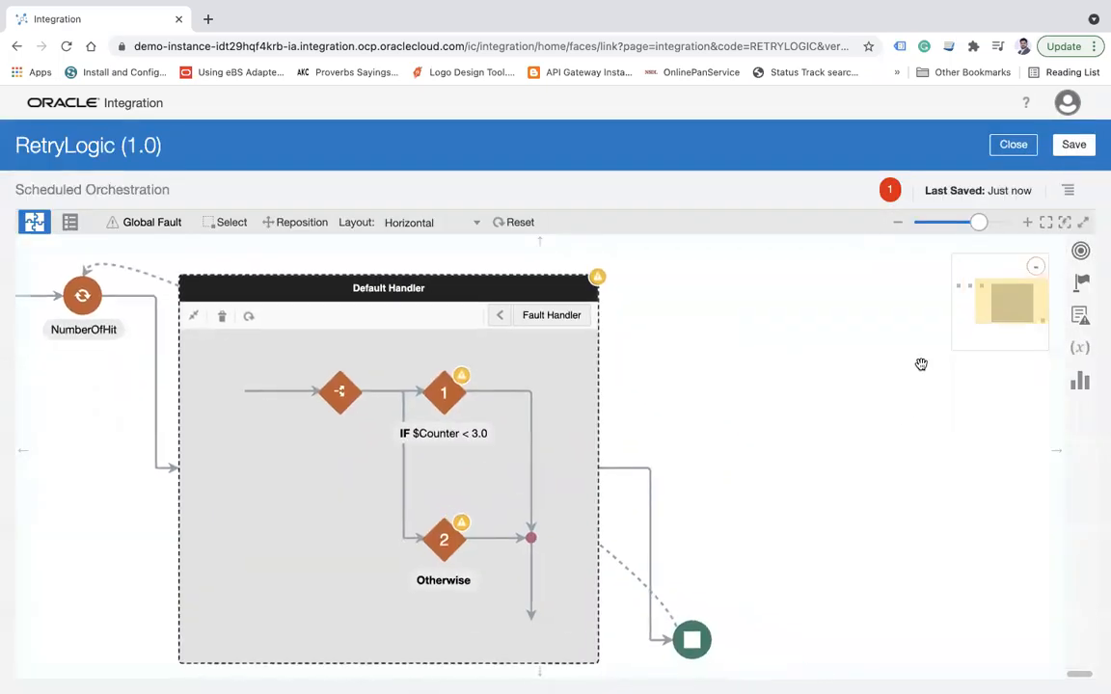
pyautogui.moveTo(496, 442)
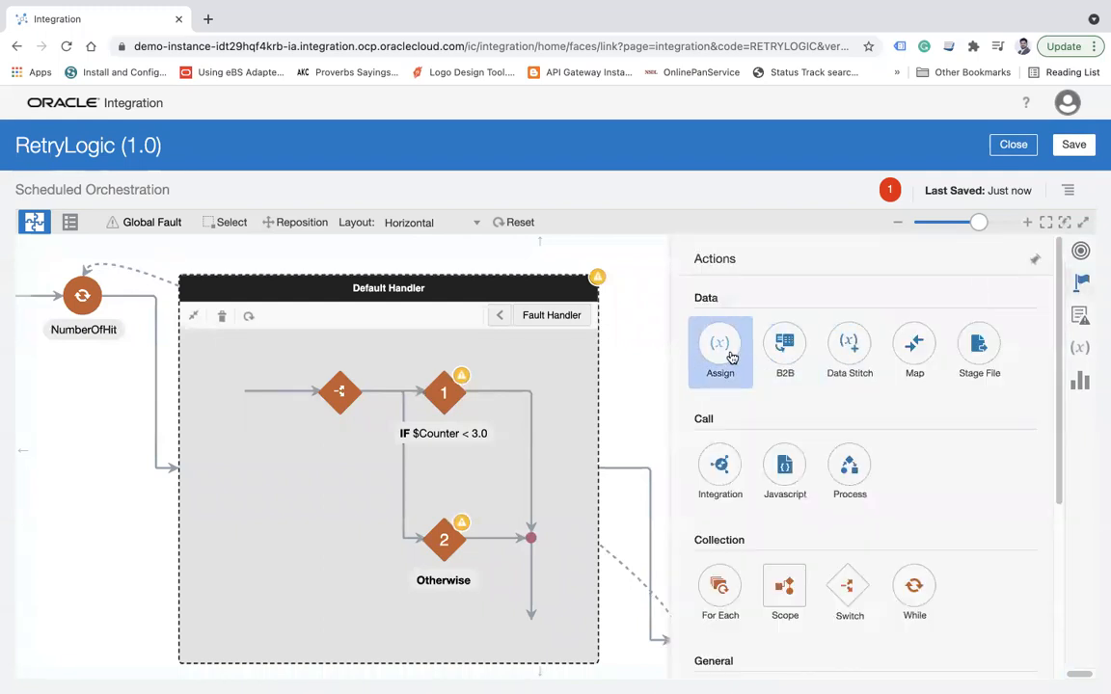
# - Add an Assign action named IncreaseCounter to the Switch's first branch
pyautogui.click(719, 346)
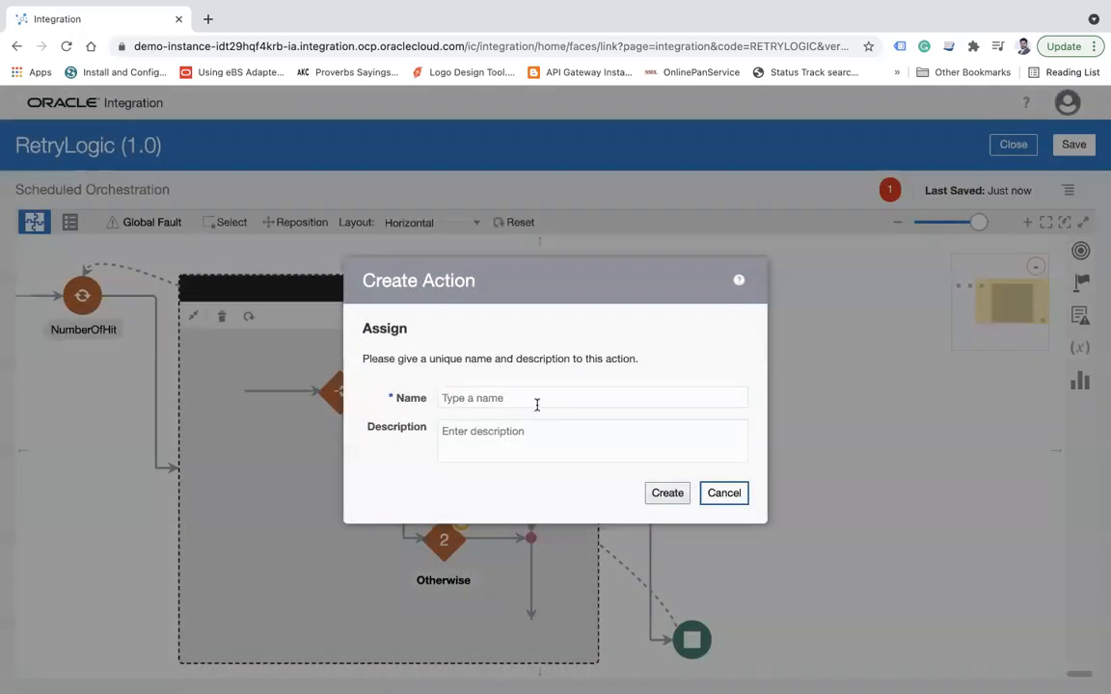
pyautogui.write('Increas')
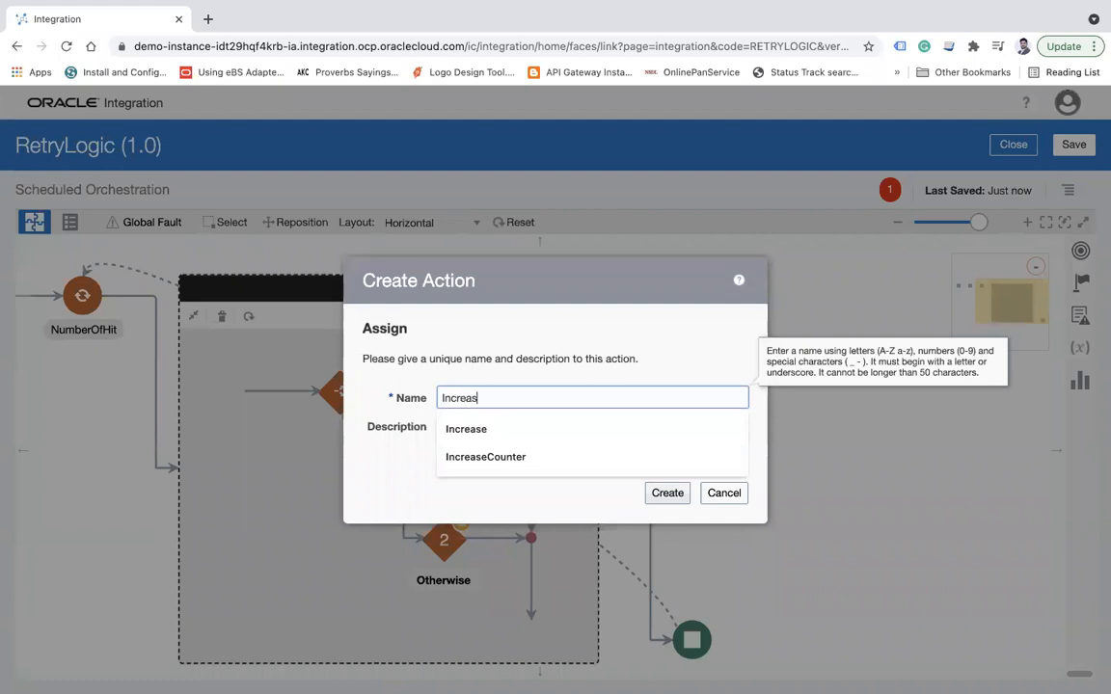
pyautogui.click(485, 457)
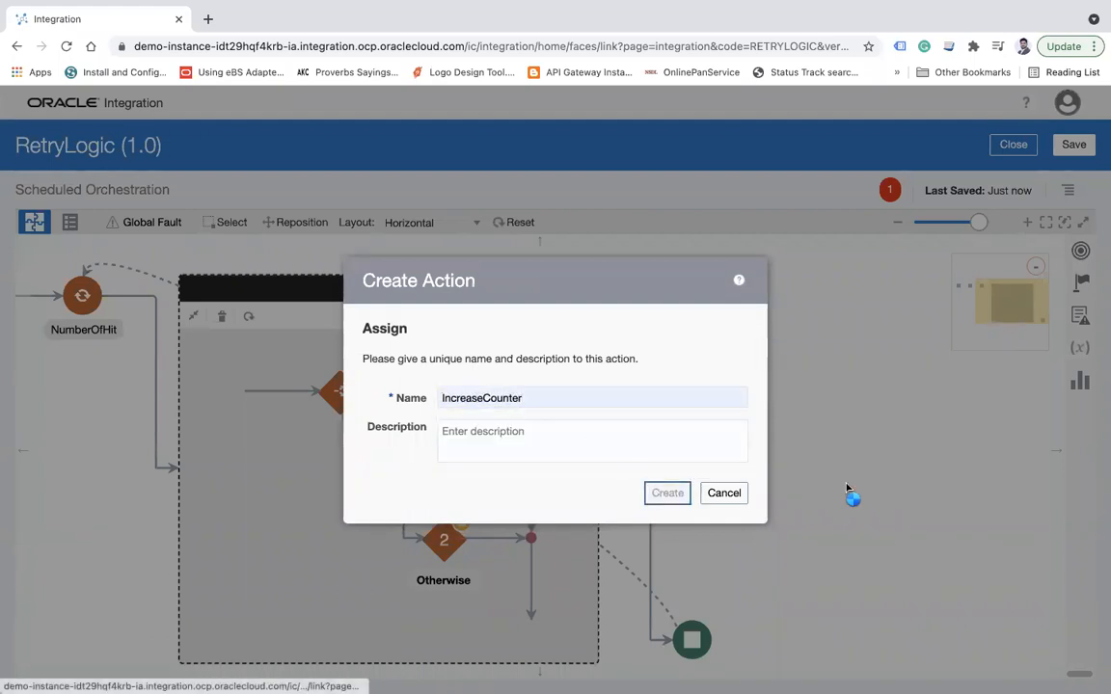
pyautogui.click(667, 493)
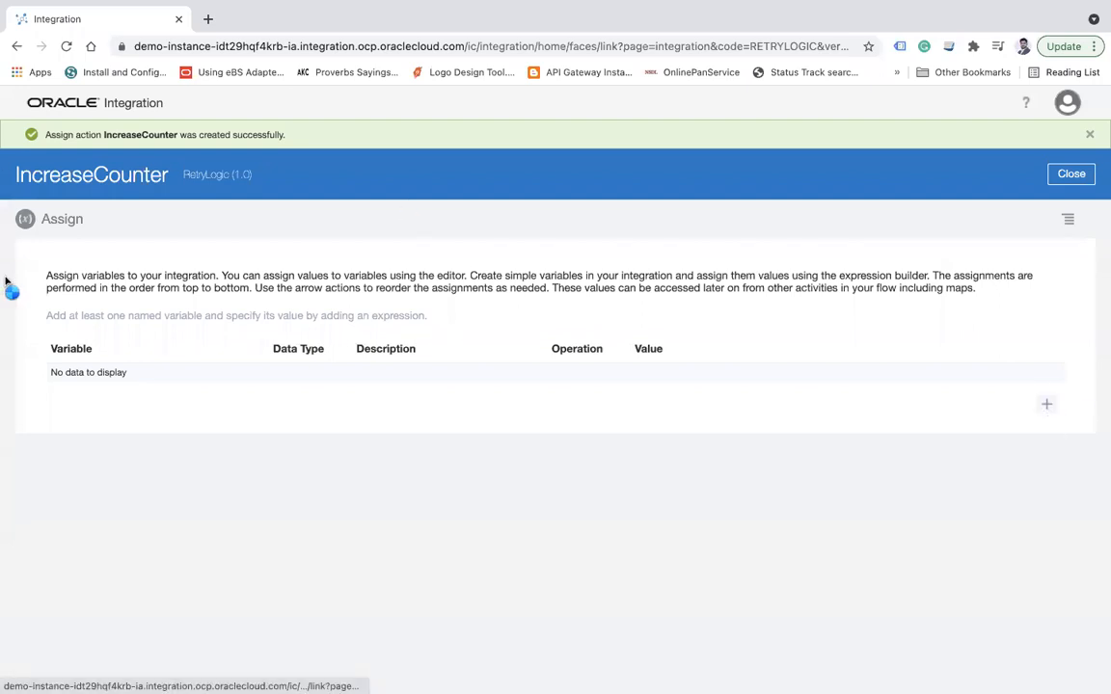
# - Assign Counter the expression number($Counter+1) and return to the flow
pyautogui.click(1044, 404)
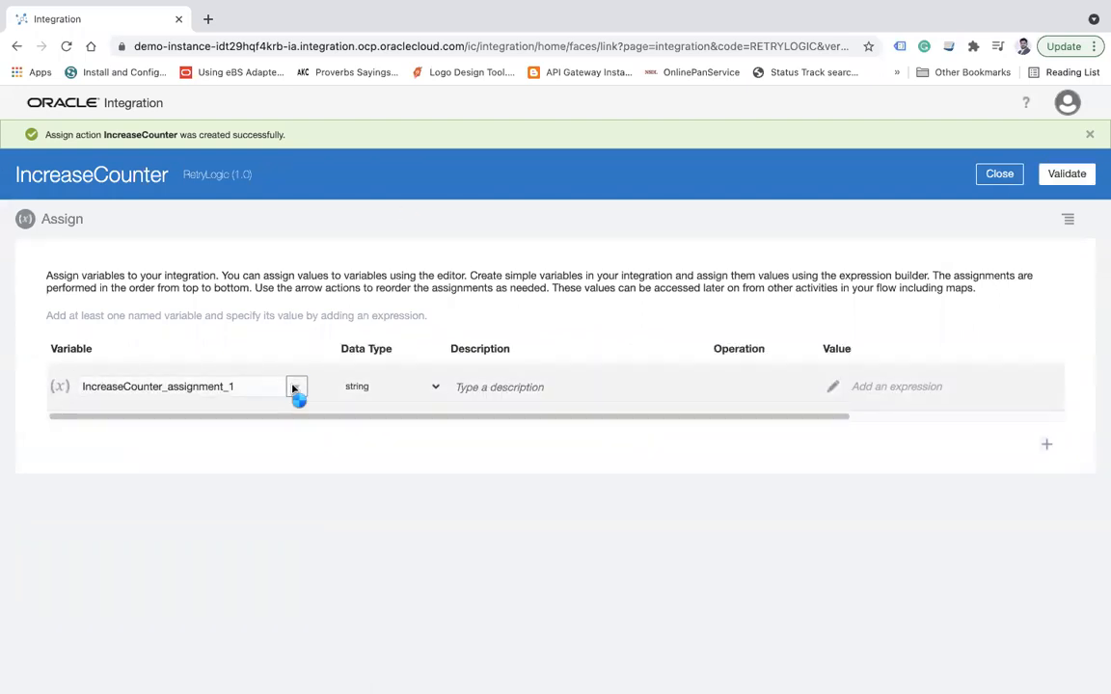
pyautogui.write('Counter')
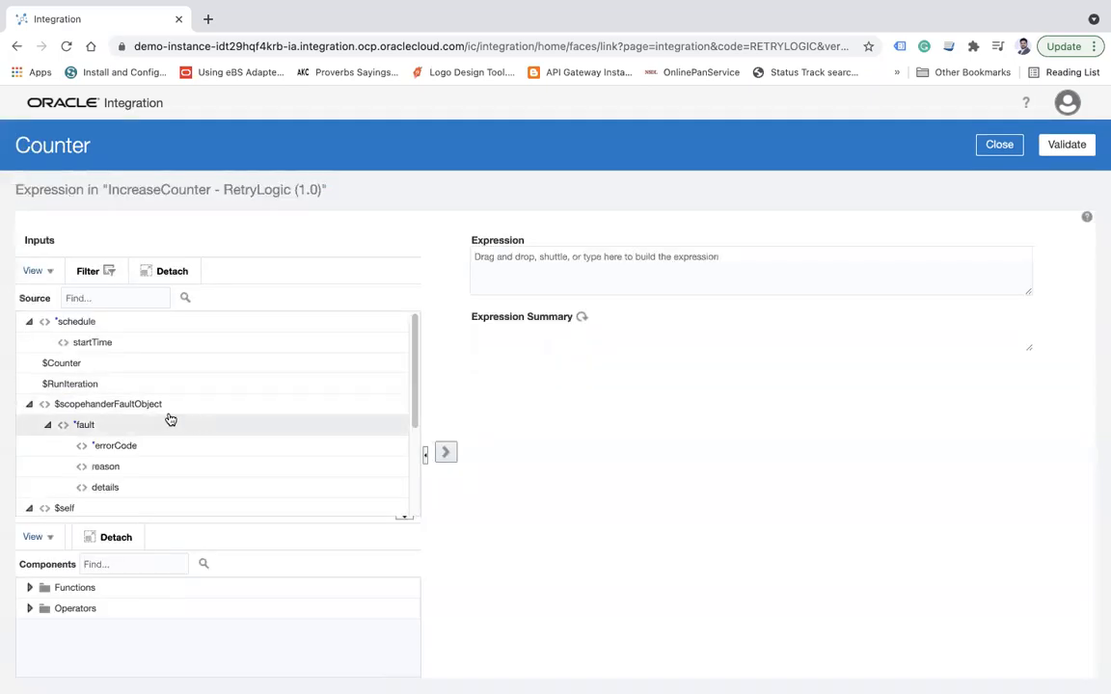
pyautogui.click(61, 362)
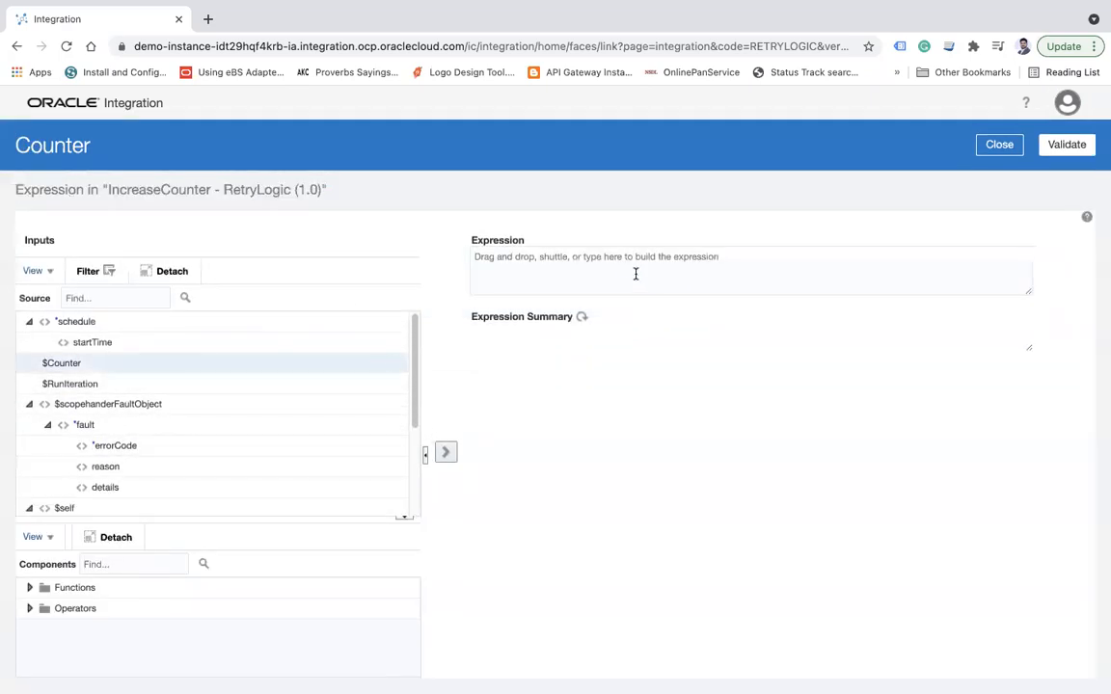
pyautogui.write('$Counter+1')
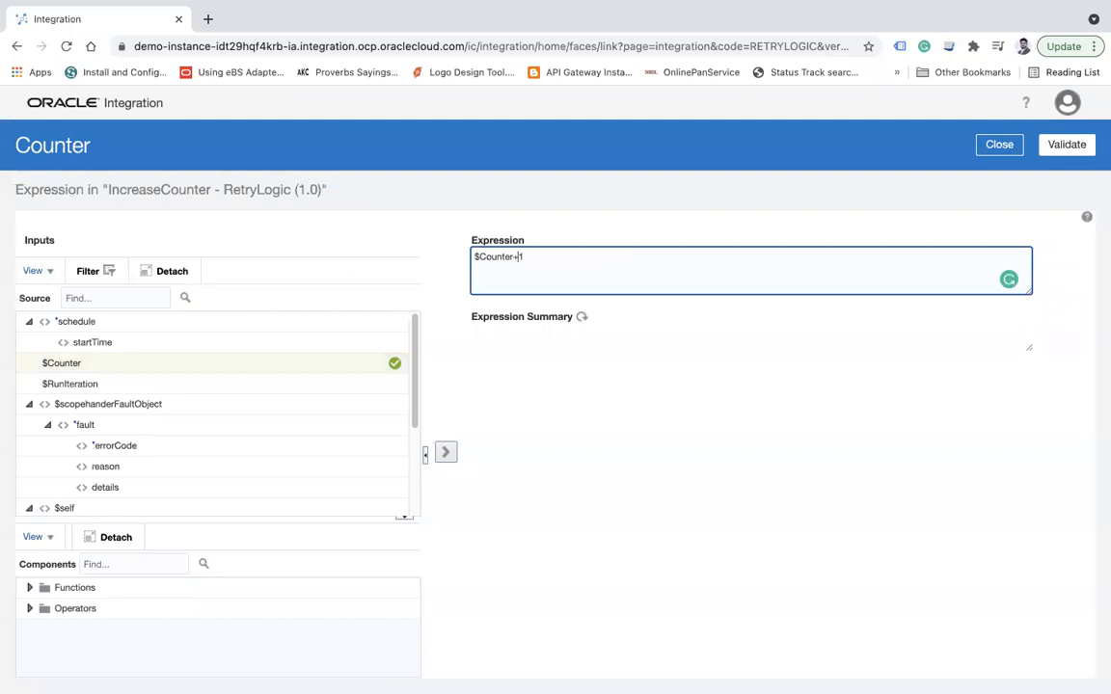
pyautogui.write('nu')
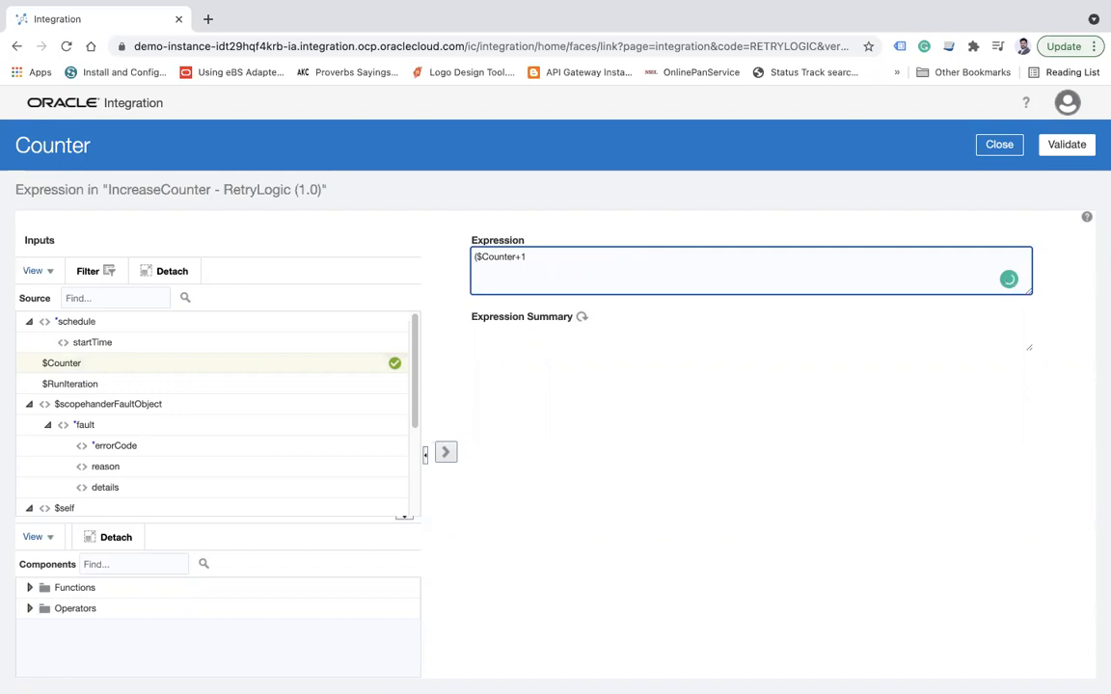
pyautogui.write('number')
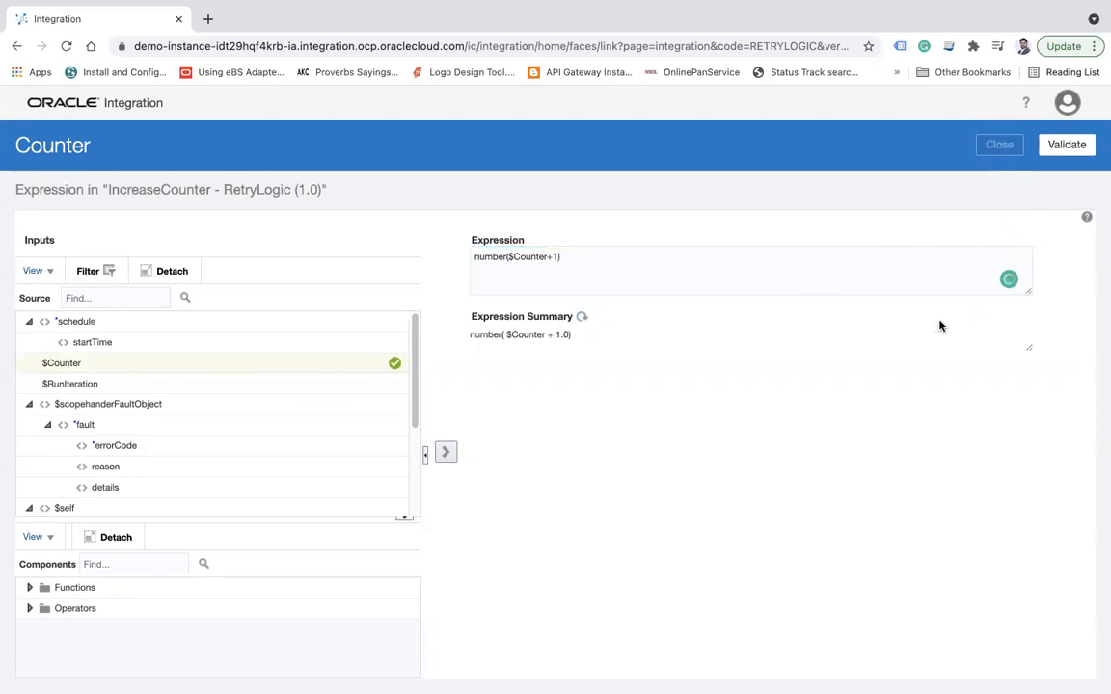
pyautogui.click(999, 145)
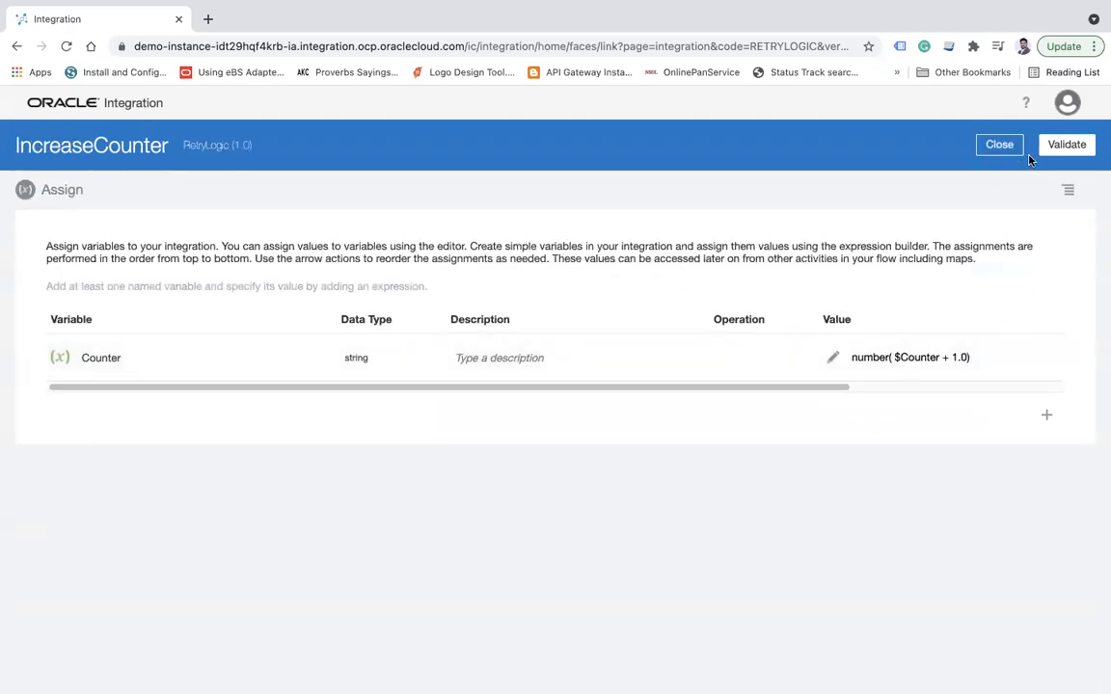
pyautogui.click(998, 144)
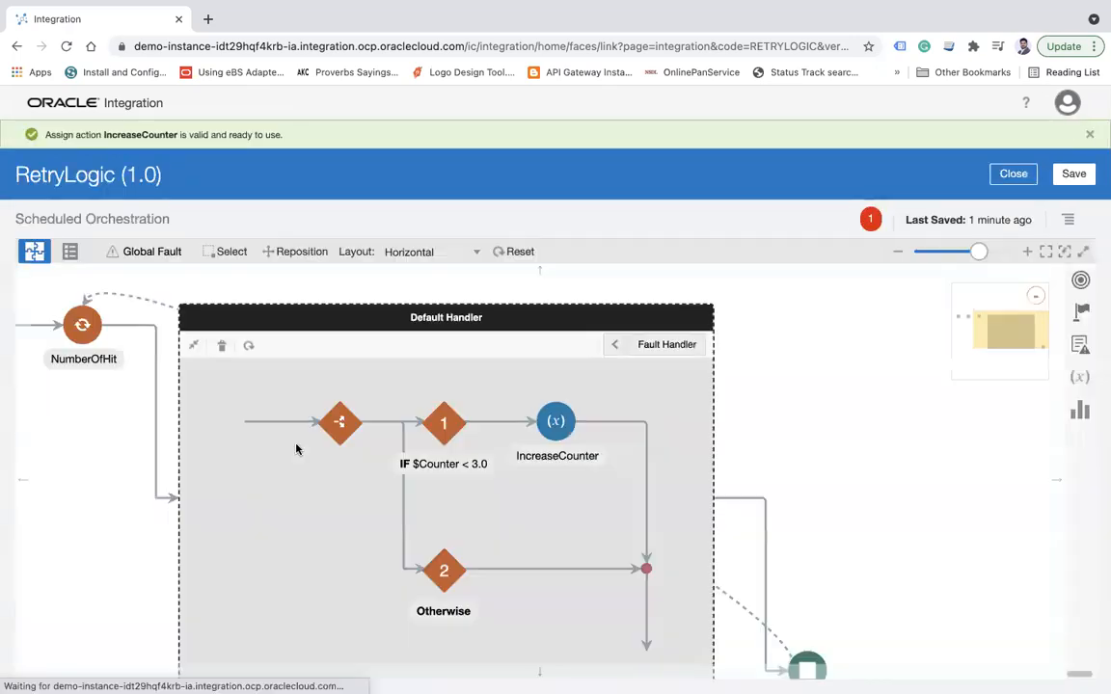
pyautogui.moveTo(628, 411)
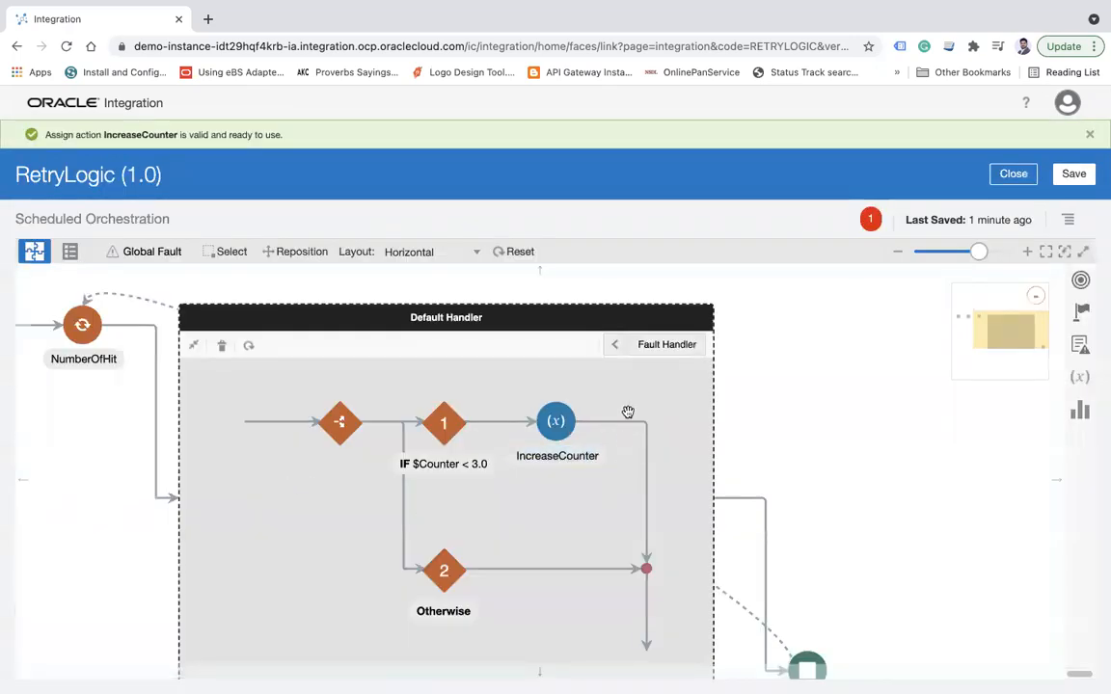
pyautogui.moveTo(834, 480)
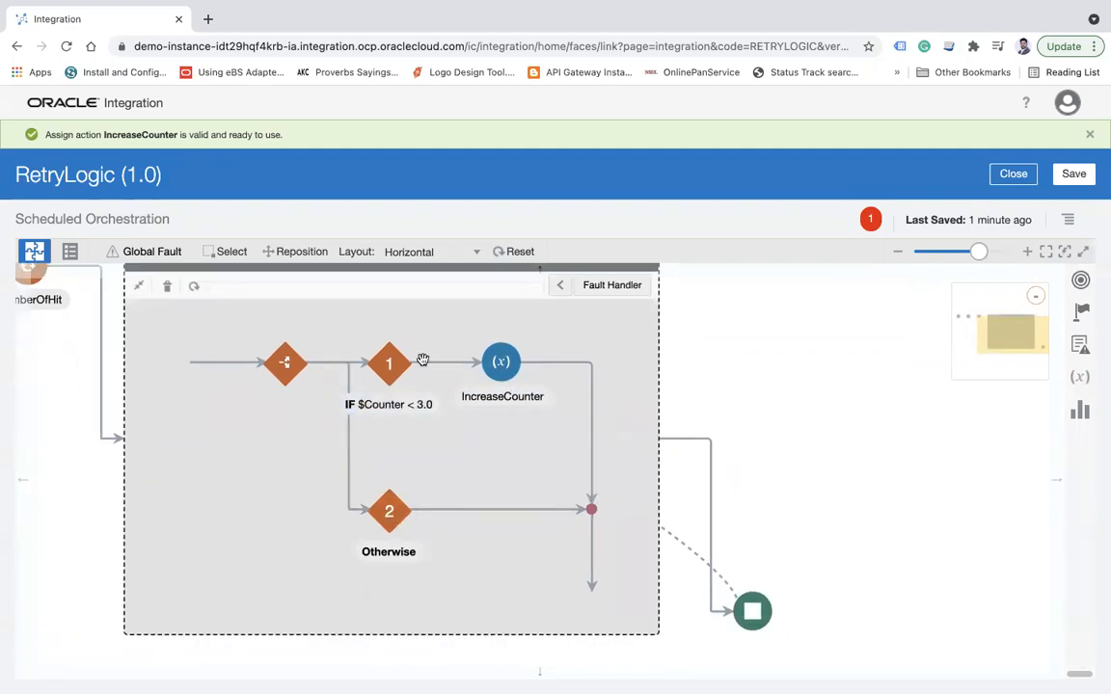
pyautogui.moveTo(414, 413)
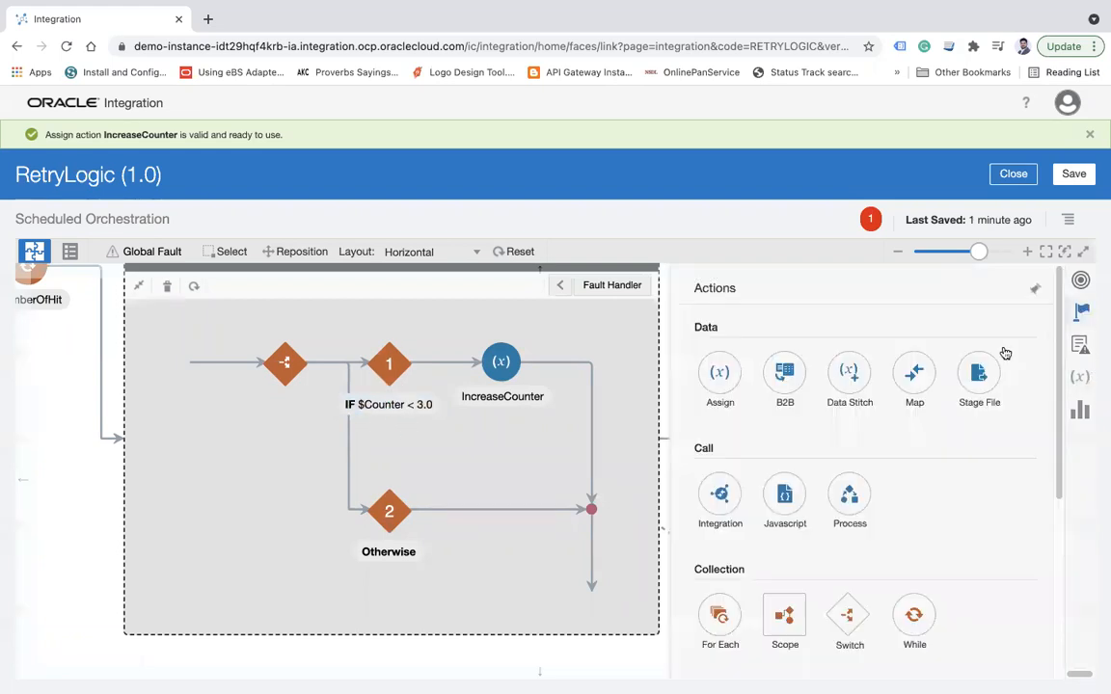
pyautogui.moveTo(895, 467)
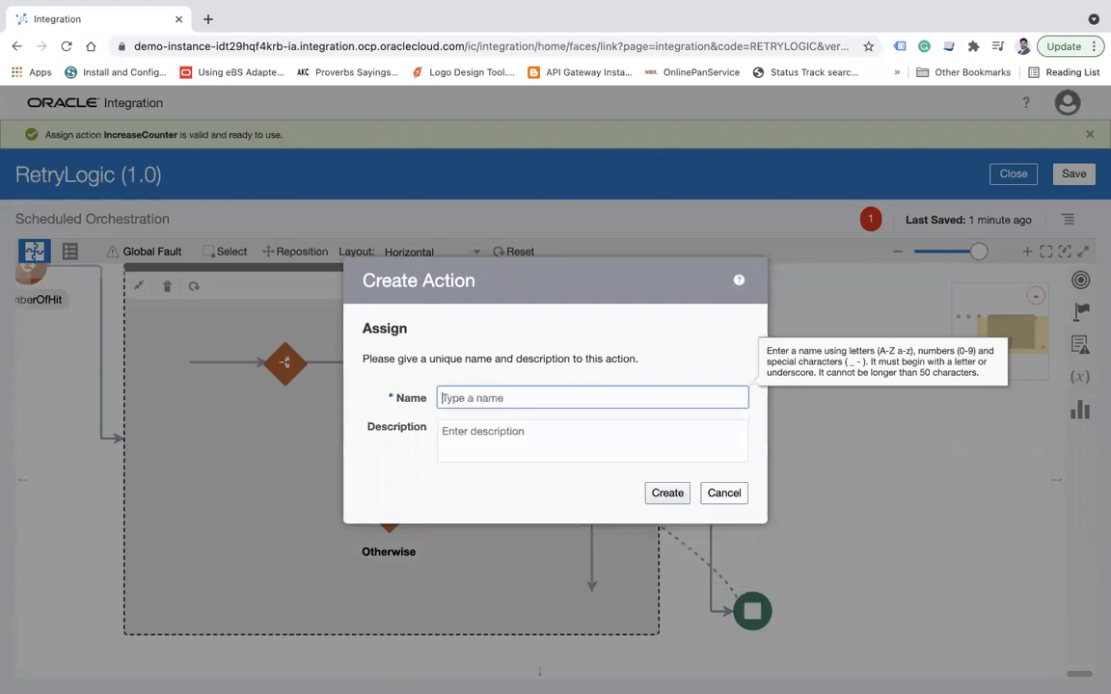
# - Create a StopIteration assign setting RunIteration to 'false', validate it, and close
pyautogui.write('StopIteration')
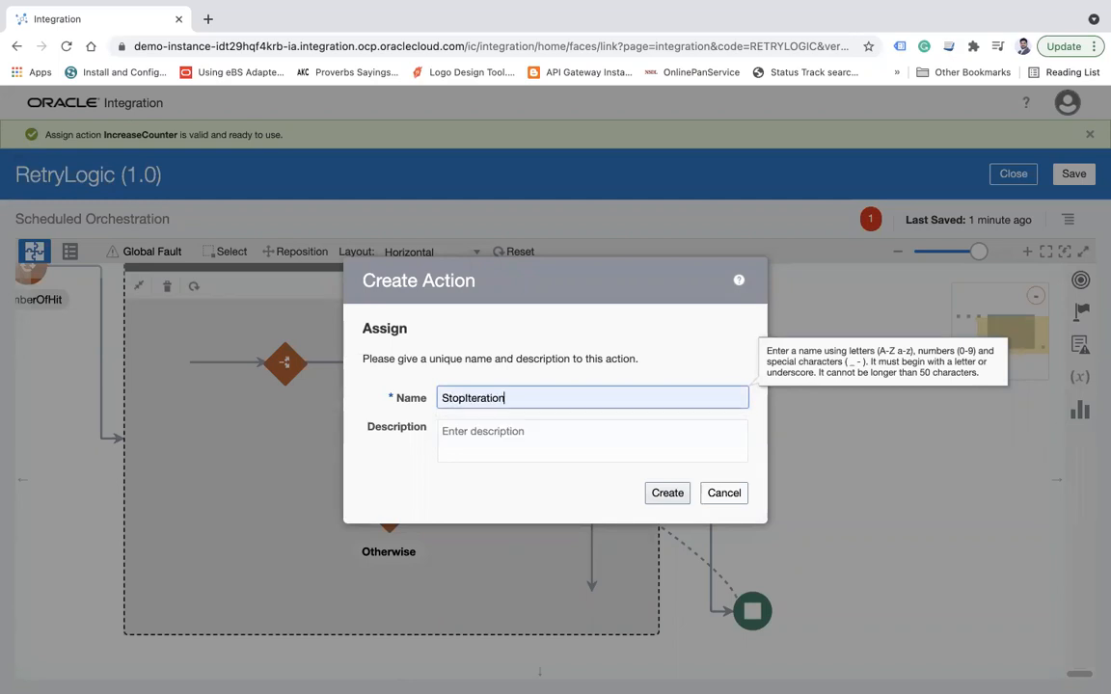
pyautogui.click(666, 492)
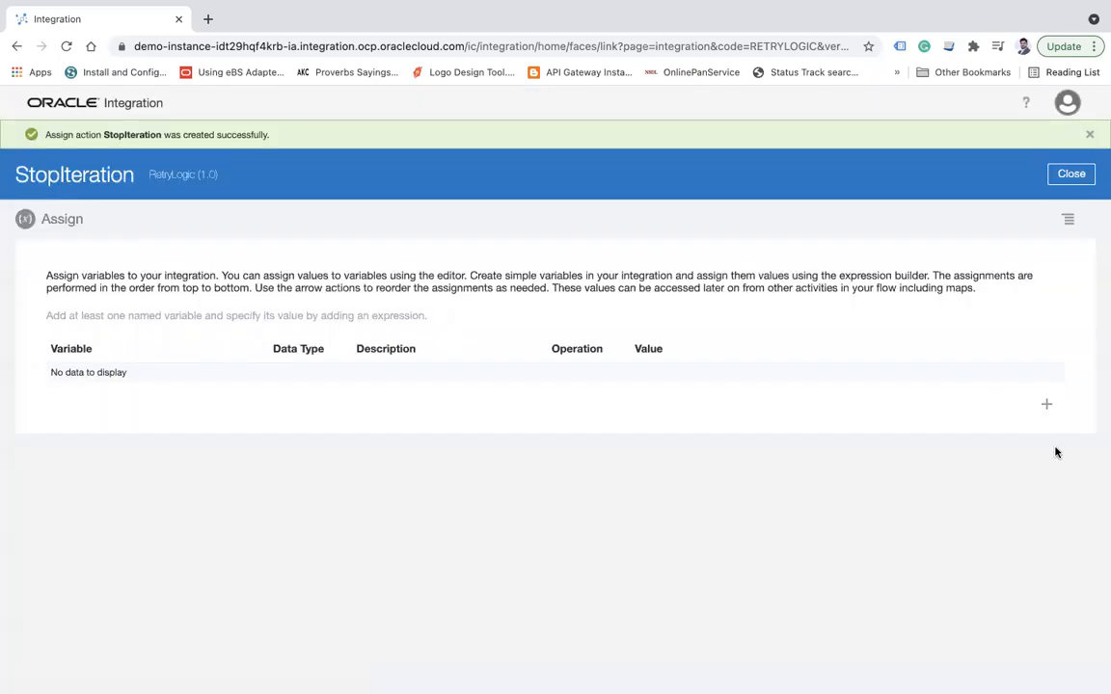
pyautogui.click(1042, 403)
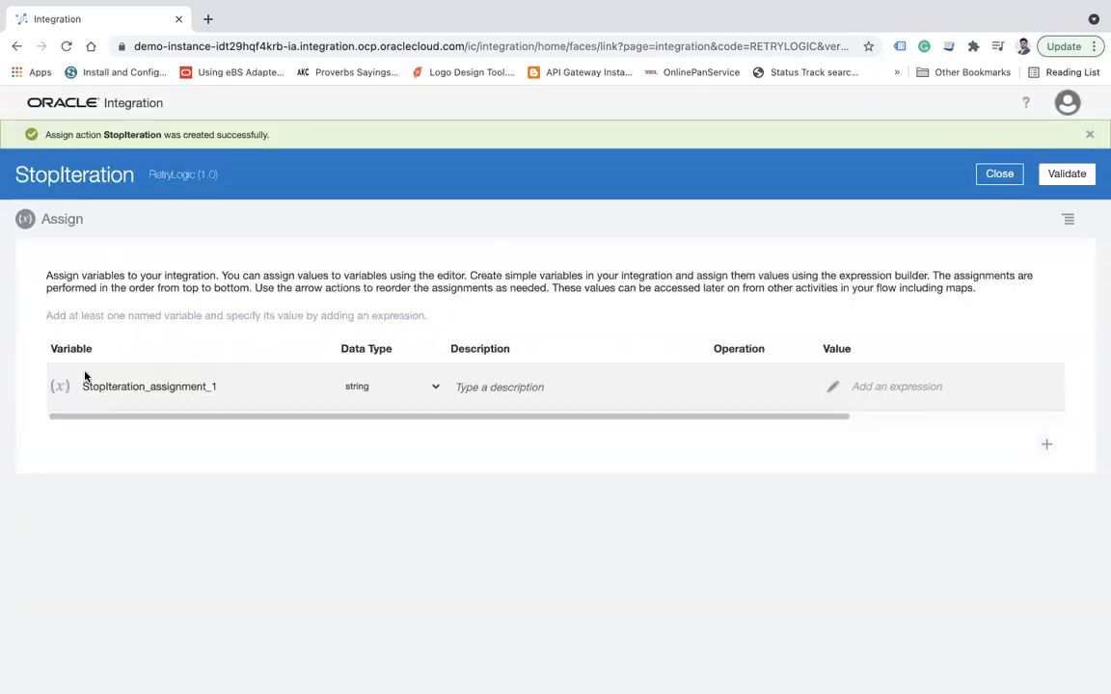
pyautogui.click(150, 387)
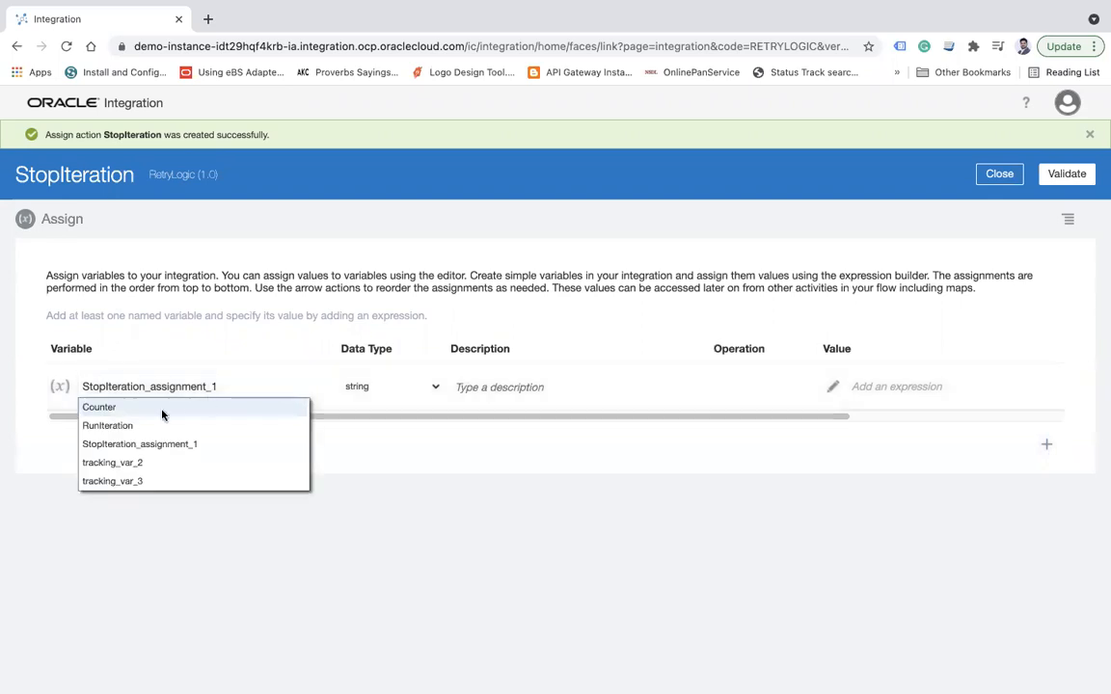
pyautogui.click(107, 425)
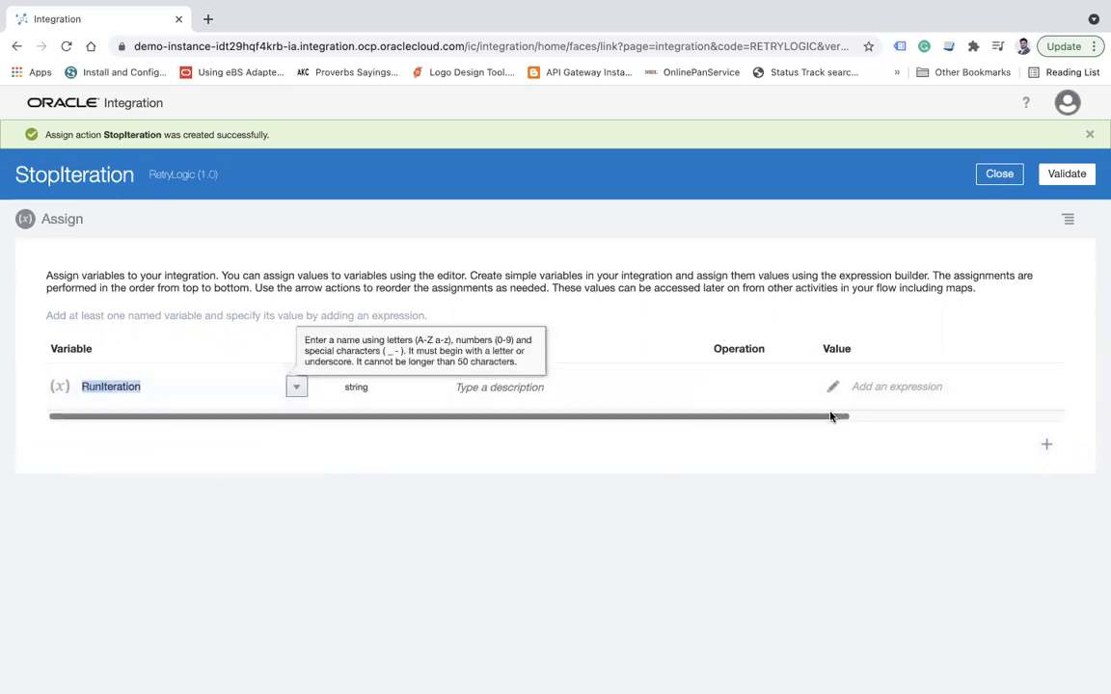
pyautogui.click(836, 387)
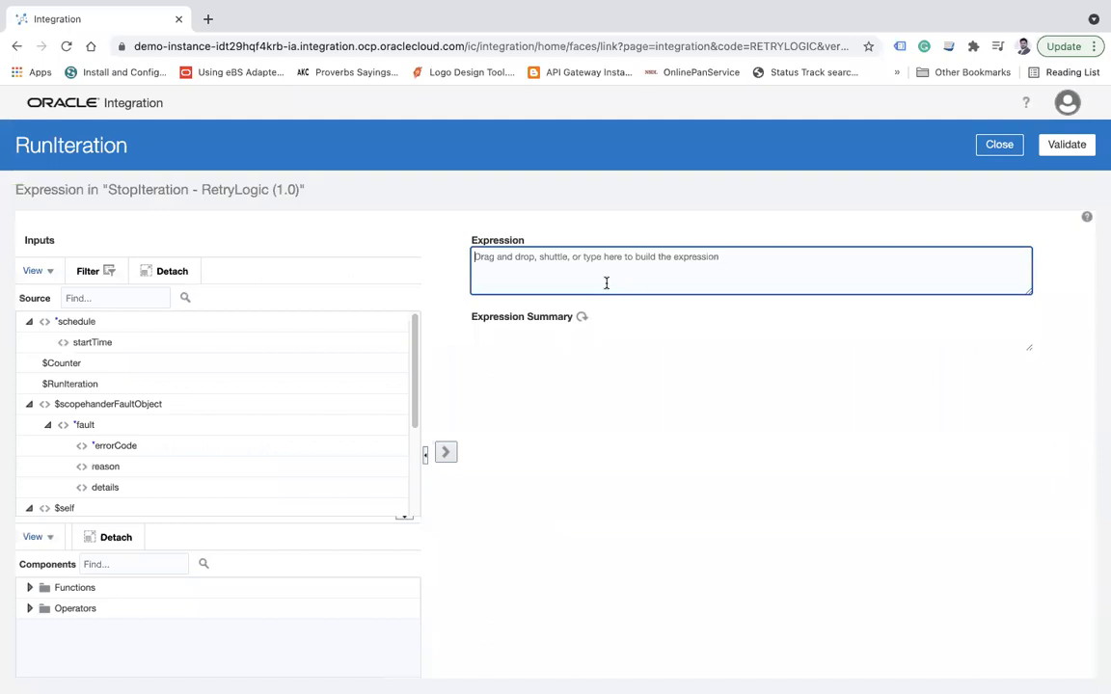
pyautogui.write('\'false"')
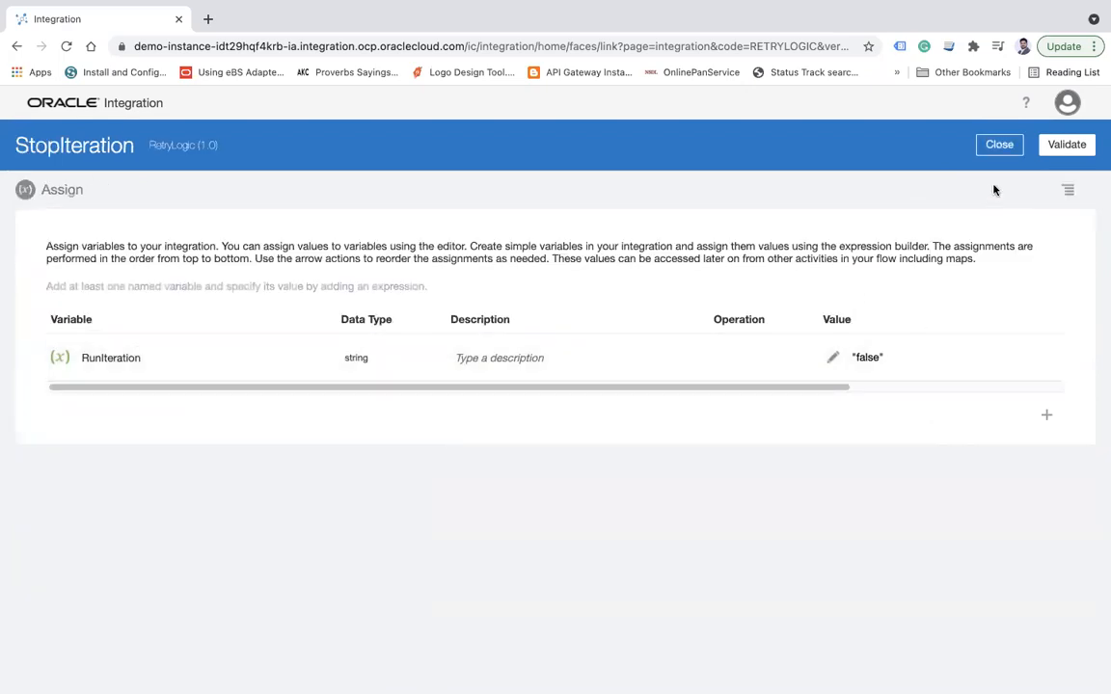
pyautogui.click(1065, 143)
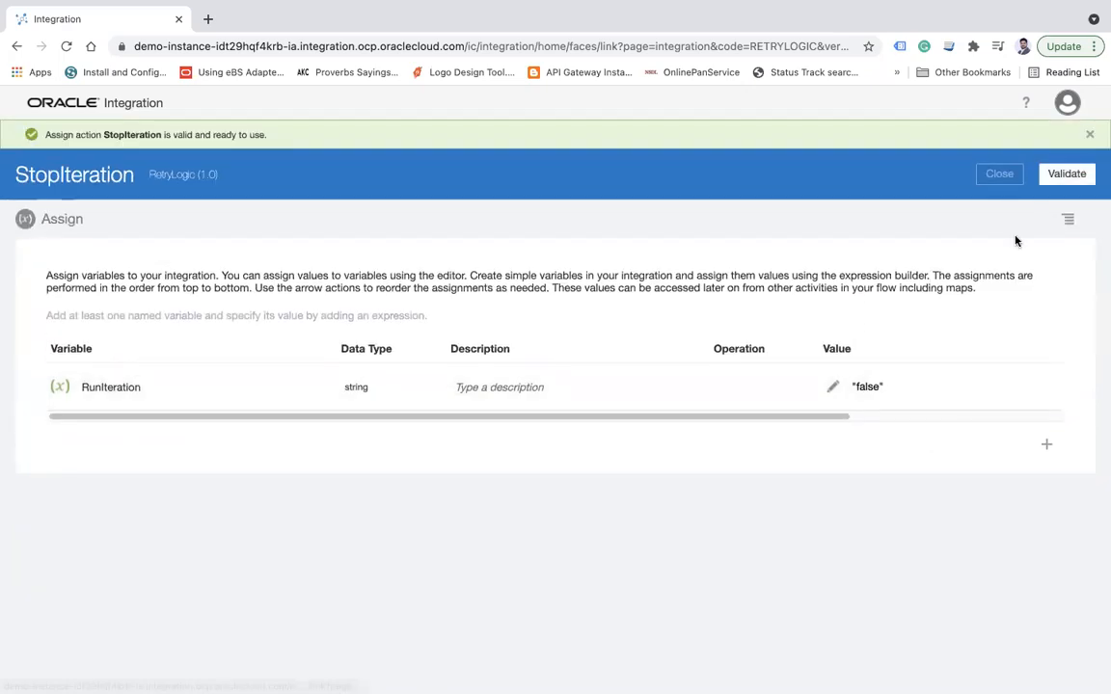
pyautogui.click(997, 173)
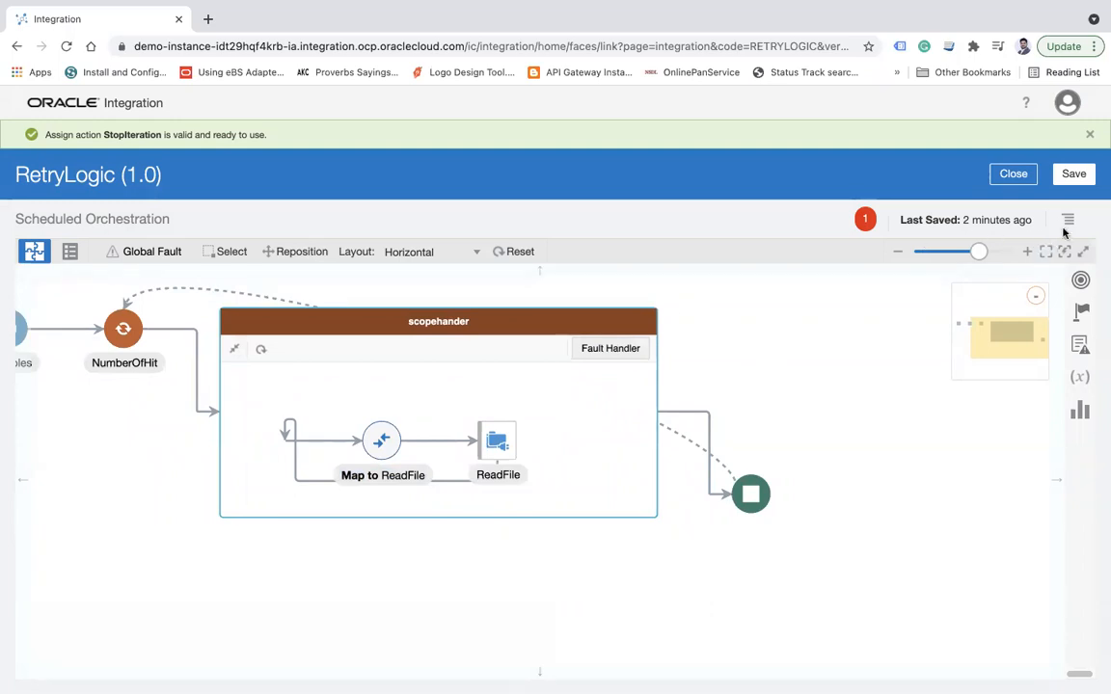
pyautogui.moveTo(798, 235)
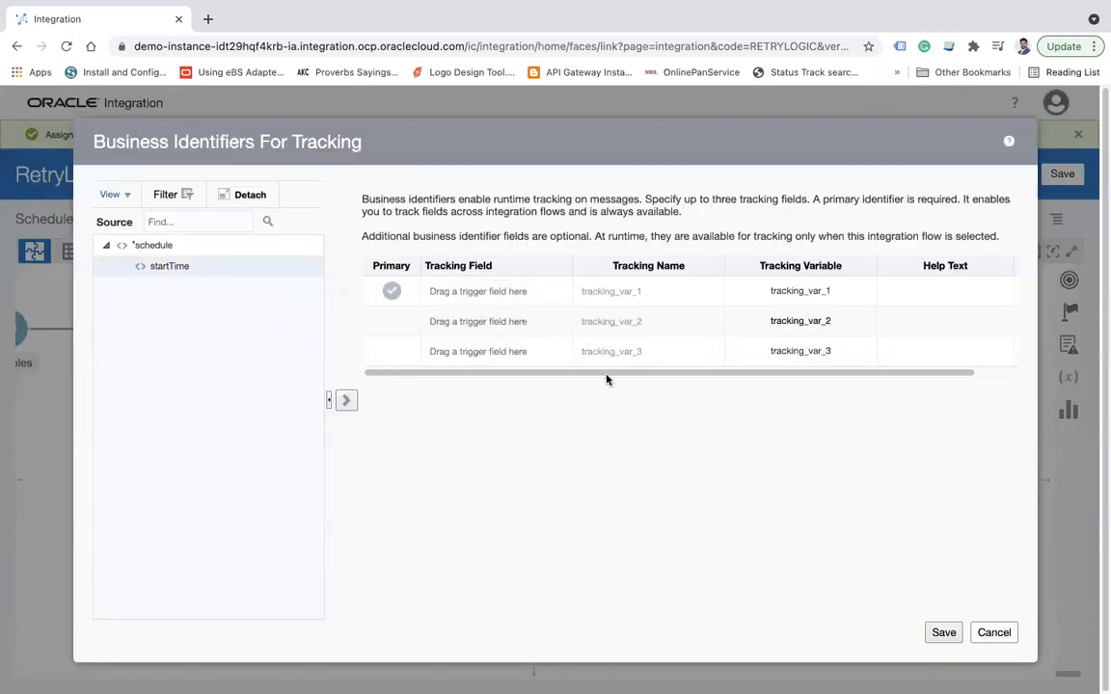
pyautogui.moveTo(345, 400)
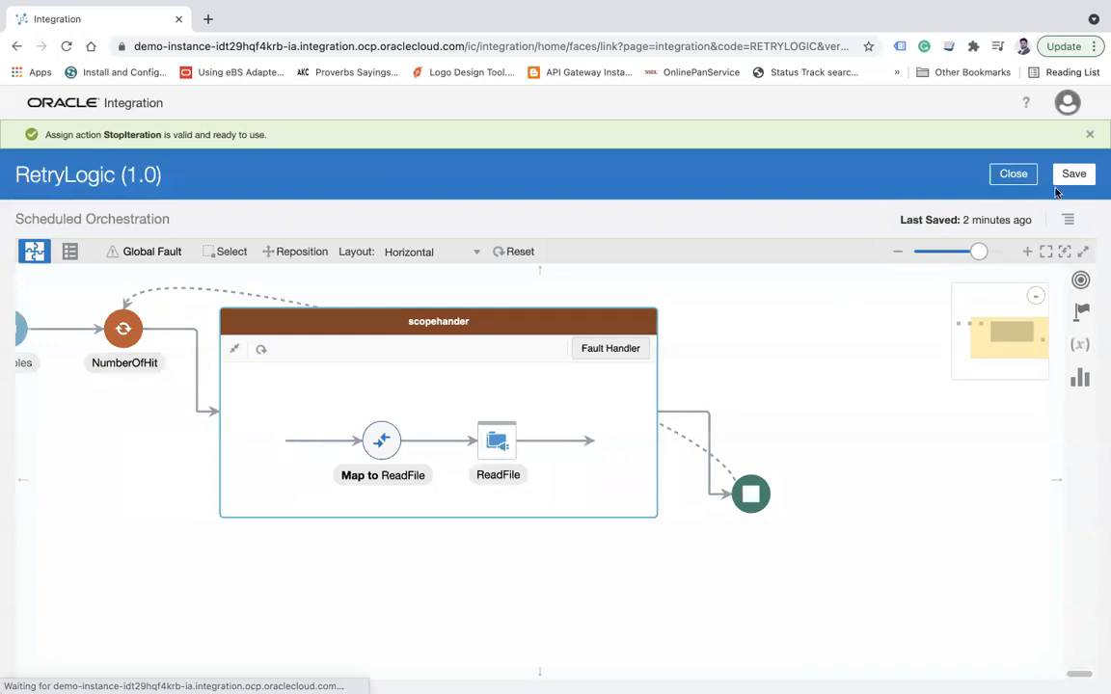
# - Save RetryLogic and close the designer to return to the Integrations list
pyautogui.click(1073, 174)
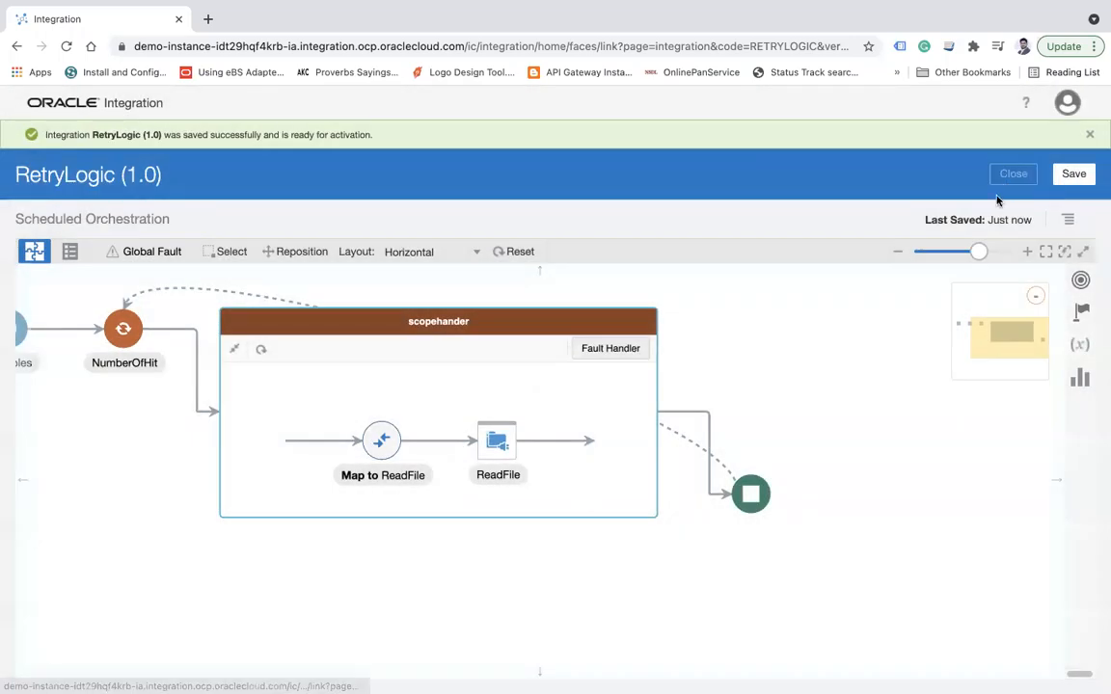
pyautogui.click(1011, 173)
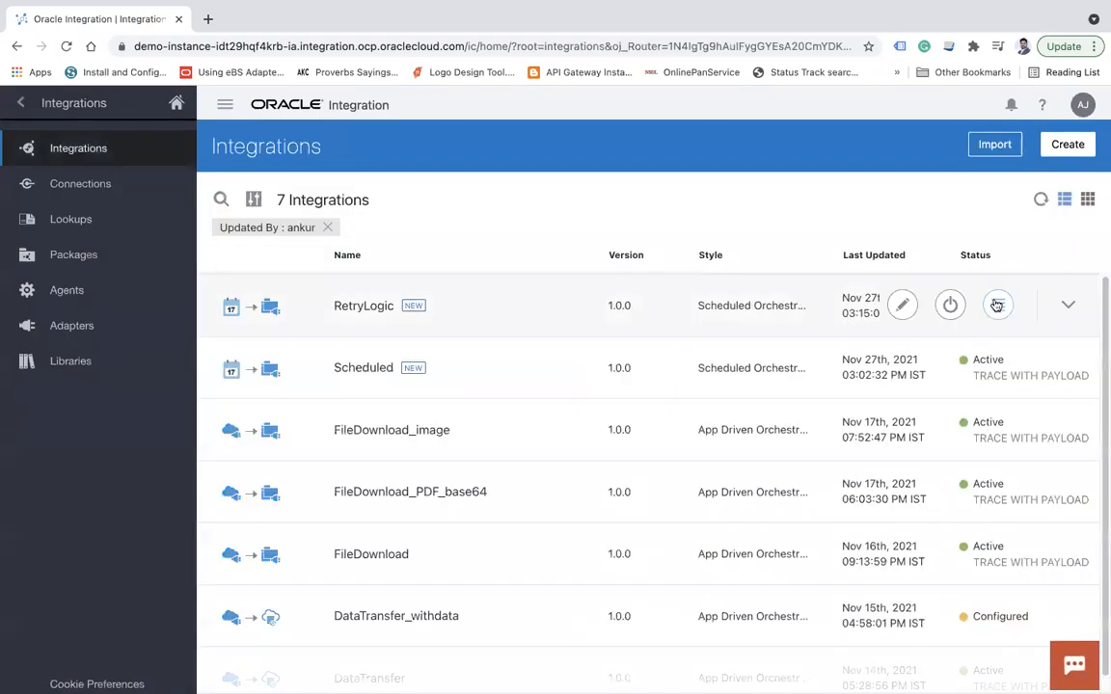
# - Activate the RetryLogic integration and dismiss the confirmation
pyautogui.click(997, 304)
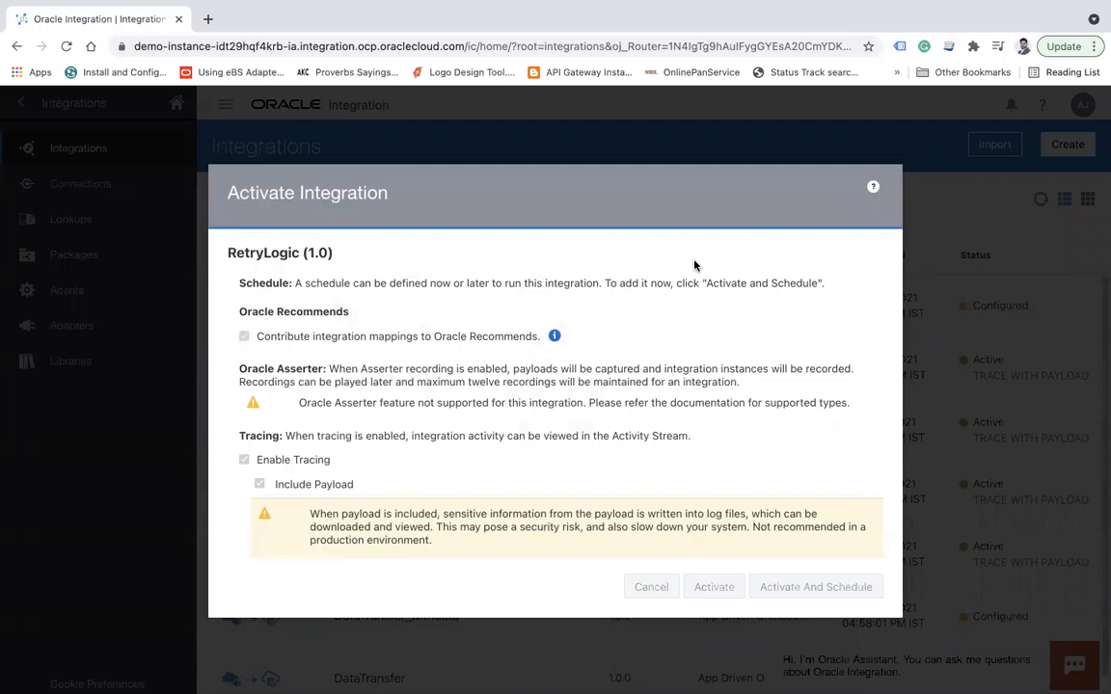
pyautogui.click(713, 586)
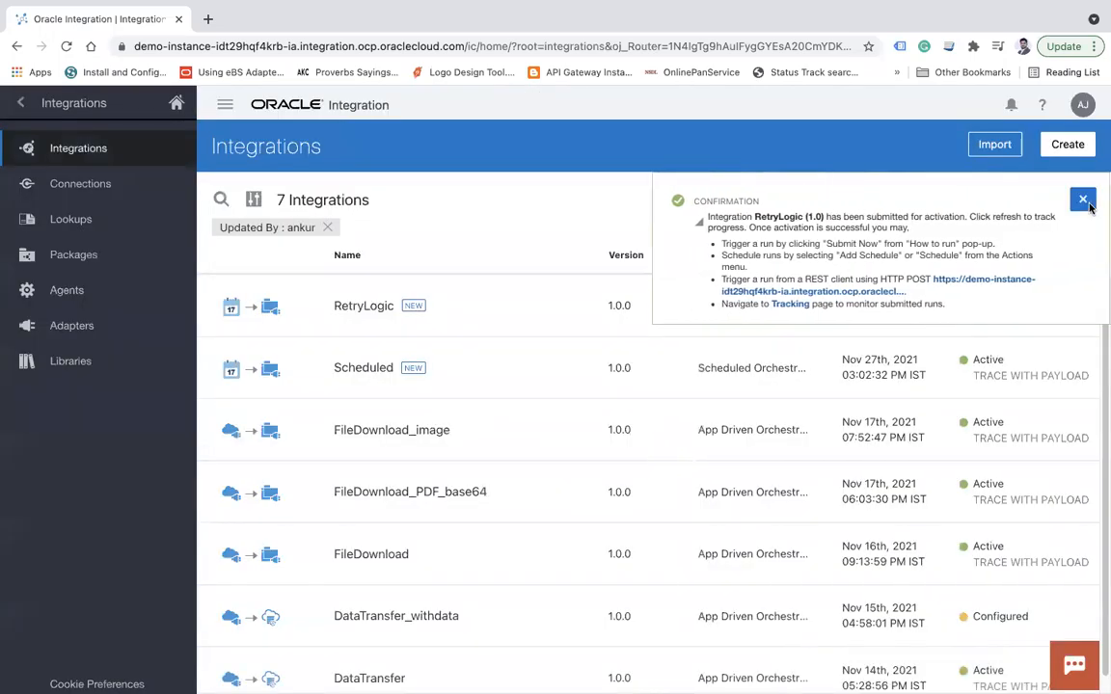
pyautogui.click(1082, 200)
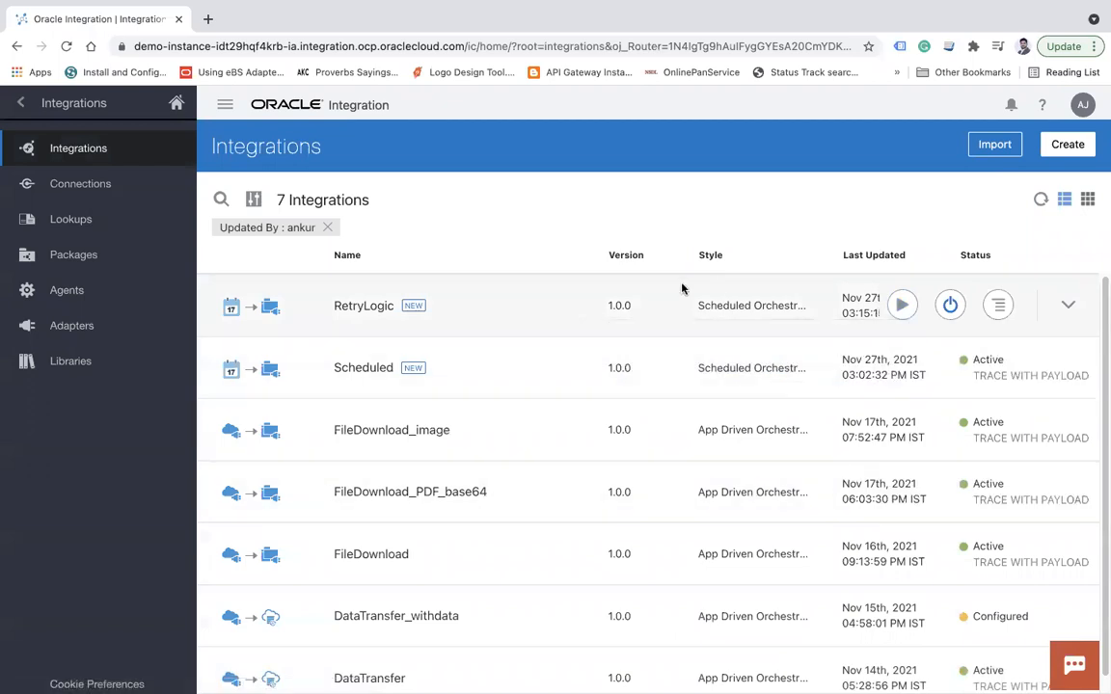
# - Submit an ad hoc run of RetryLogic and open tracking for instance 800045
pyautogui.click(901, 305)
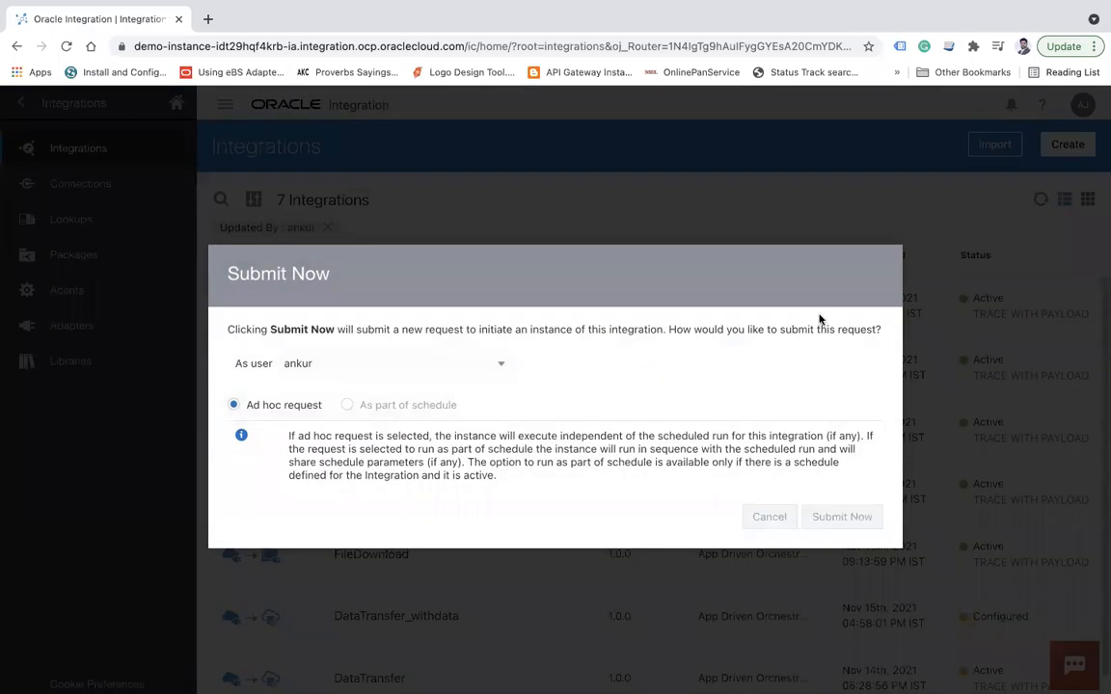
pyautogui.click(842, 516)
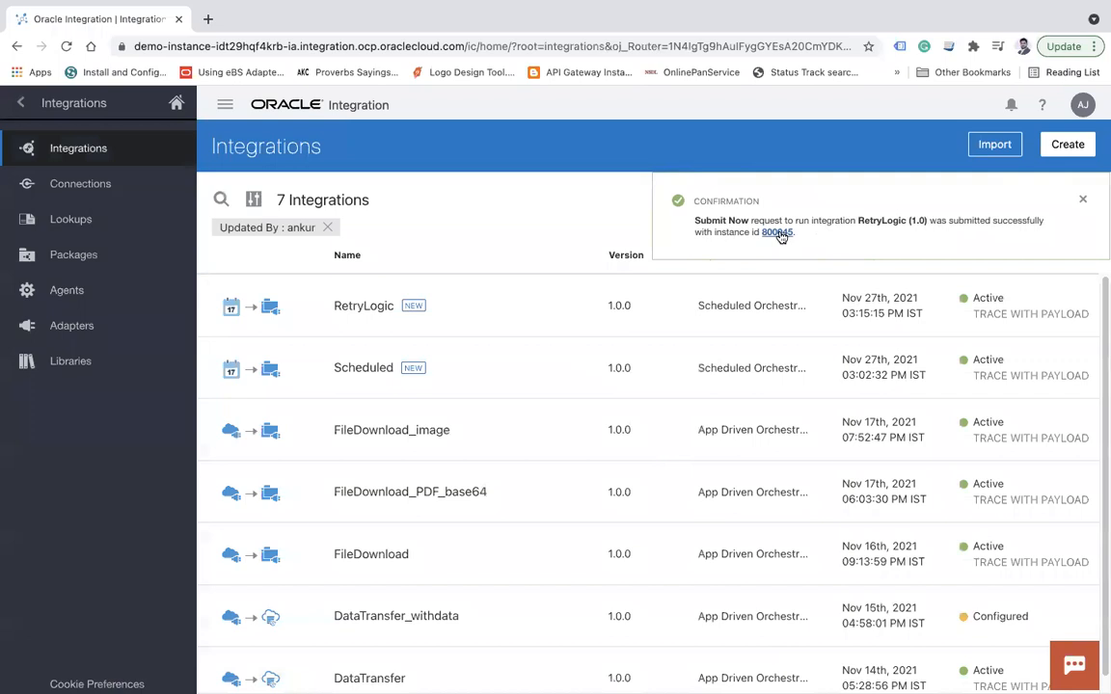
pyautogui.click(775, 233)
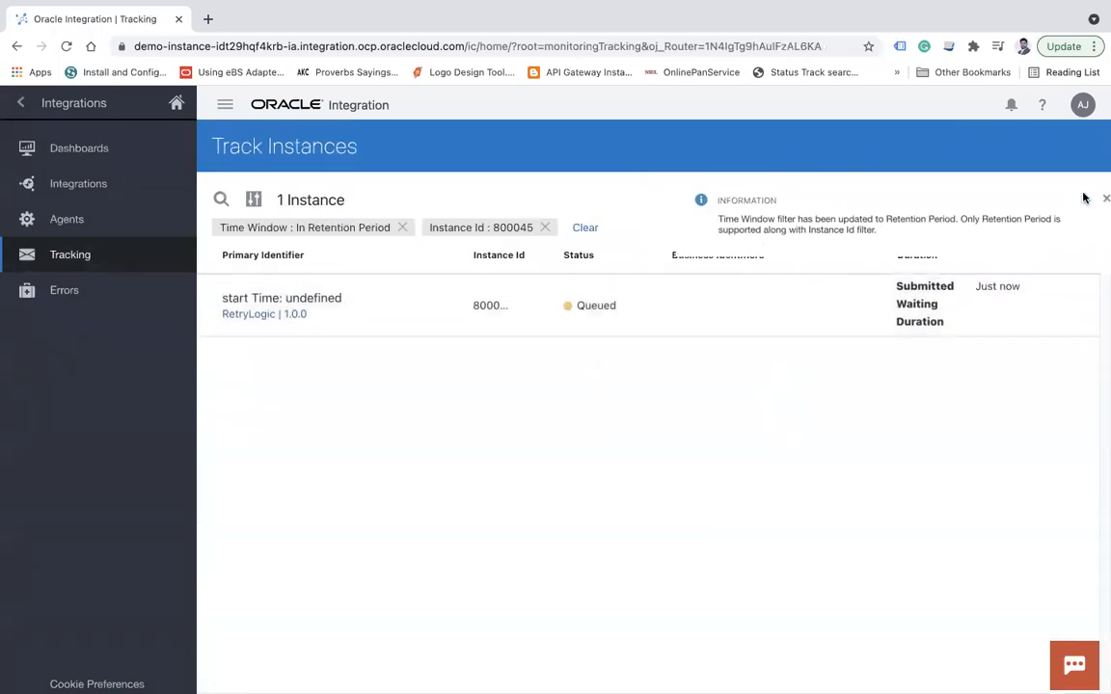
# - Refresh instance 800045 until it shows Succeeded, then open its flow details
pyautogui.click(77, 183)
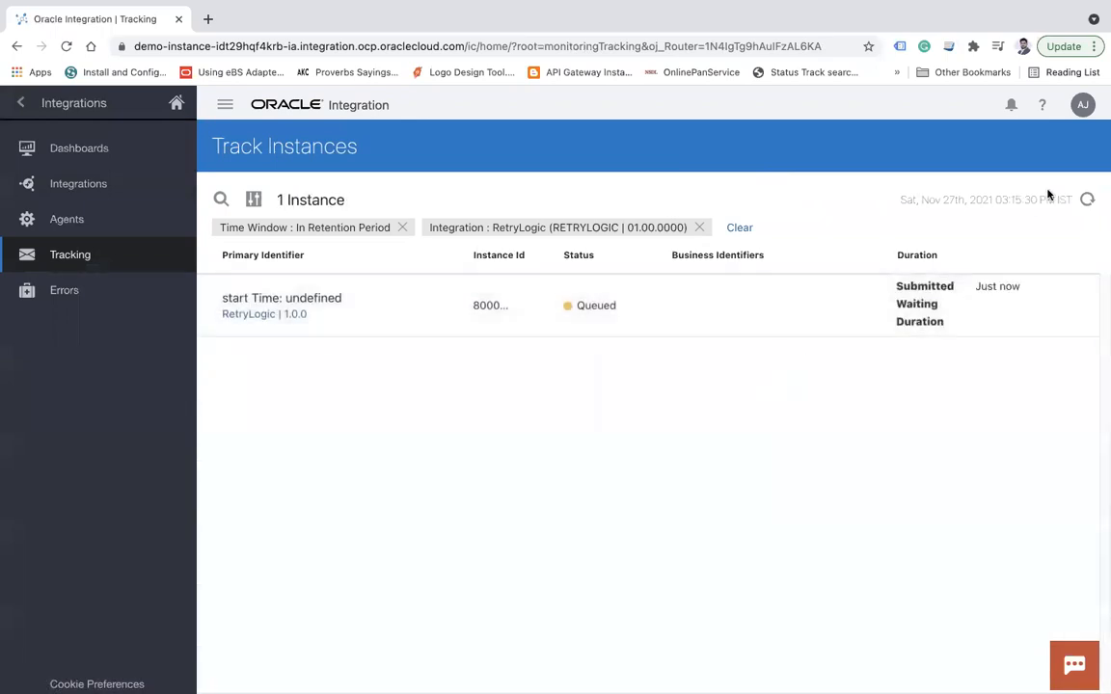
pyautogui.click(1088, 199)
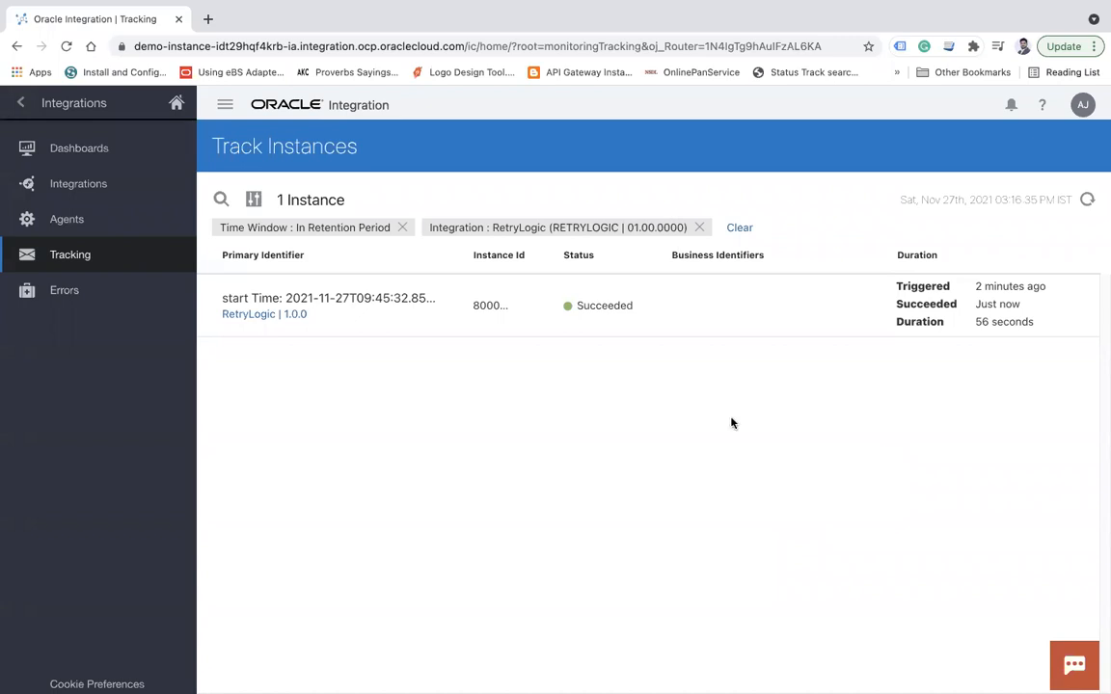
pyautogui.moveTo(330, 303)
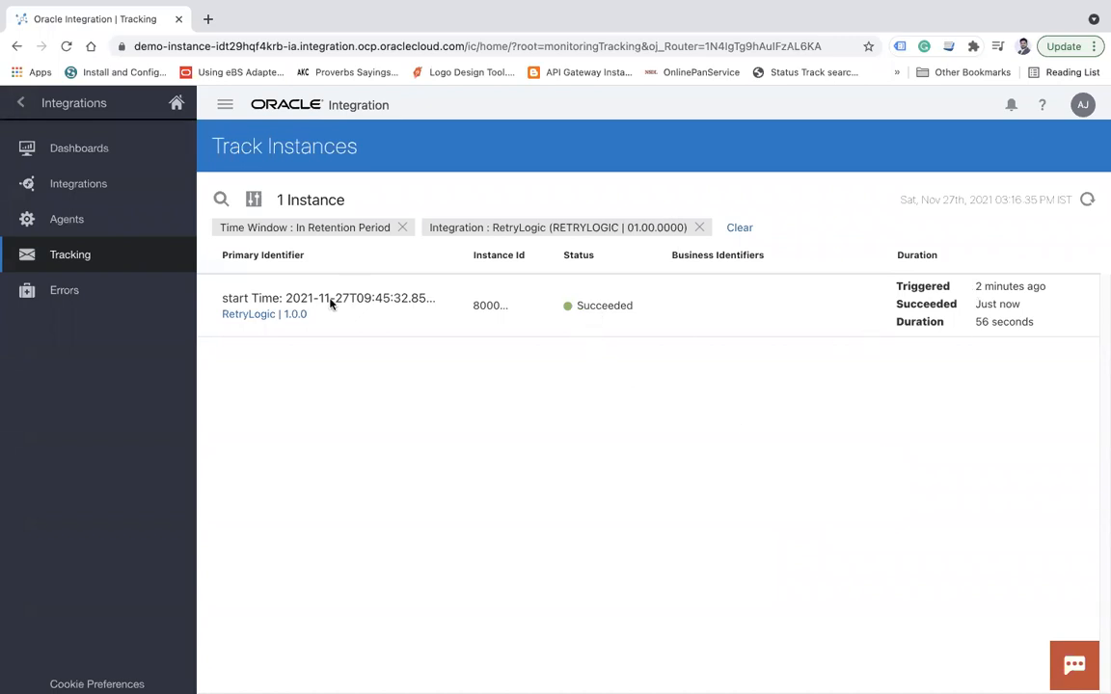
pyautogui.click(328, 298)
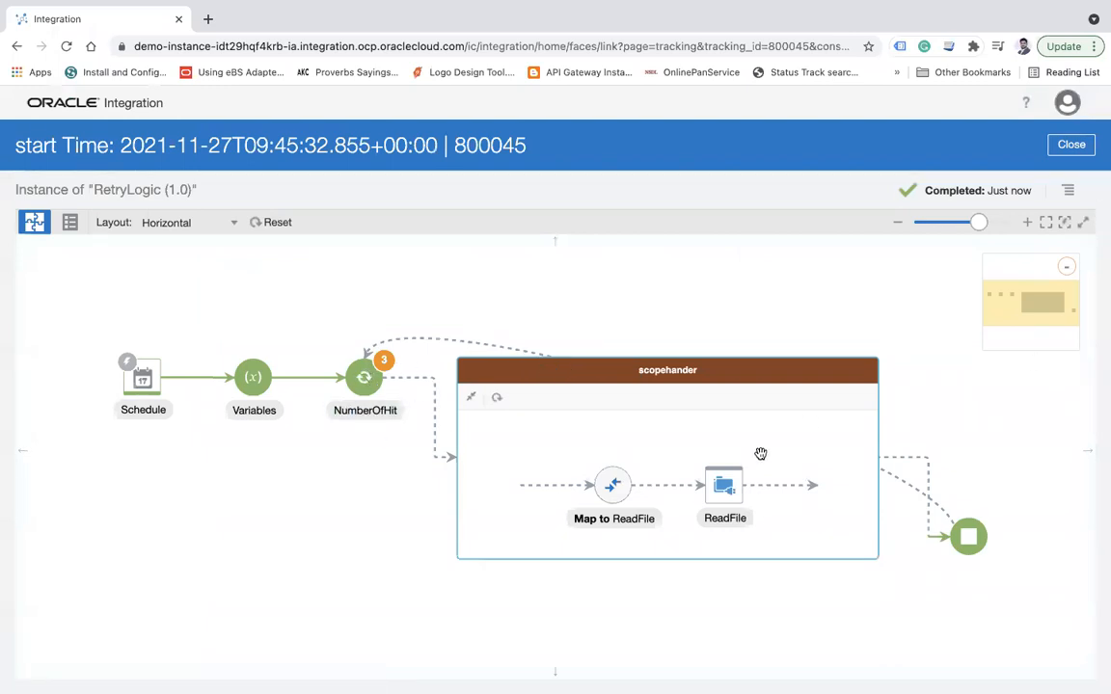
pyautogui.moveTo(1101, 236)
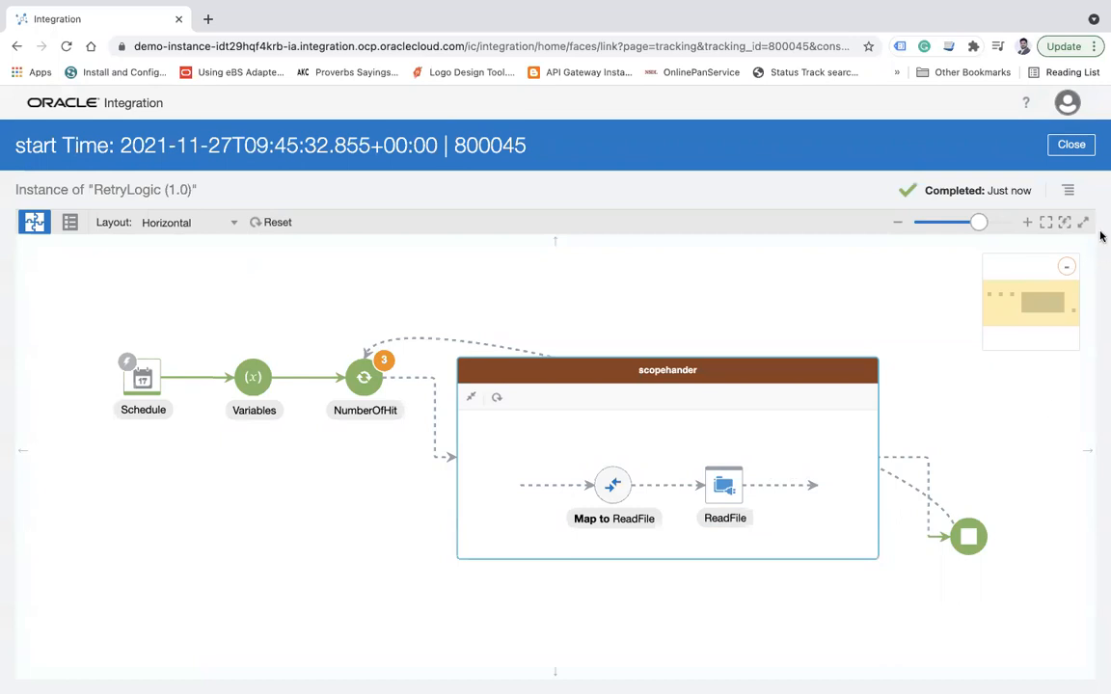
# - Read the activity stream through three loop iterations to 'Processing completed successfully', then hide it
pyautogui.click(1067, 190)
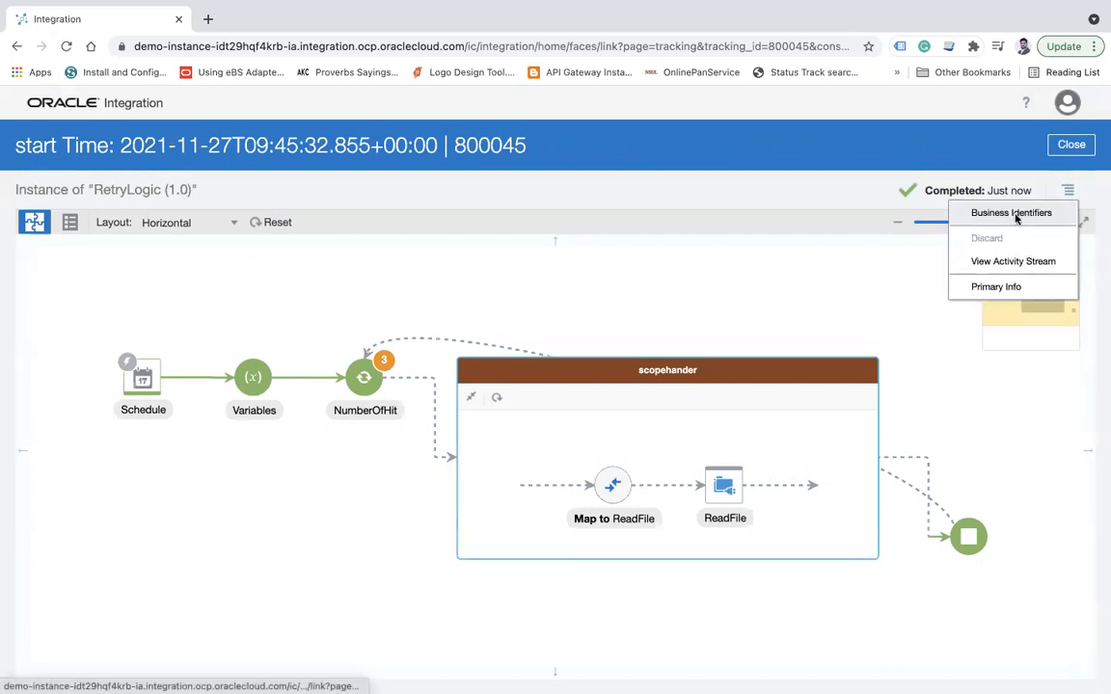
pyautogui.click(1016, 260)
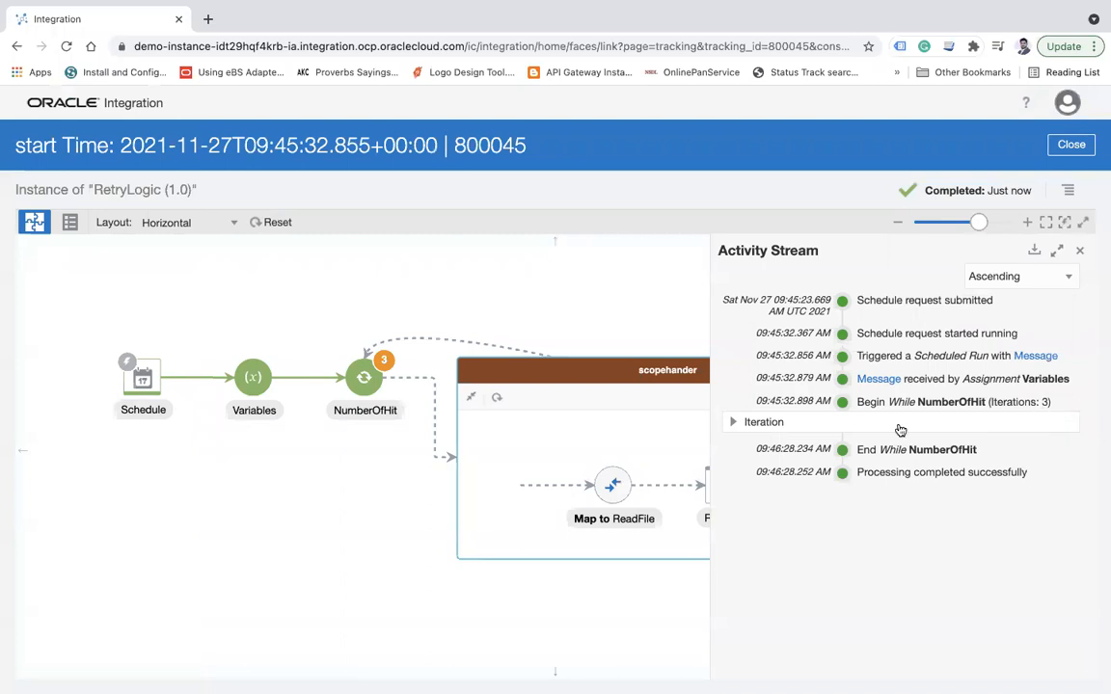
pyautogui.click(733, 422)
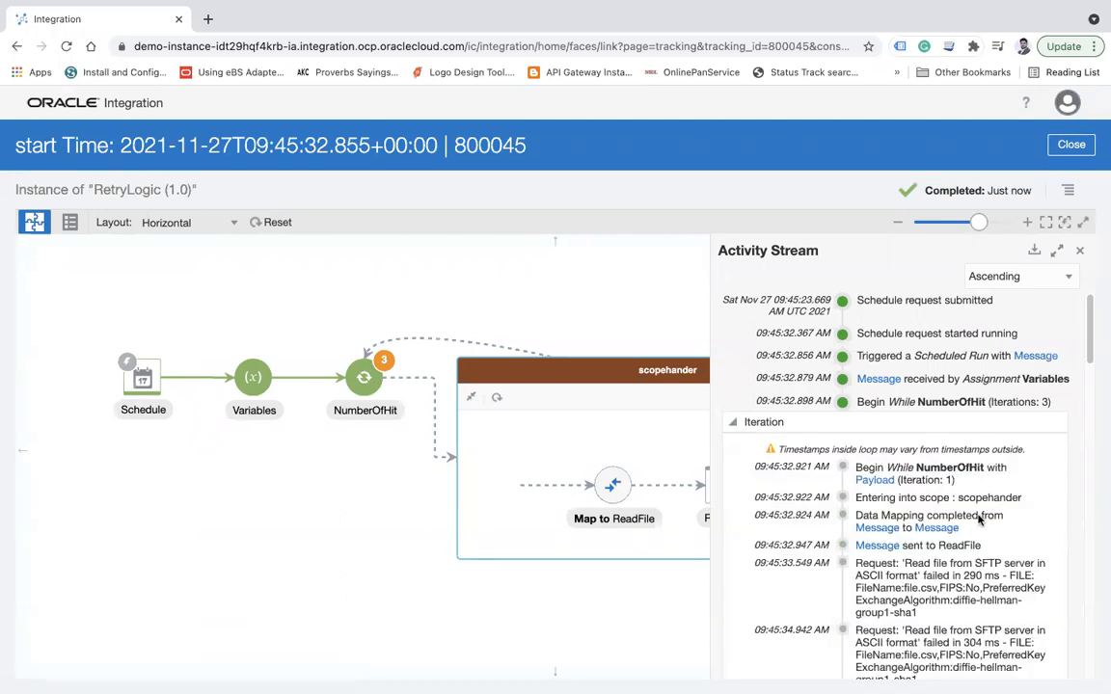
pyautogui.scroll(-3)
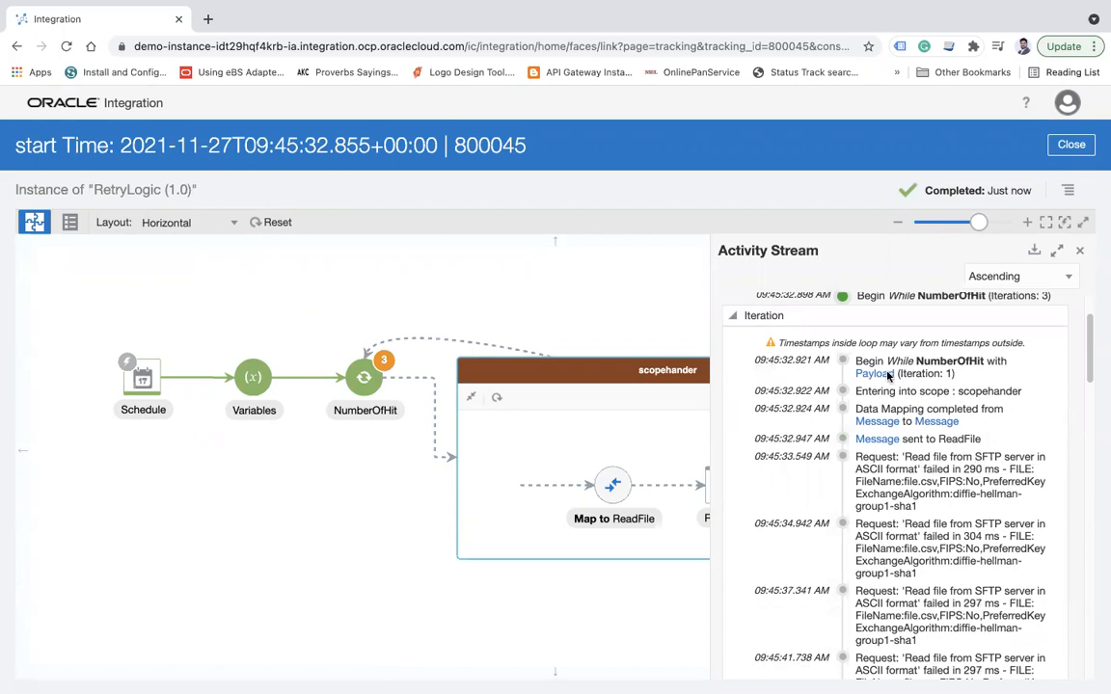
pyautogui.moveTo(993, 354)
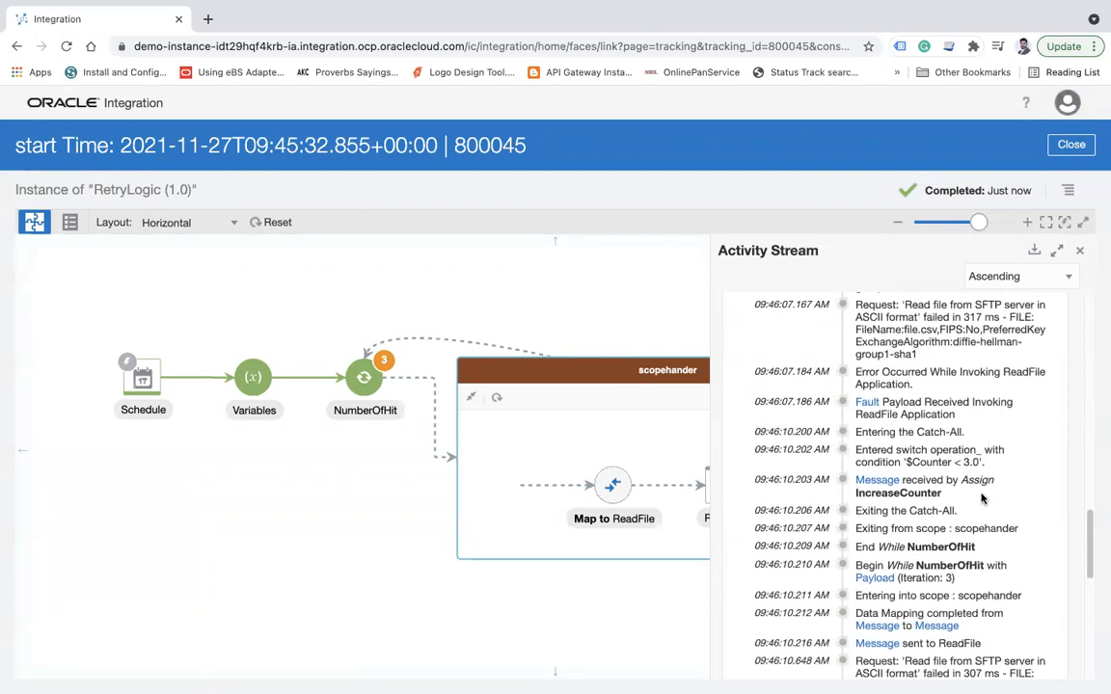
pyautogui.scroll(-3)
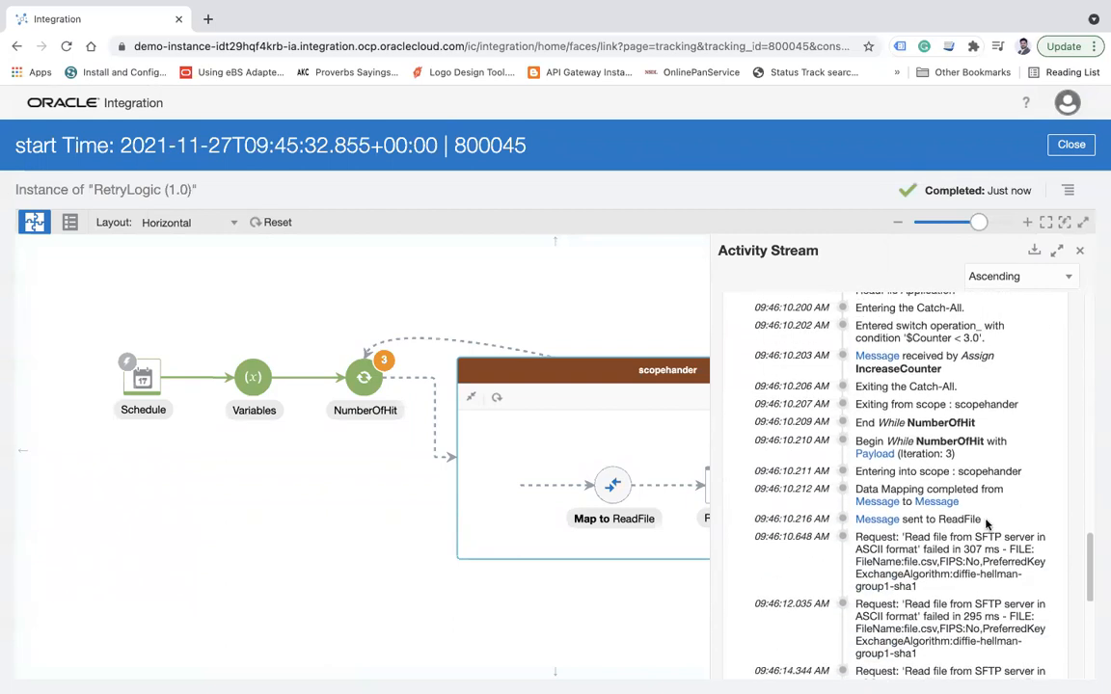
pyautogui.scroll(-3)
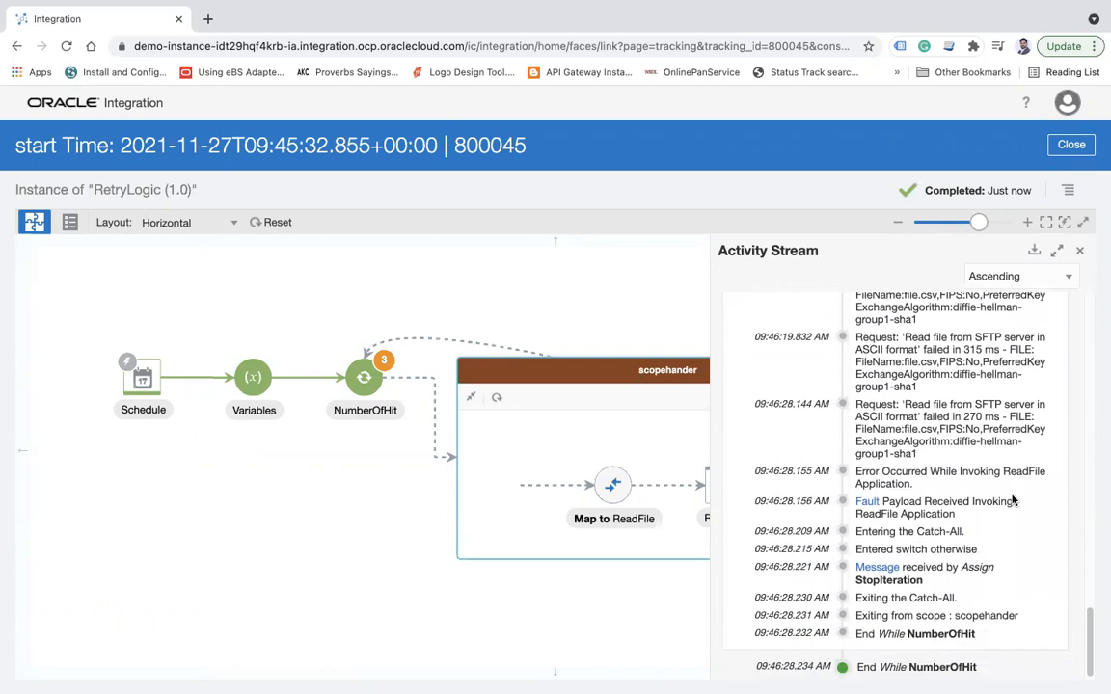
pyautogui.scroll(-3)
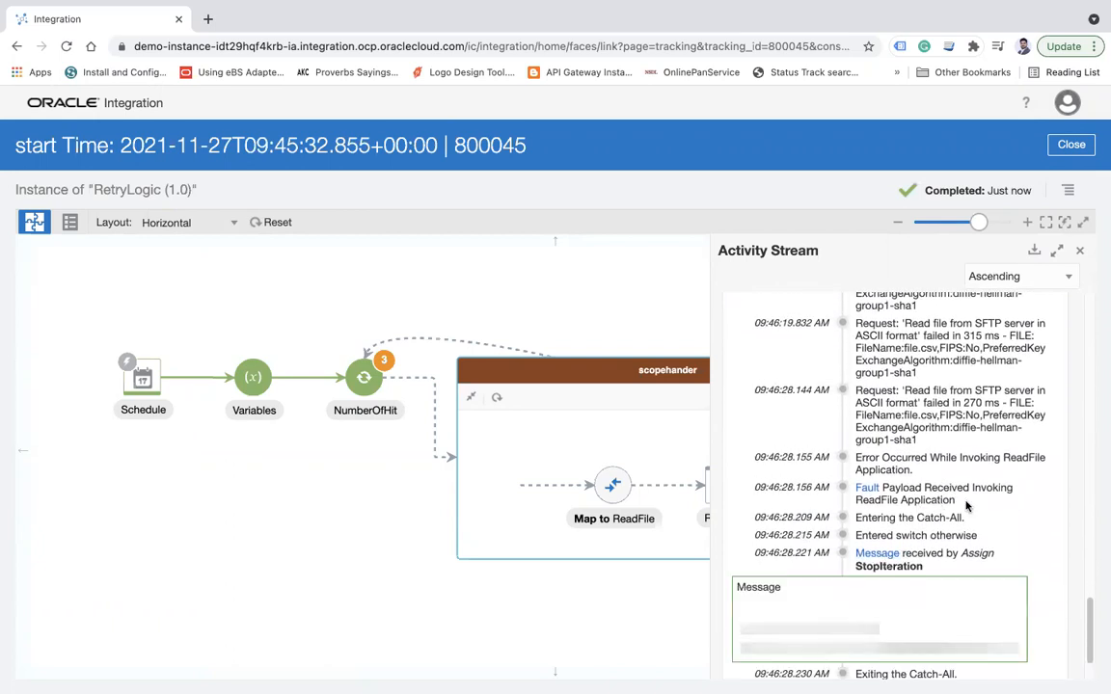
pyautogui.scroll(-3)
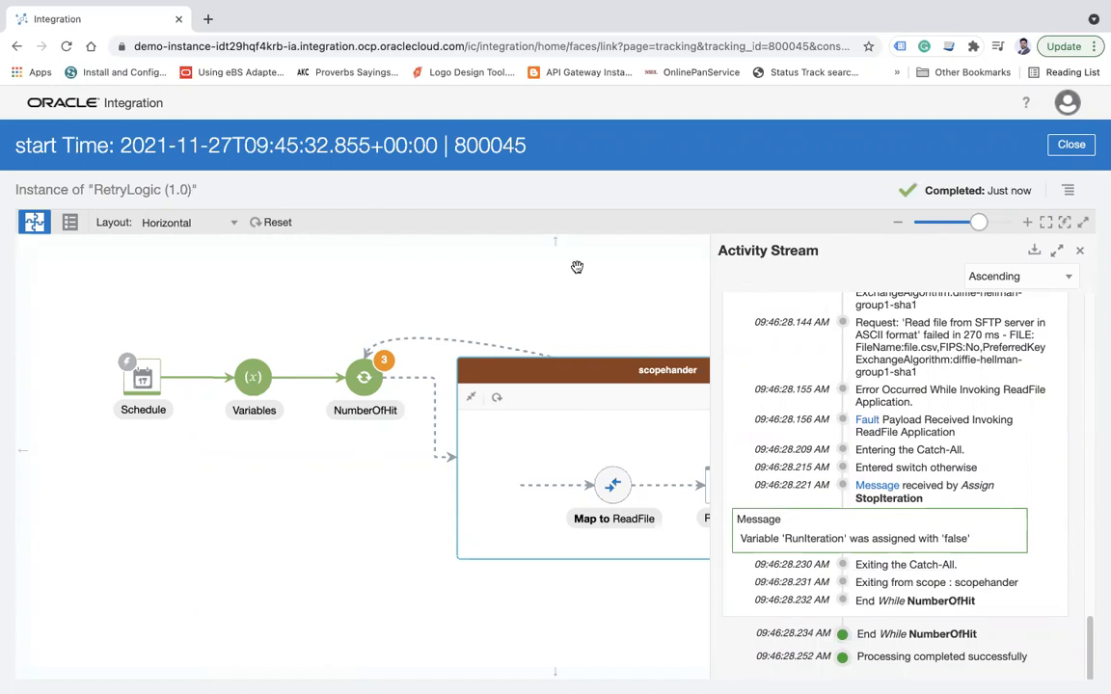
pyautogui.moveTo(1077, 216)
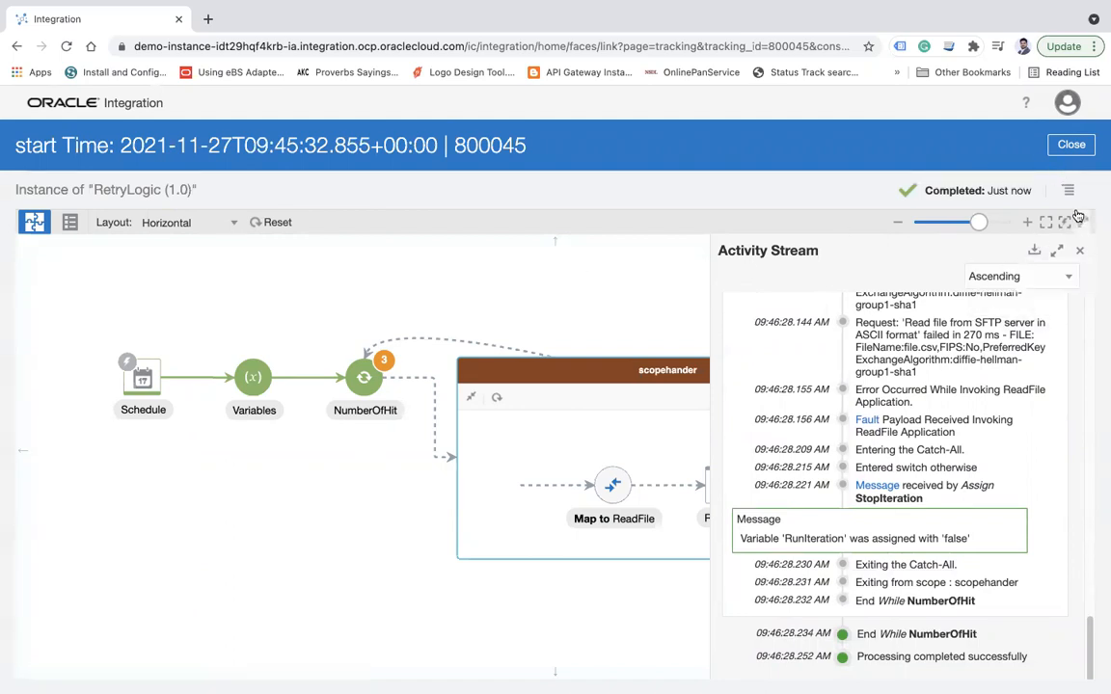
pyautogui.click(1066, 189)
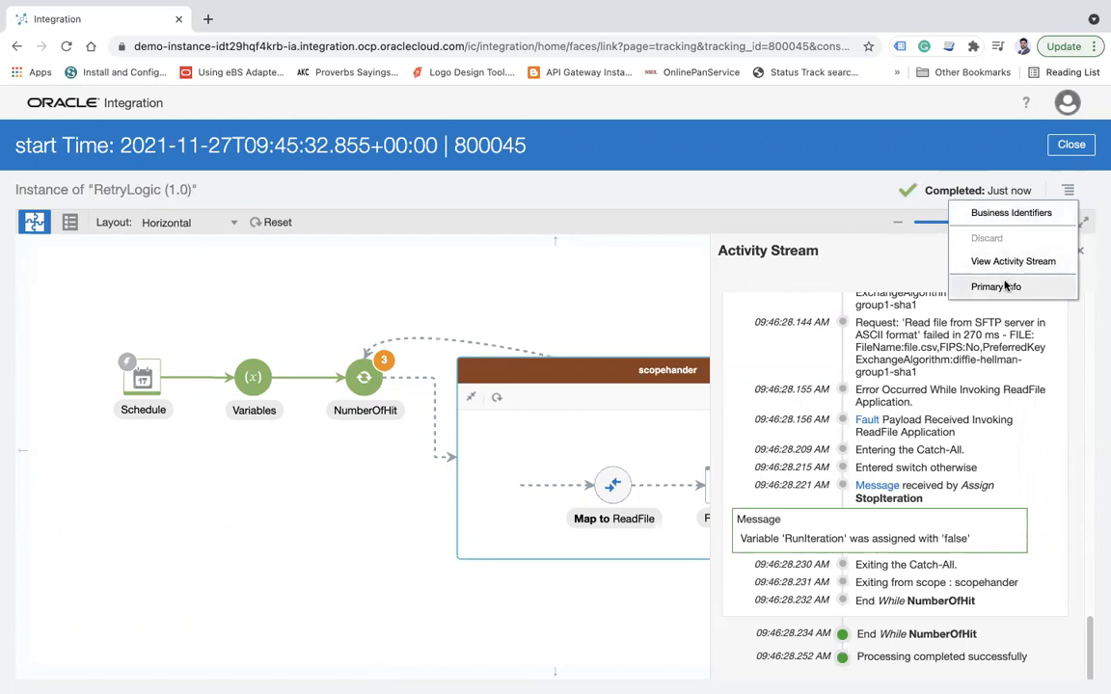
pyautogui.click(1009, 260)
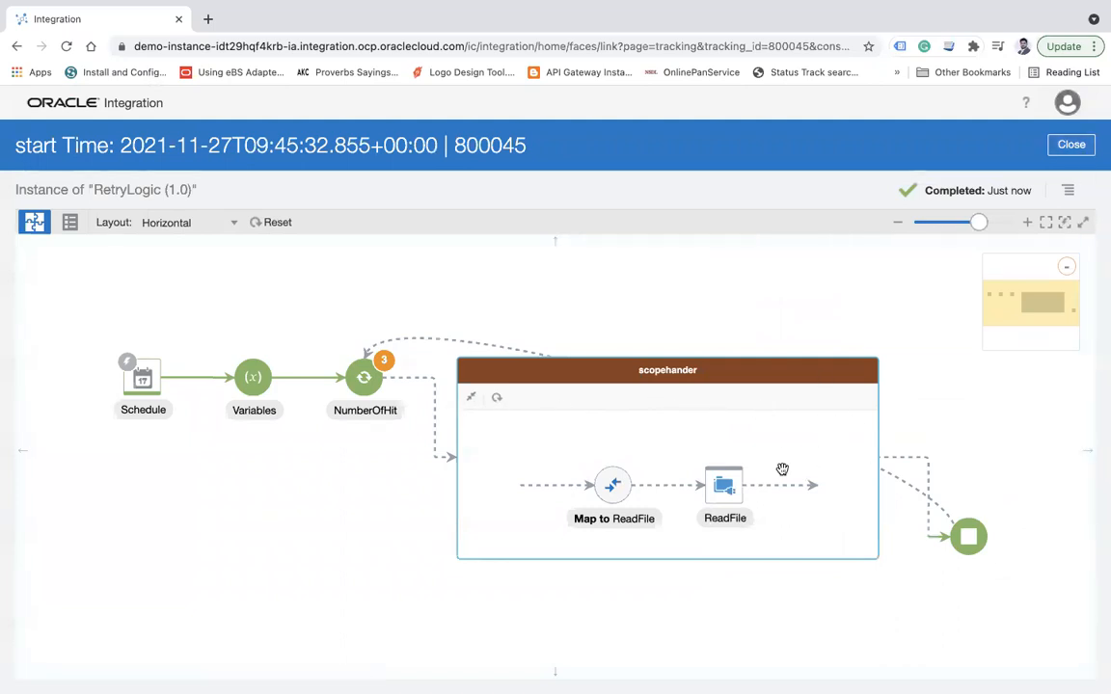
pyautogui.moveTo(1072, 145)
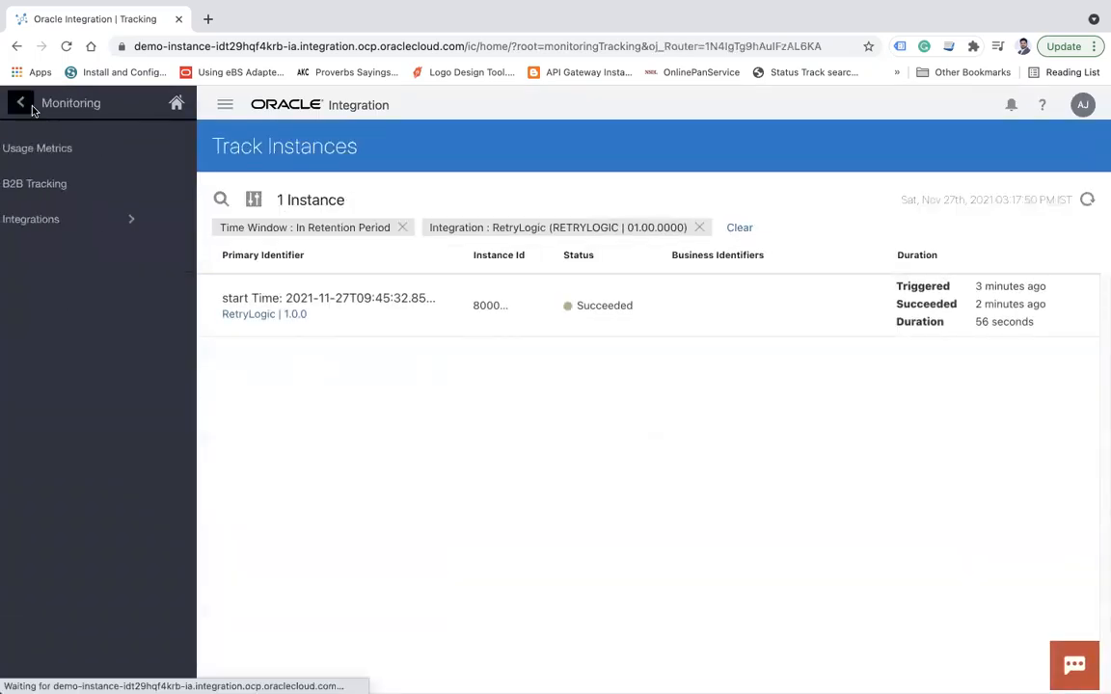
# - Deactivate RetryLogic from the Integrations list and reopen it in the designer
pyautogui.click(19, 103)
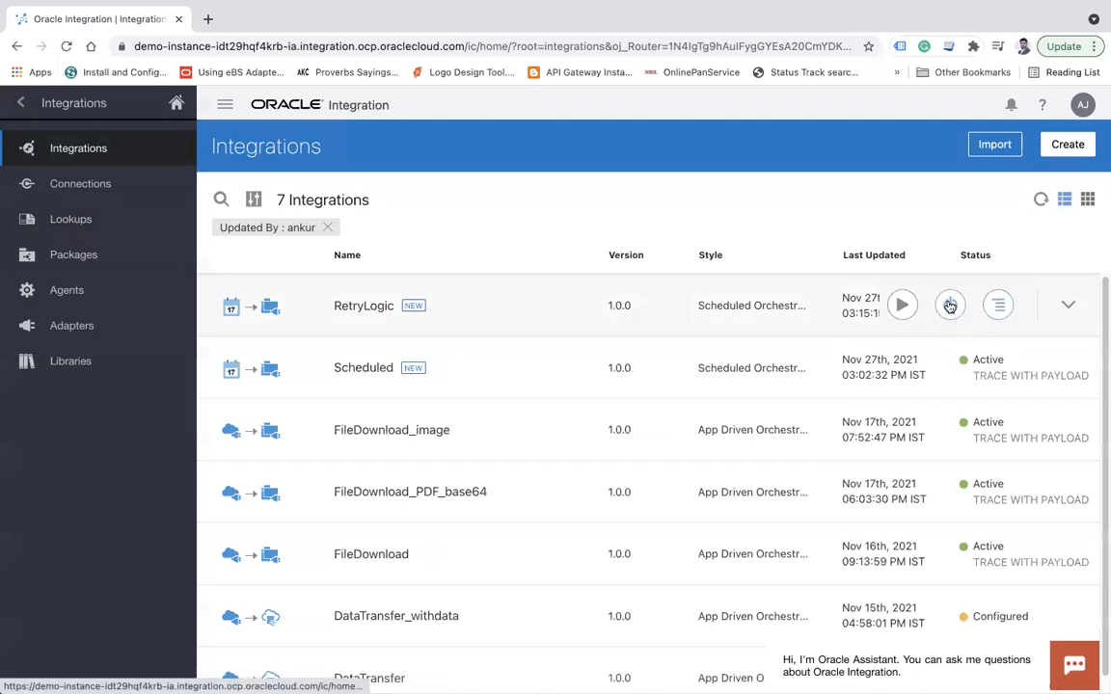
pyautogui.click(950, 305)
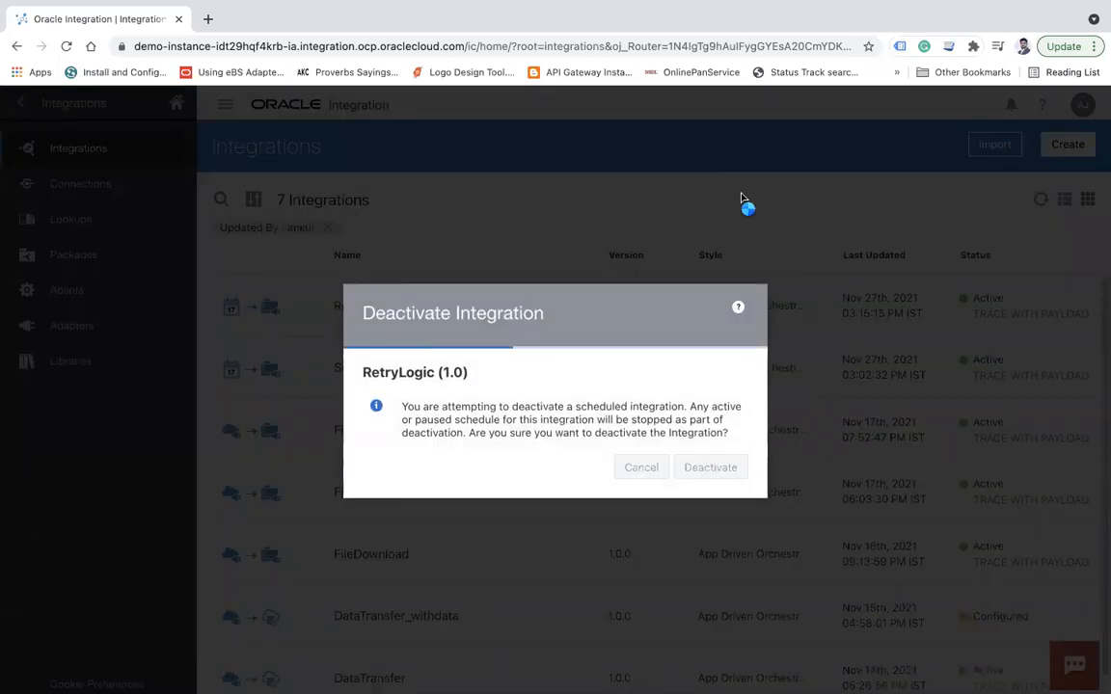
pyautogui.click(710, 466)
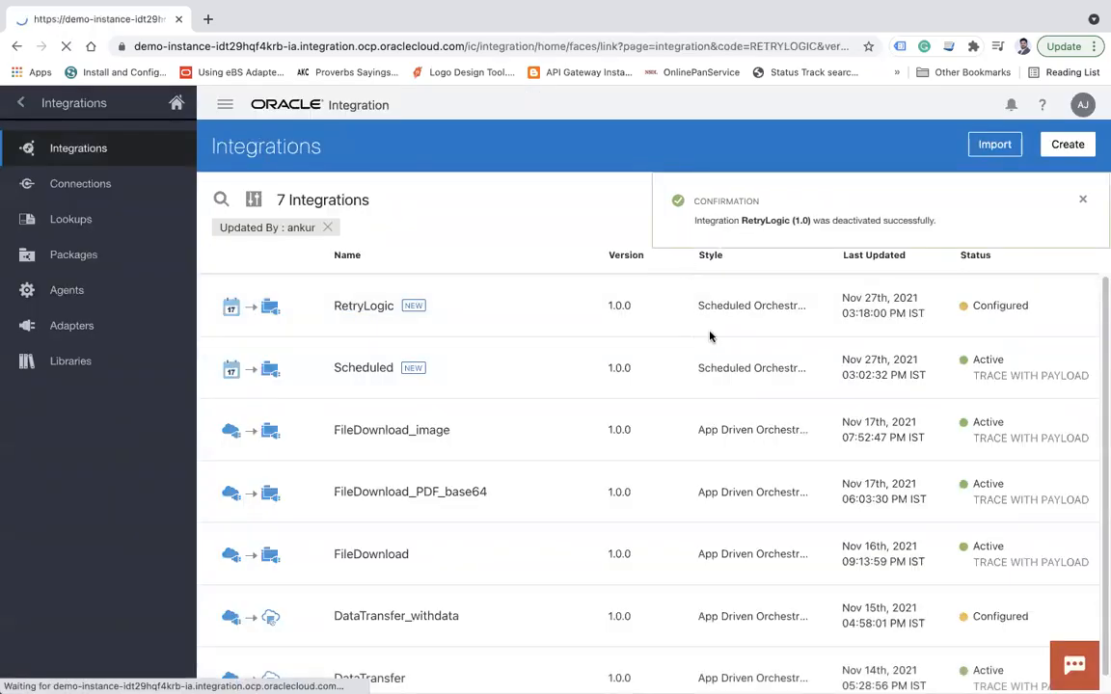
pyautogui.click(364, 306)
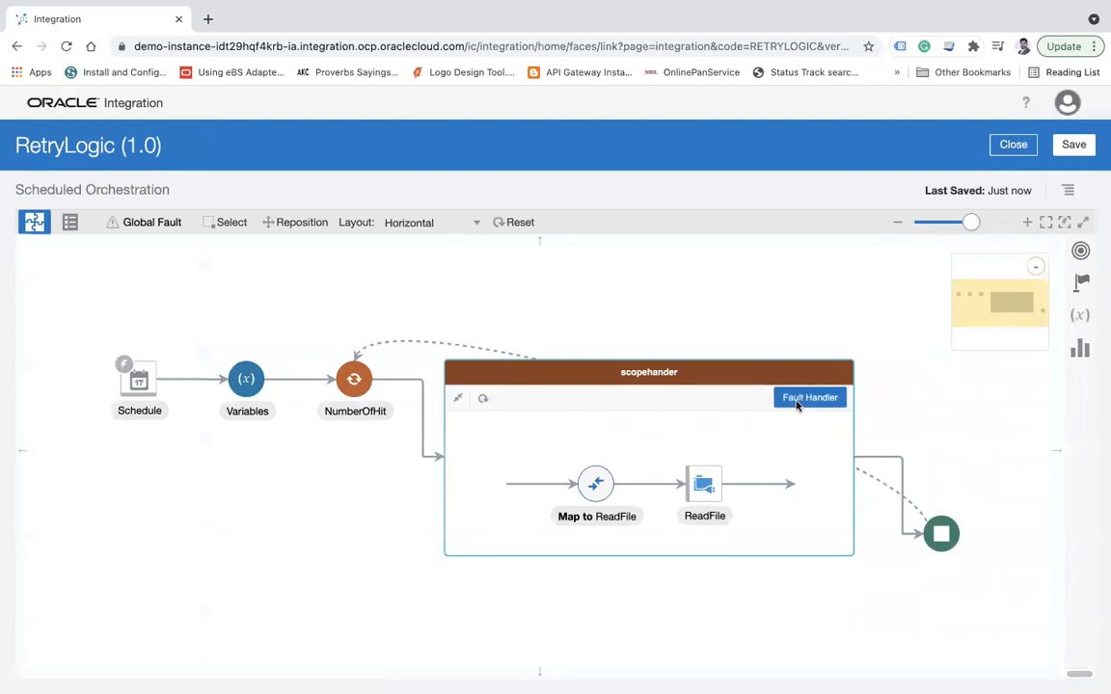
# - Add a 2-minute Wait action named 'Wait' before IncreaseCounter in the fault handler, then save
pyautogui.click(810, 397)
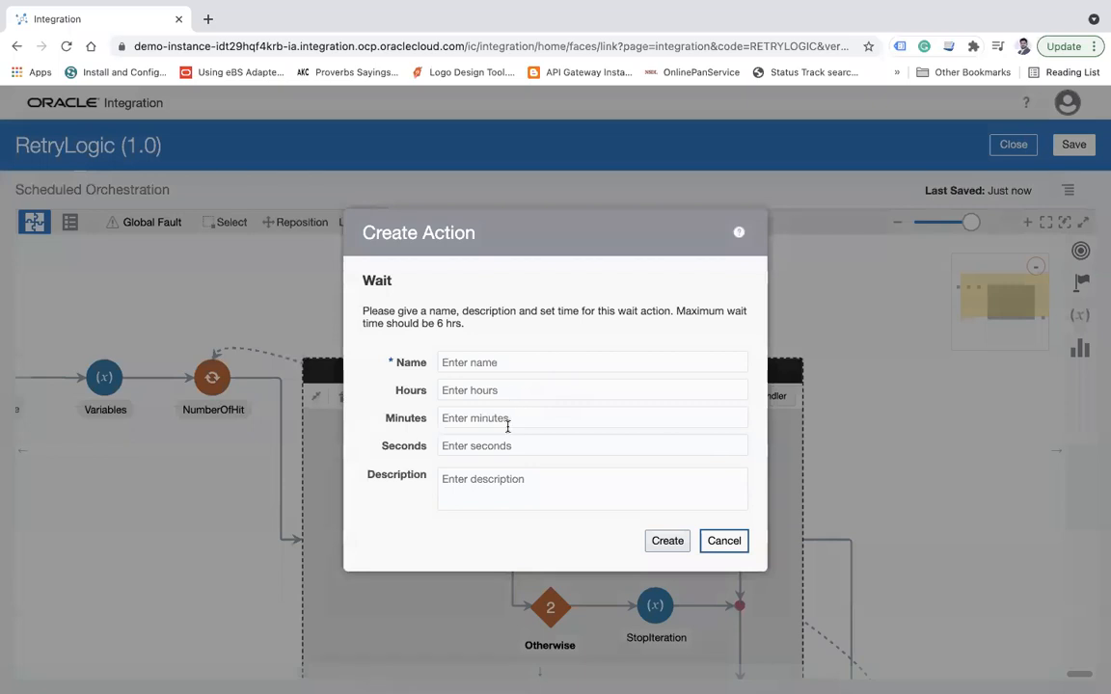
pyautogui.moveTo(505, 421)
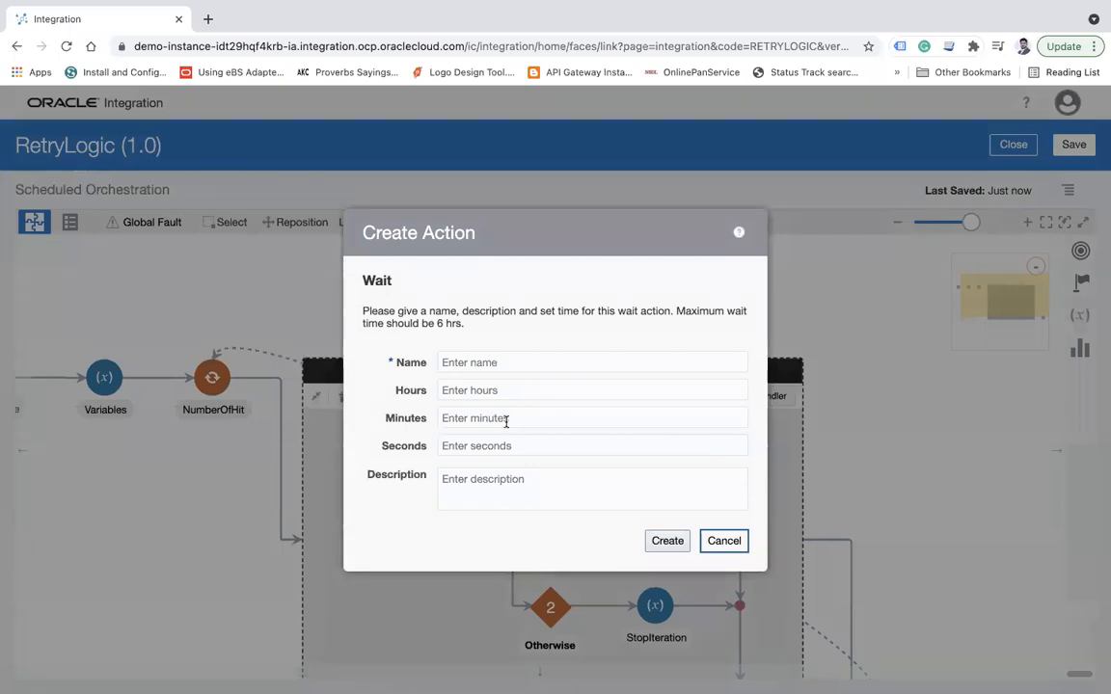
pyautogui.write('2')
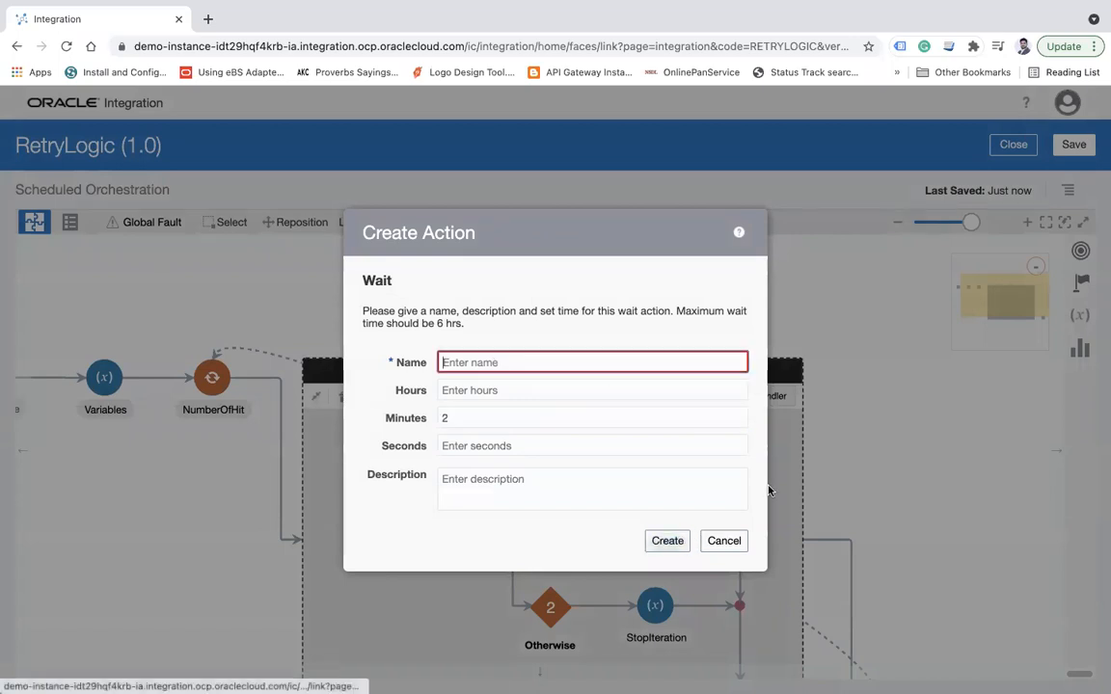
pyautogui.write('Wait')
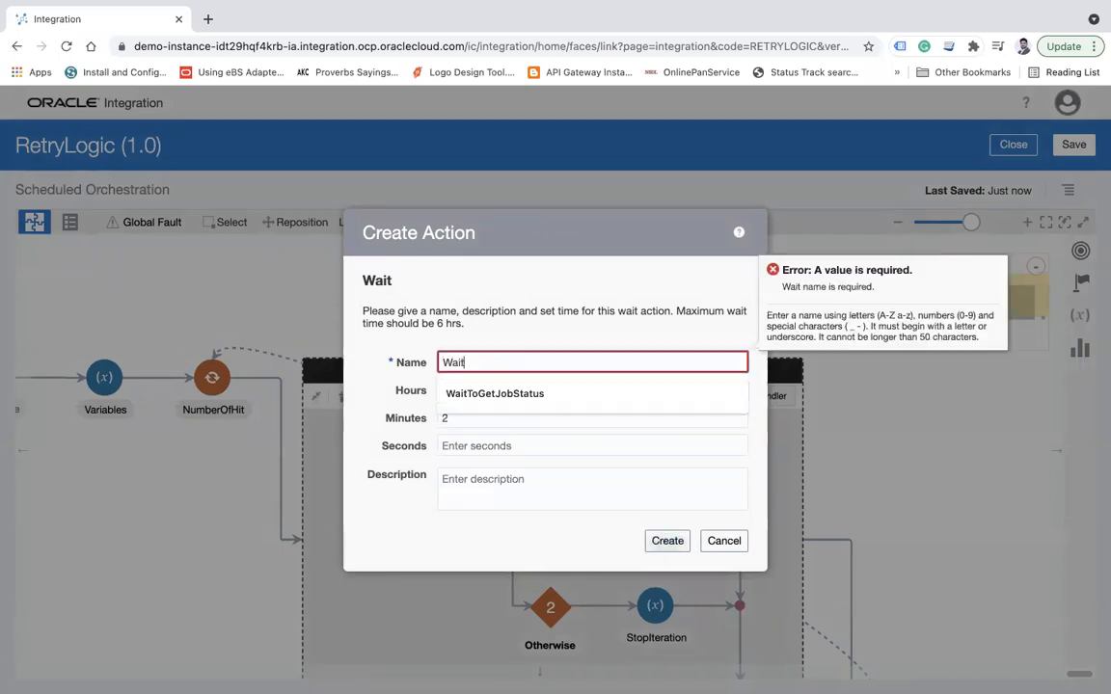
pyautogui.click(667, 540)
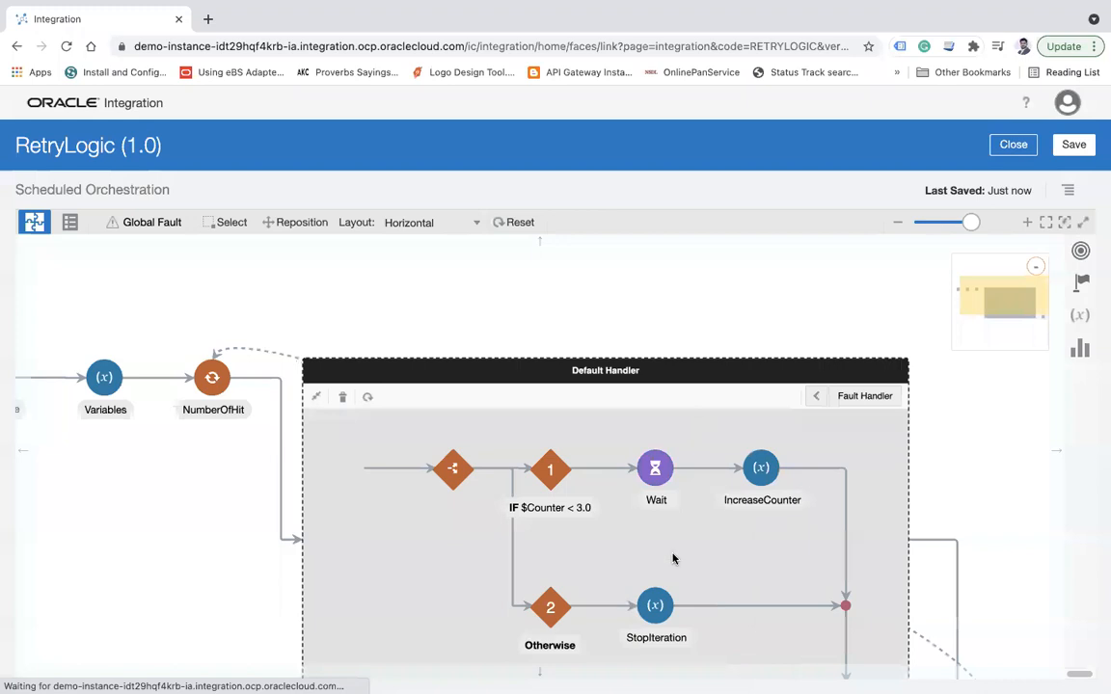
pyautogui.moveTo(653, 472)
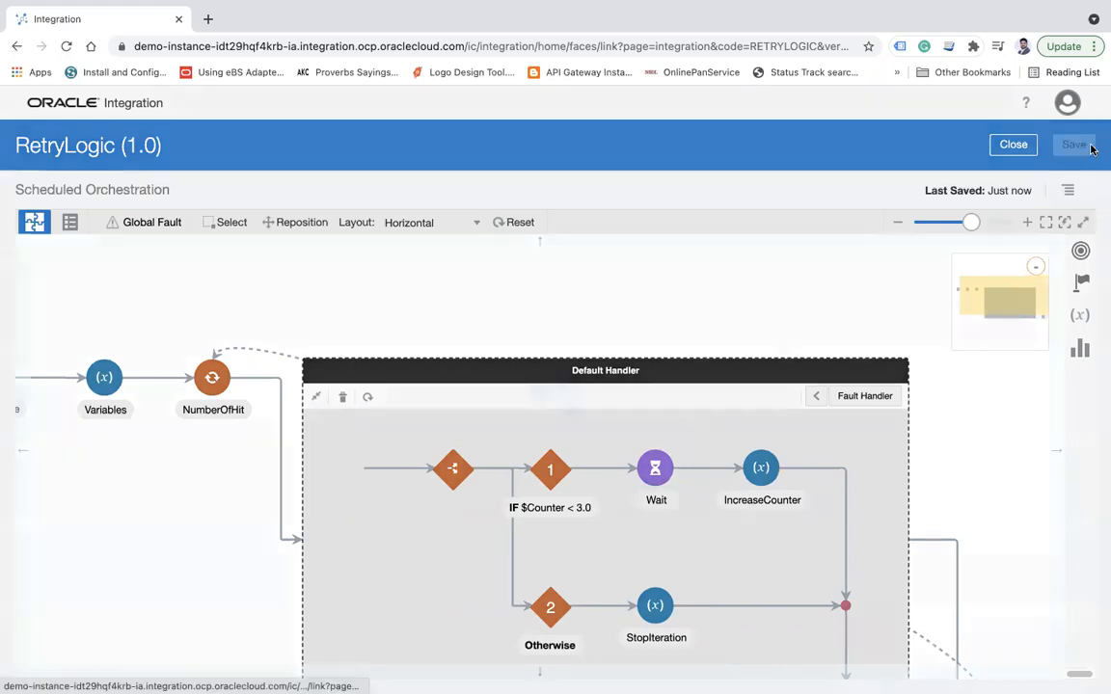
pyautogui.click(1073, 145)
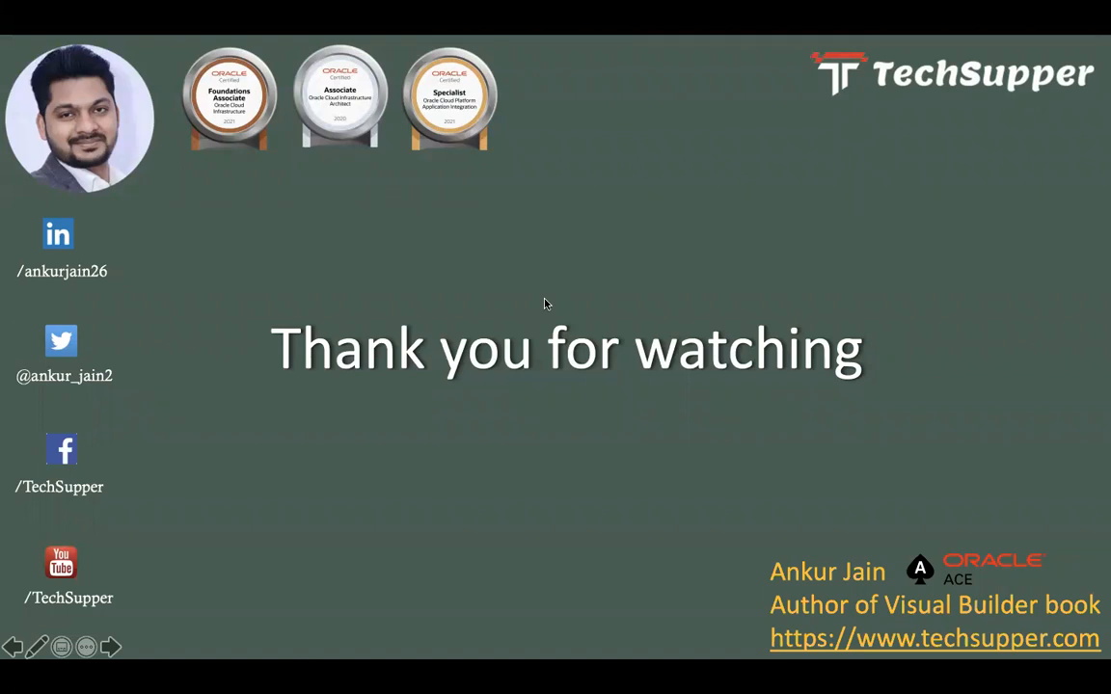
pyautogui.moveTo(718, 210)
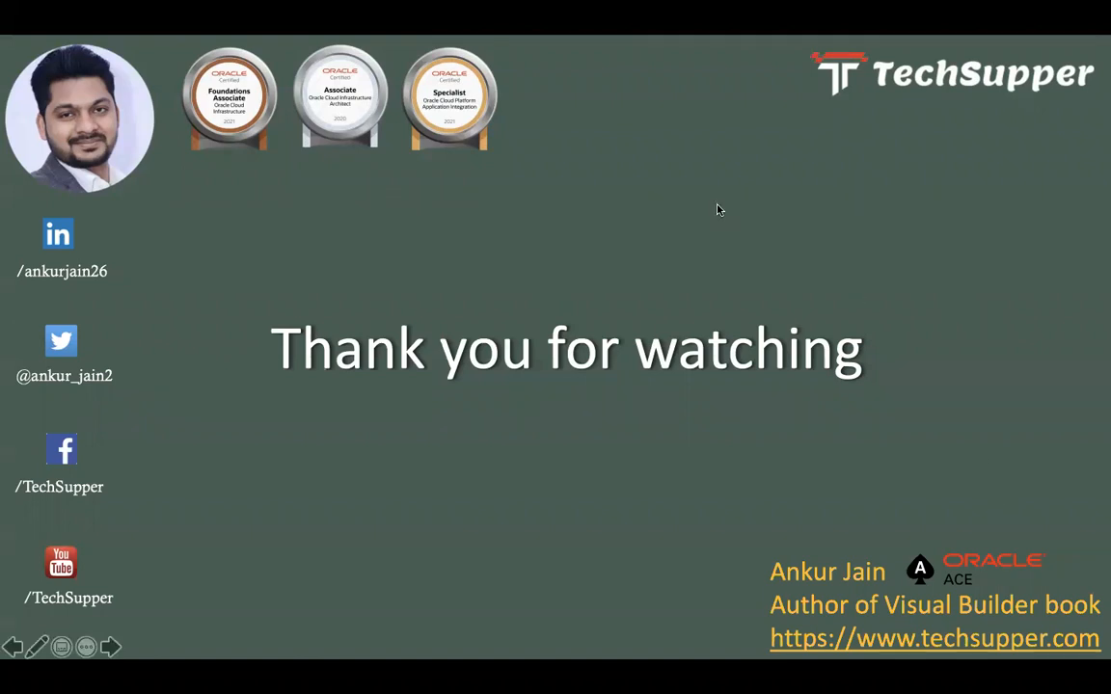
pyautogui.moveTo(746, 214)
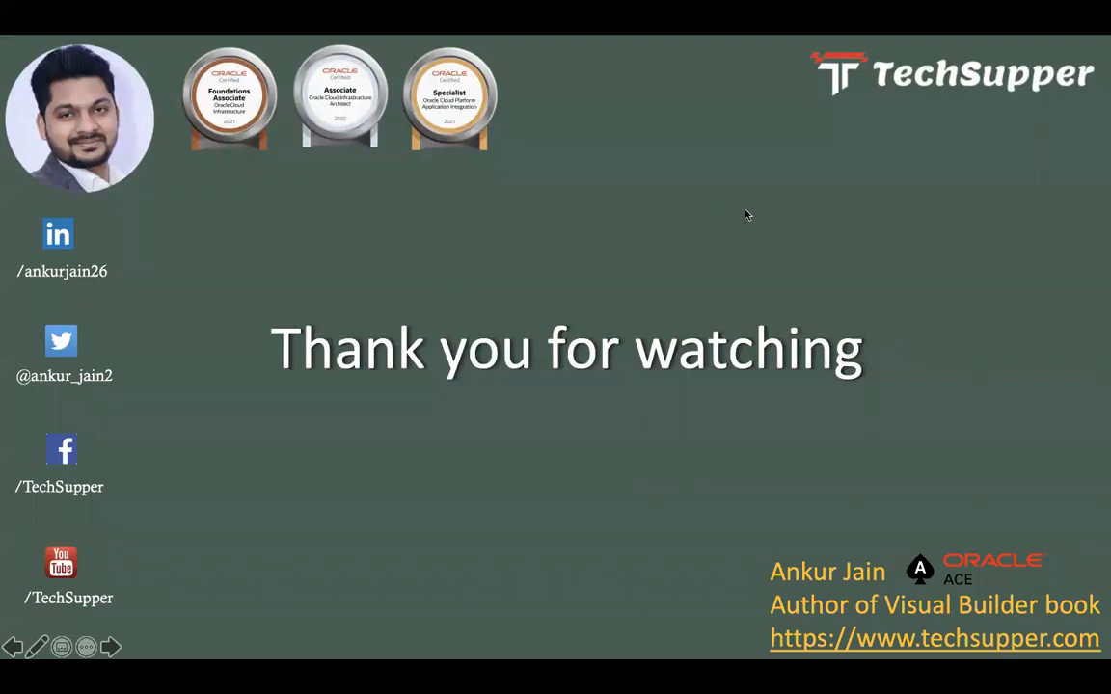
pyautogui.moveTo(727, 226)
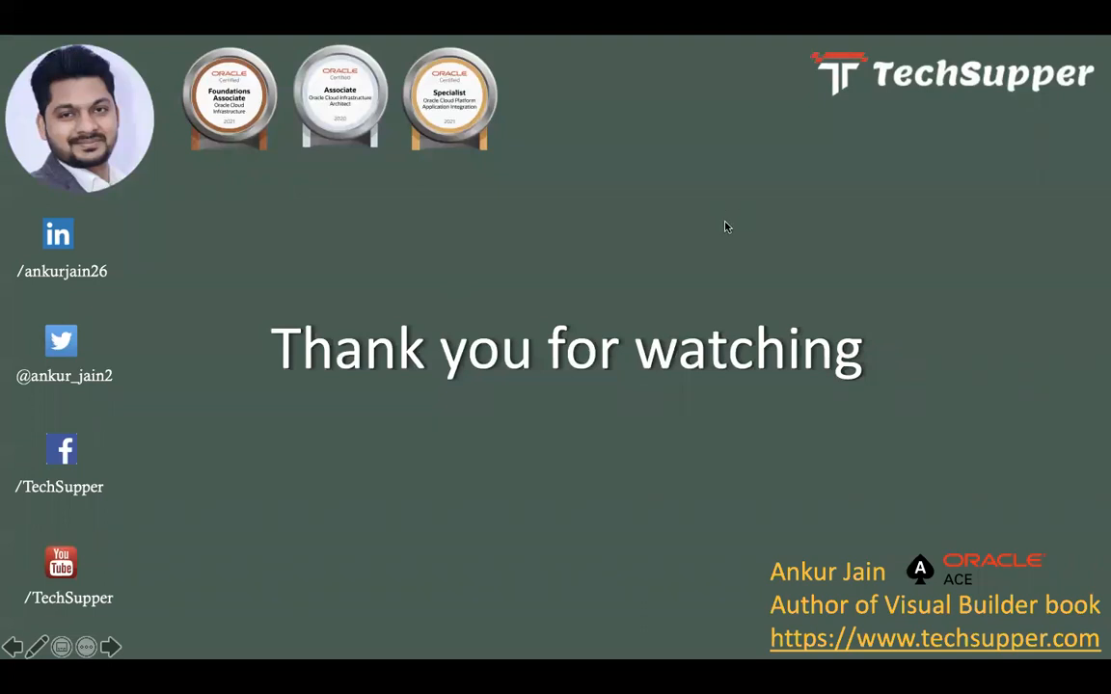
pyautogui.moveTo(65, 415)
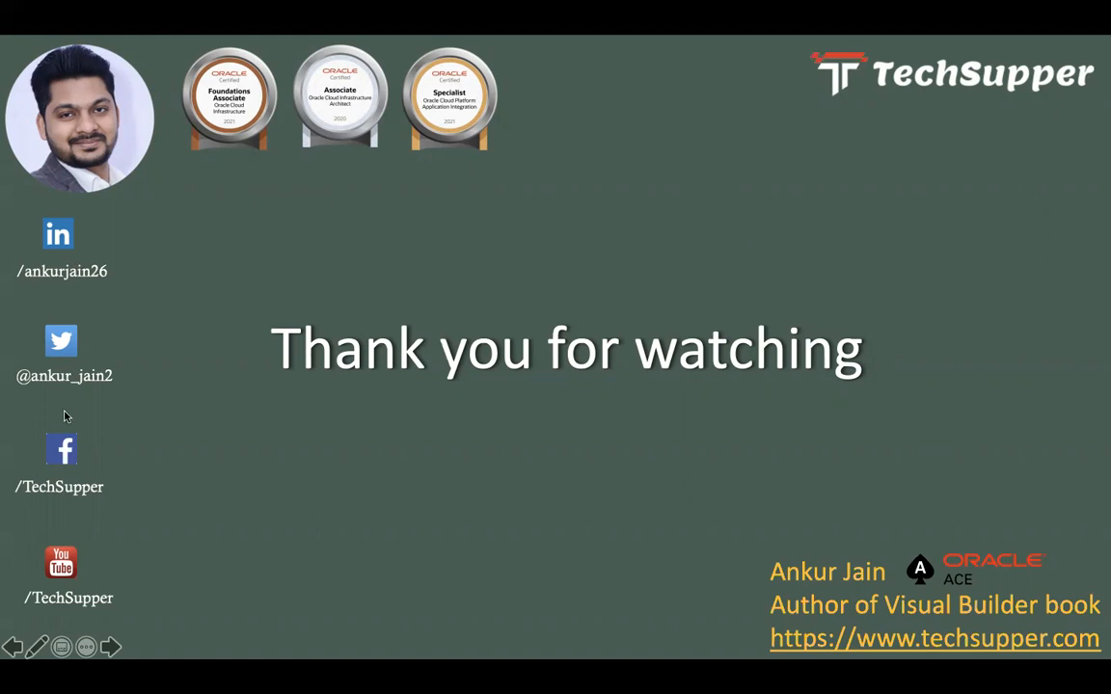
pyautogui.moveTo(827, 484)
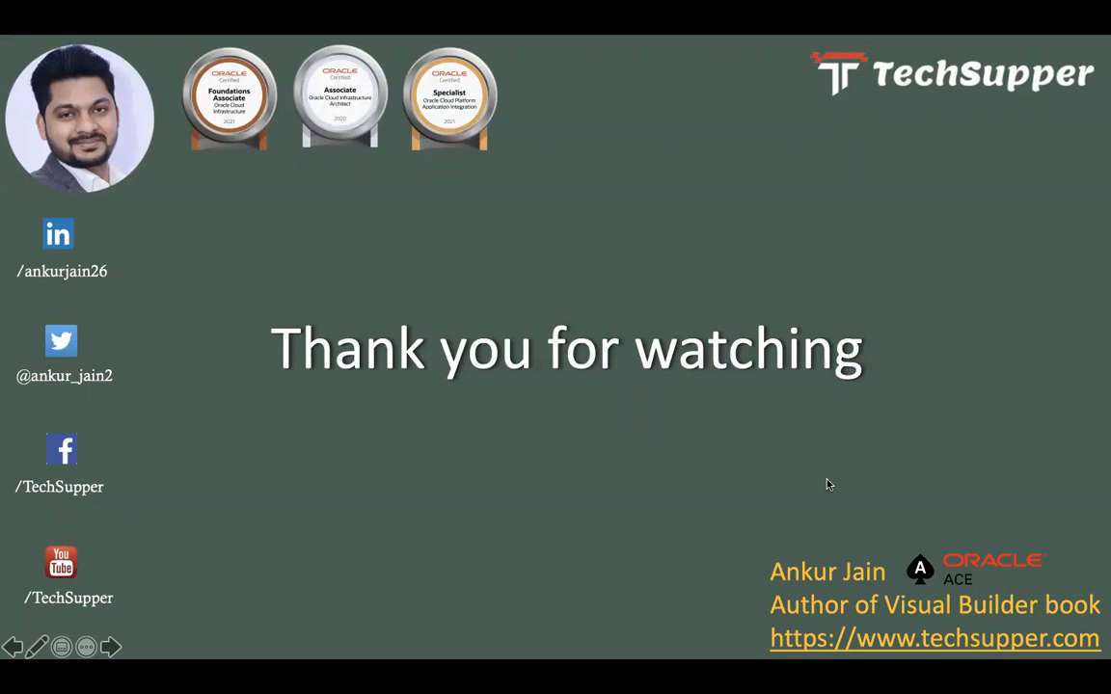